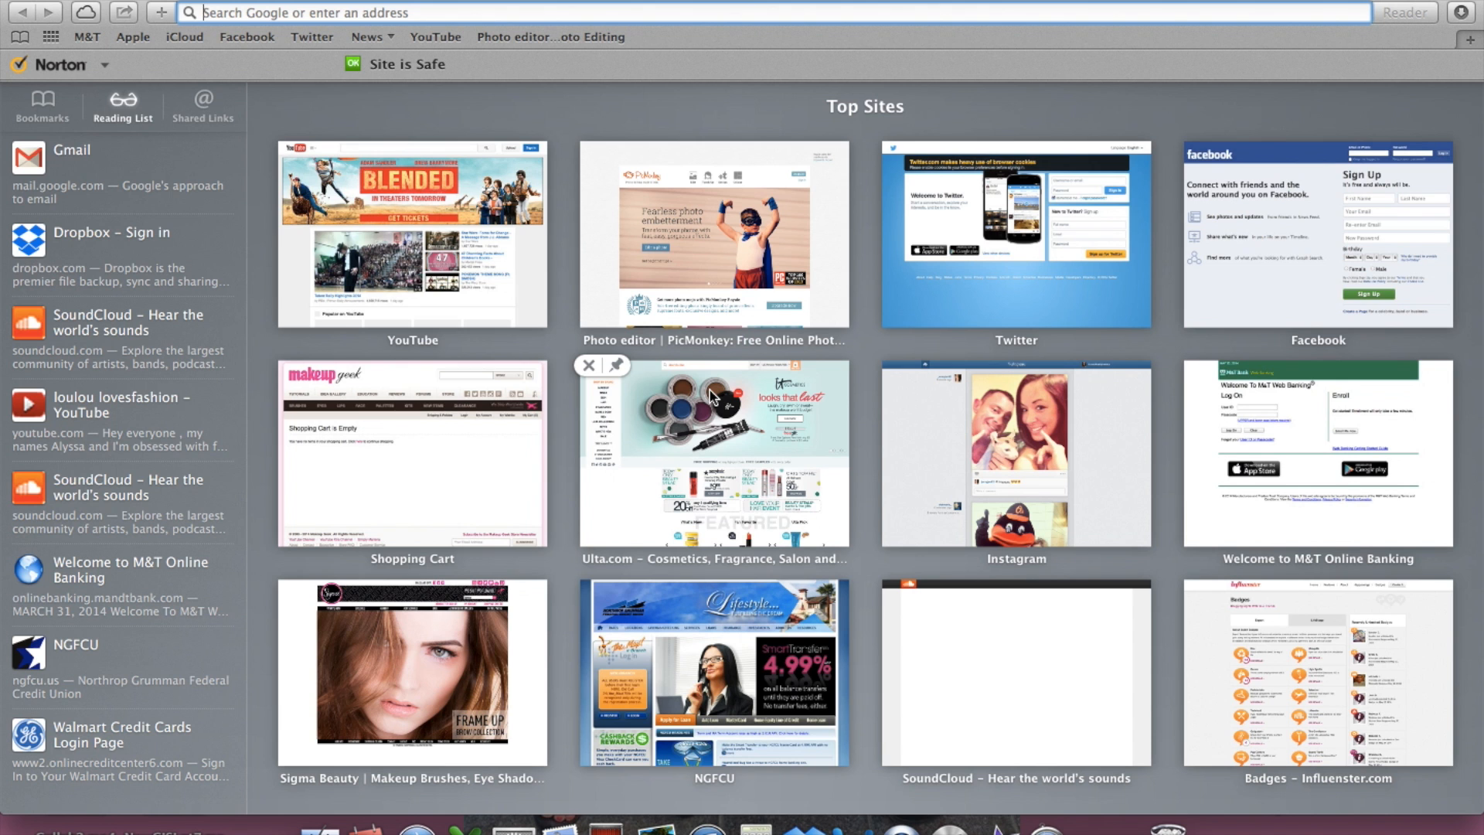
mouse_move(591, 162)
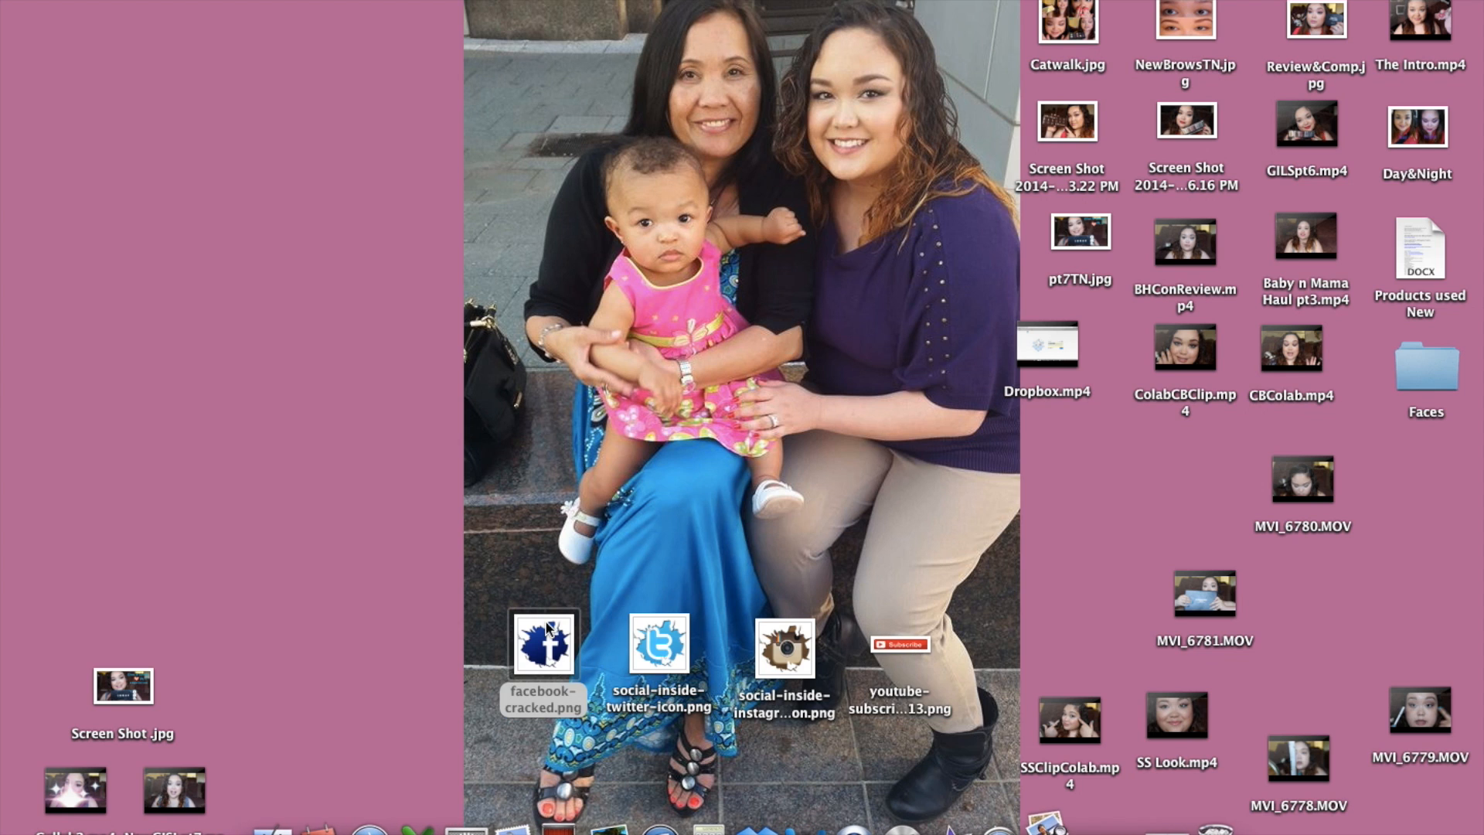
Step: Preview the Facebook, Twitter and Instagram icon files, then return to the browser
double_click(542, 646)
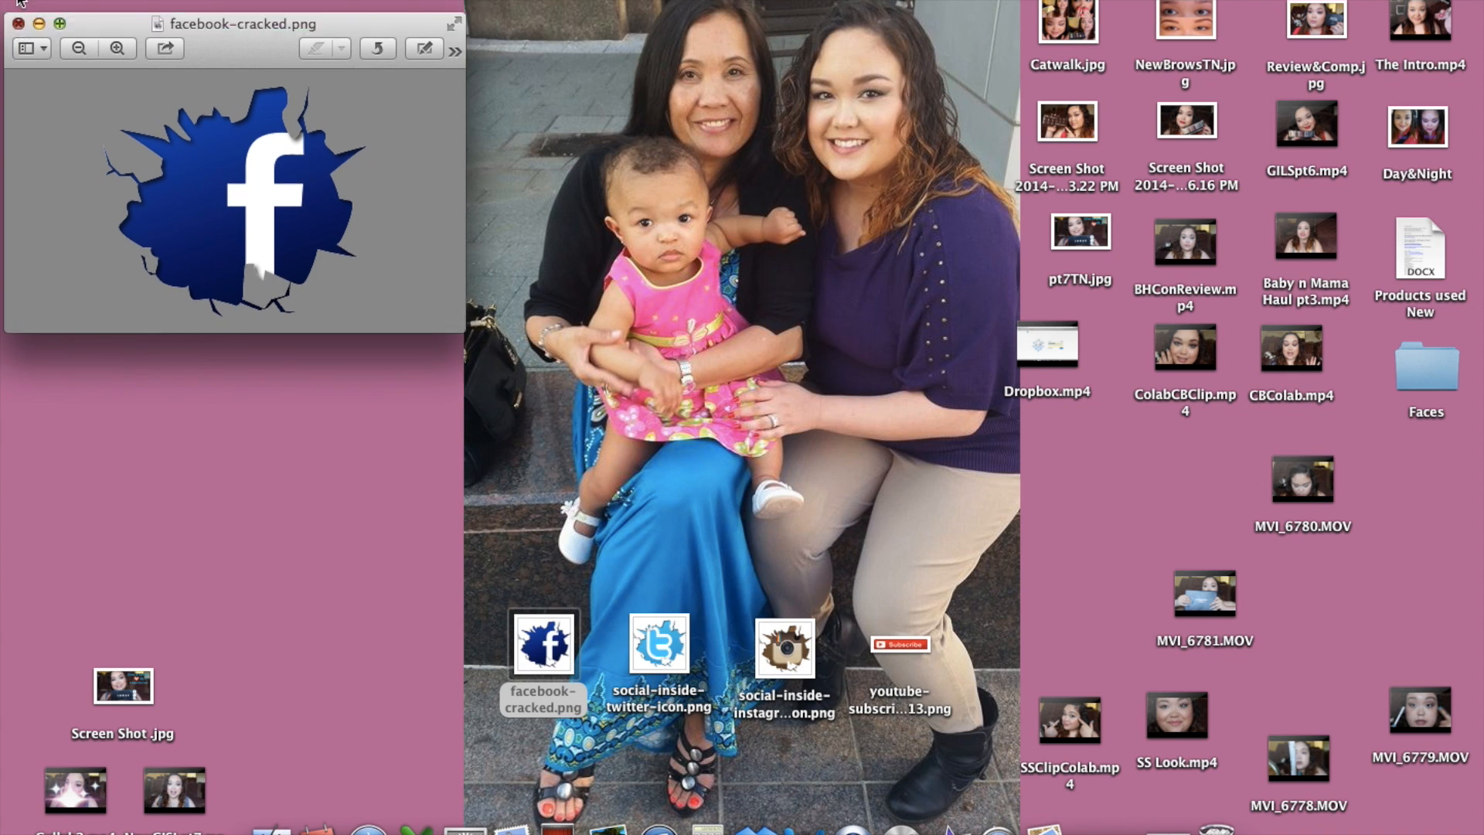
double_click(657, 646)
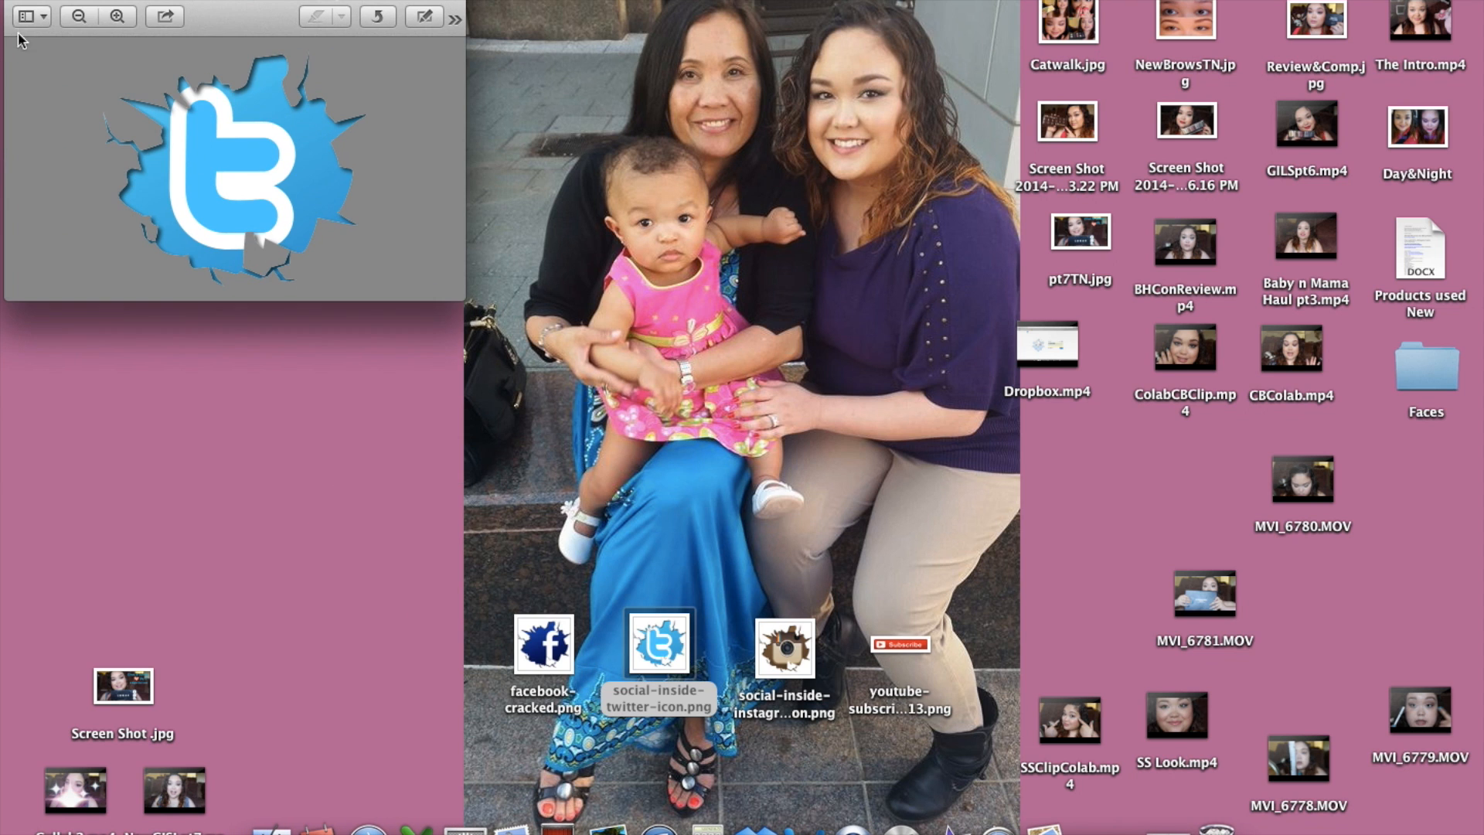
left_click(784, 647)
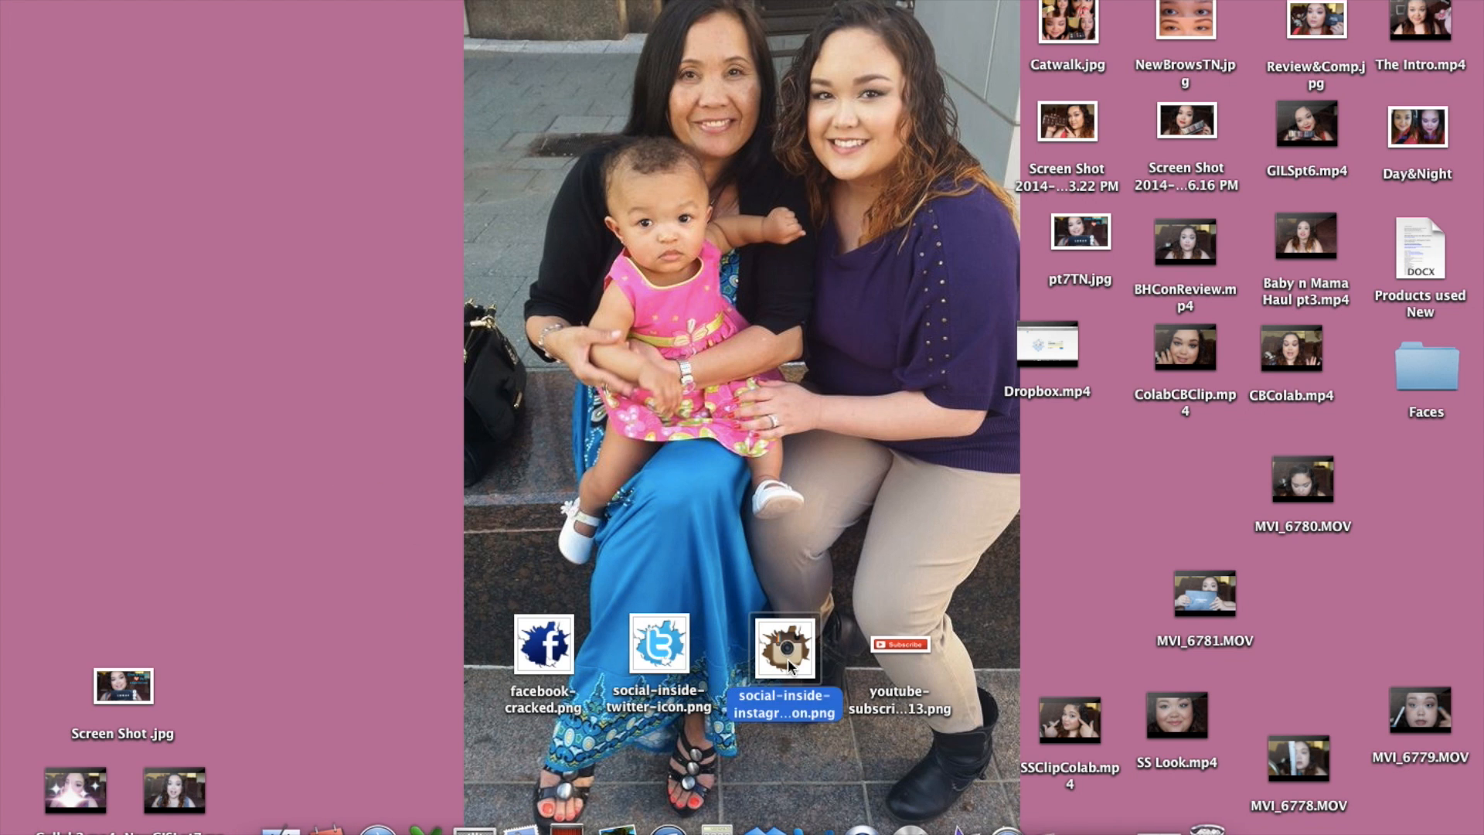
mouse_move(804, 828)
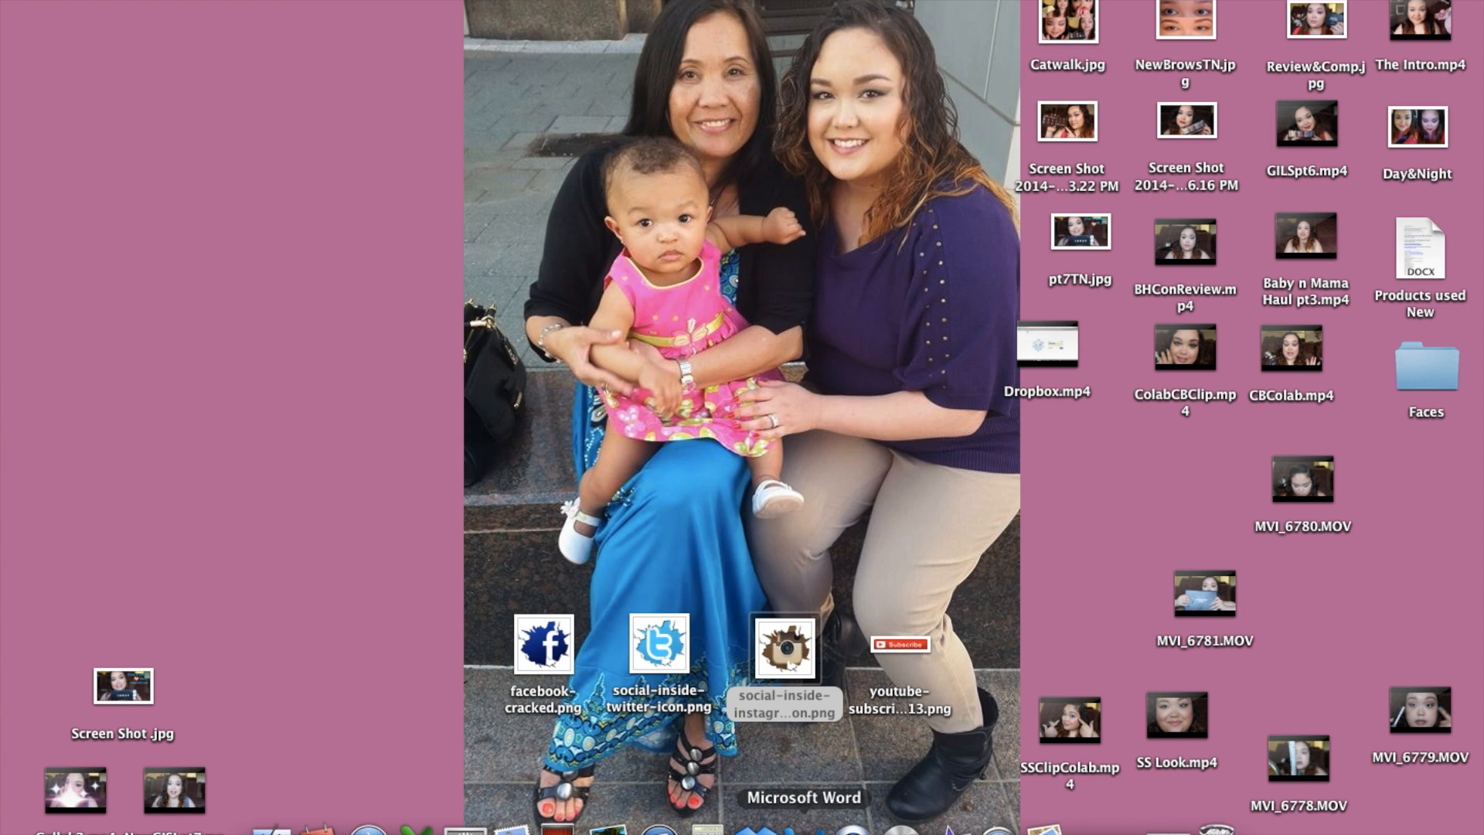
double_click(896, 644)
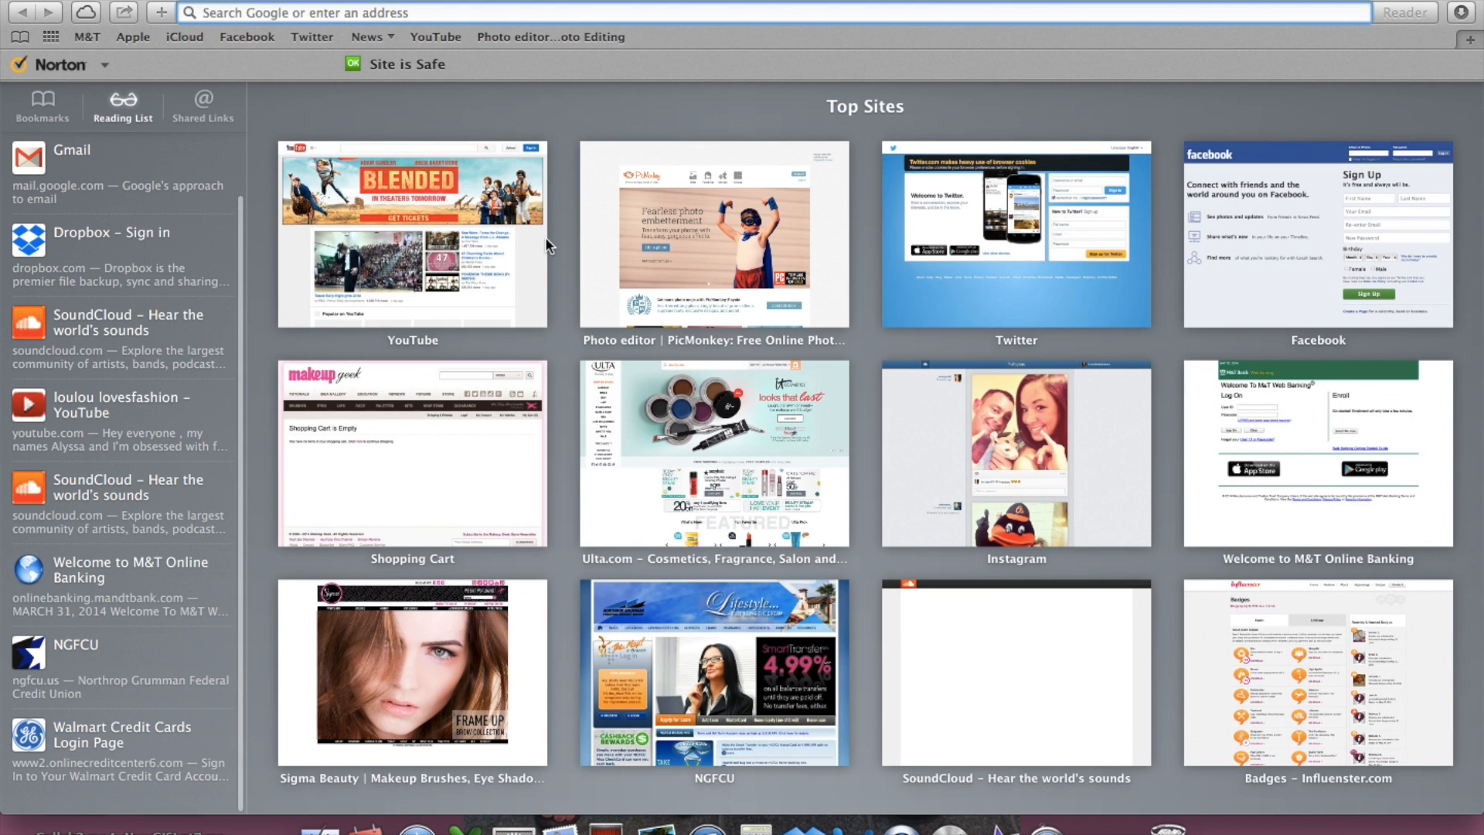
Step: Start a blank PicMonkey design and resize the canvas to 1920 wide without keeping proportions
left_click(713, 235)
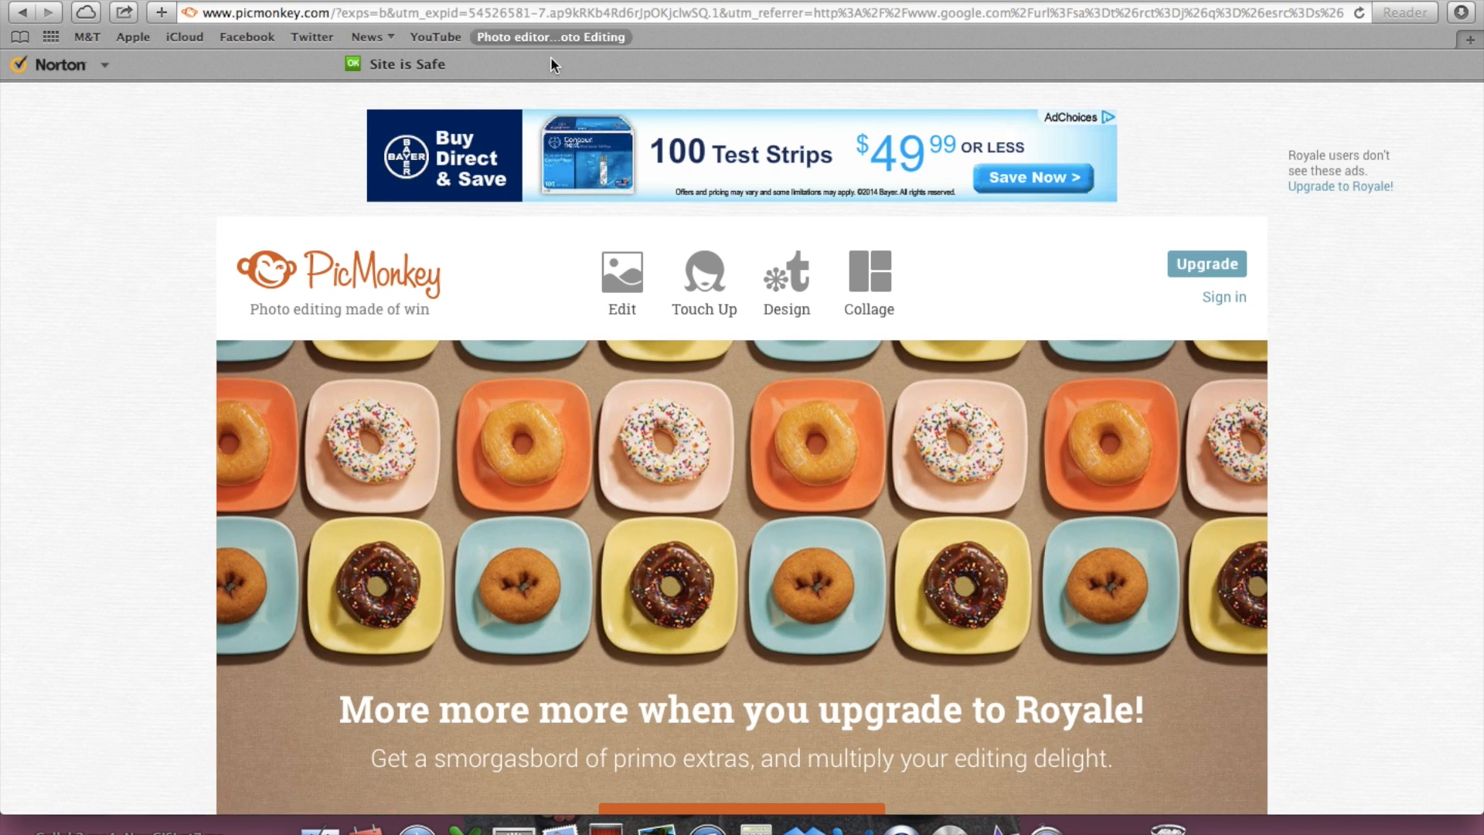
left_click(621, 281)
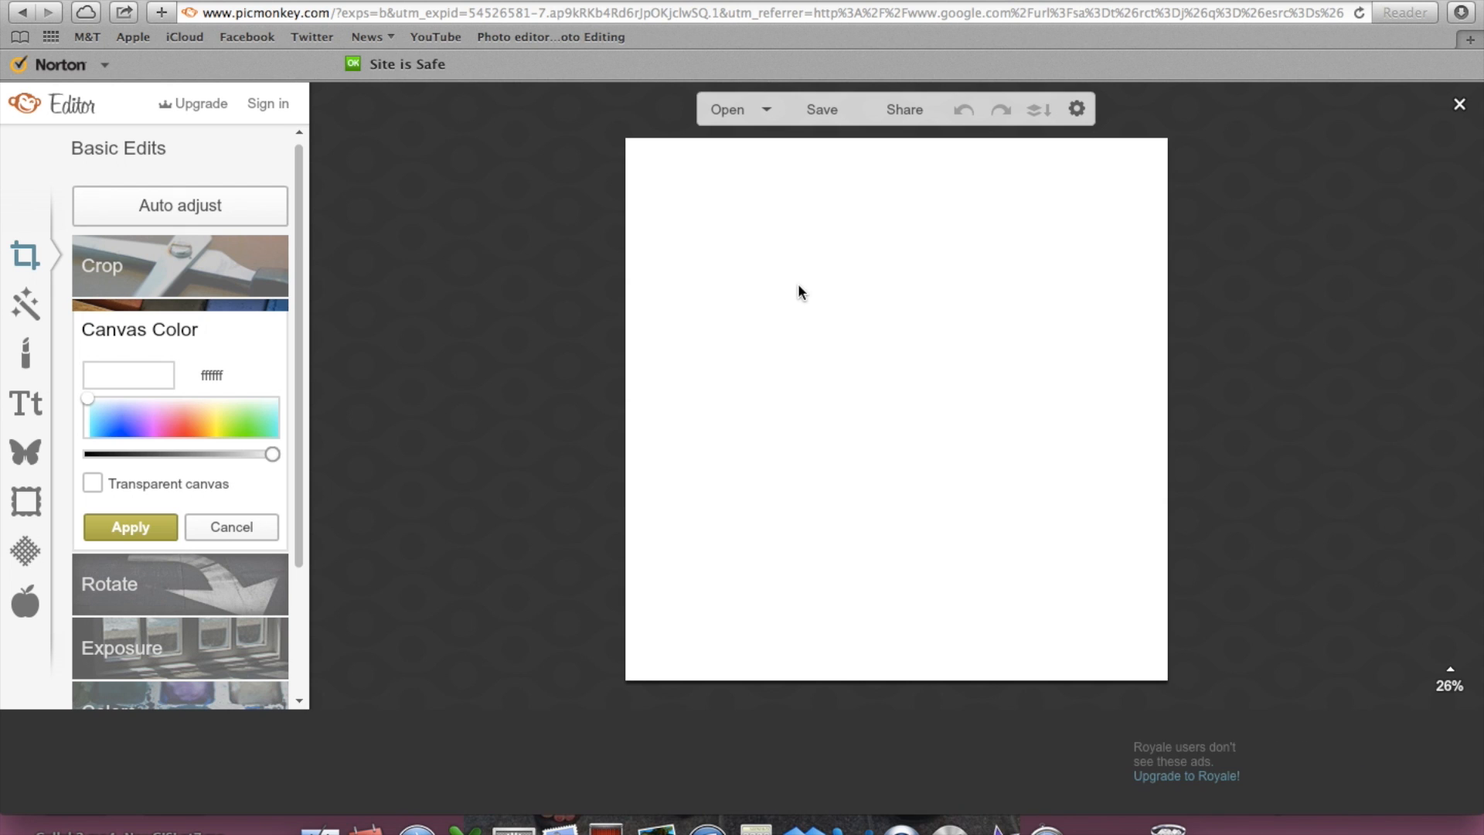
mouse_move(284, 346)
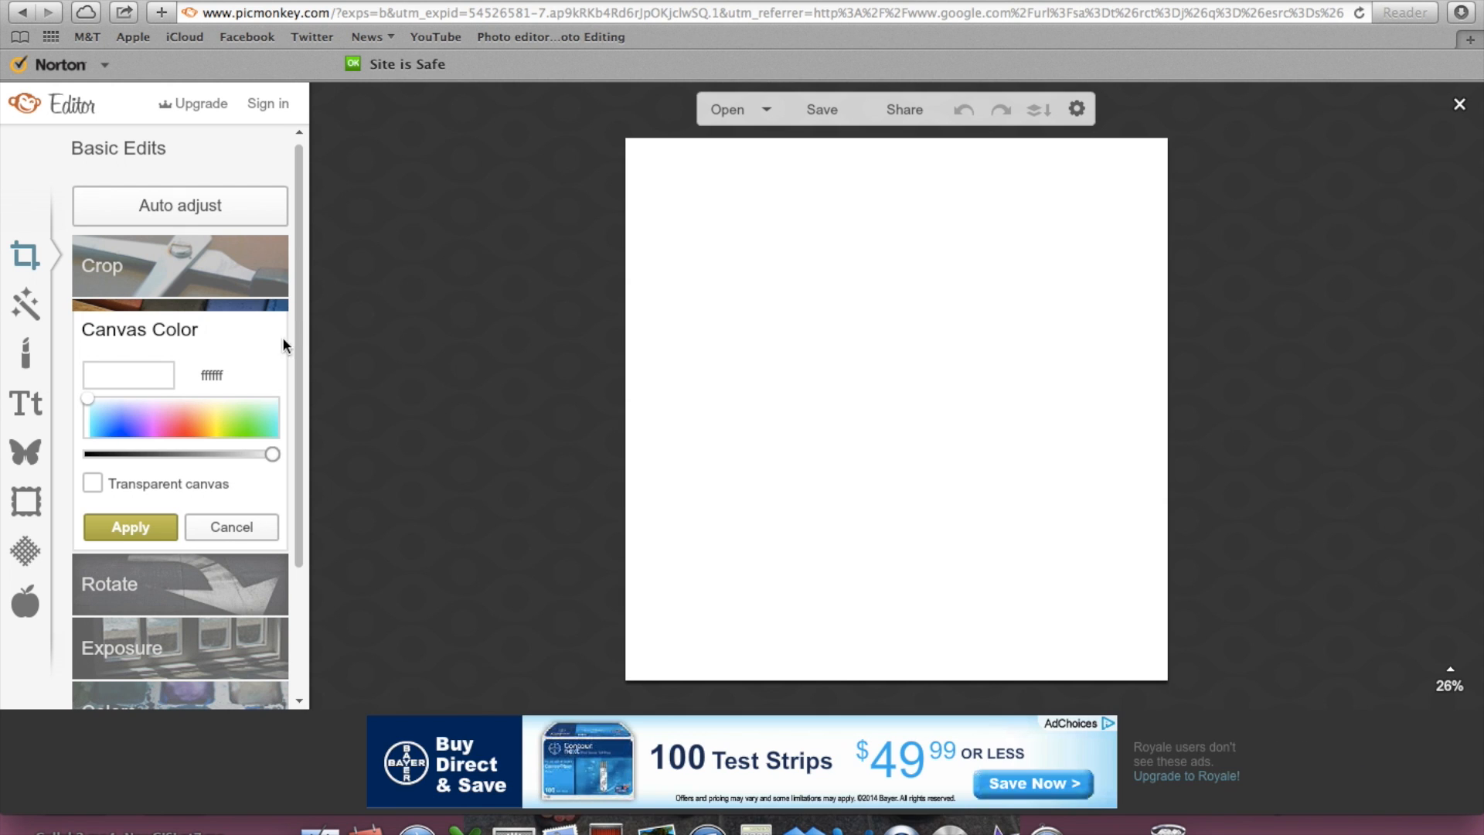
scroll("down", 3)
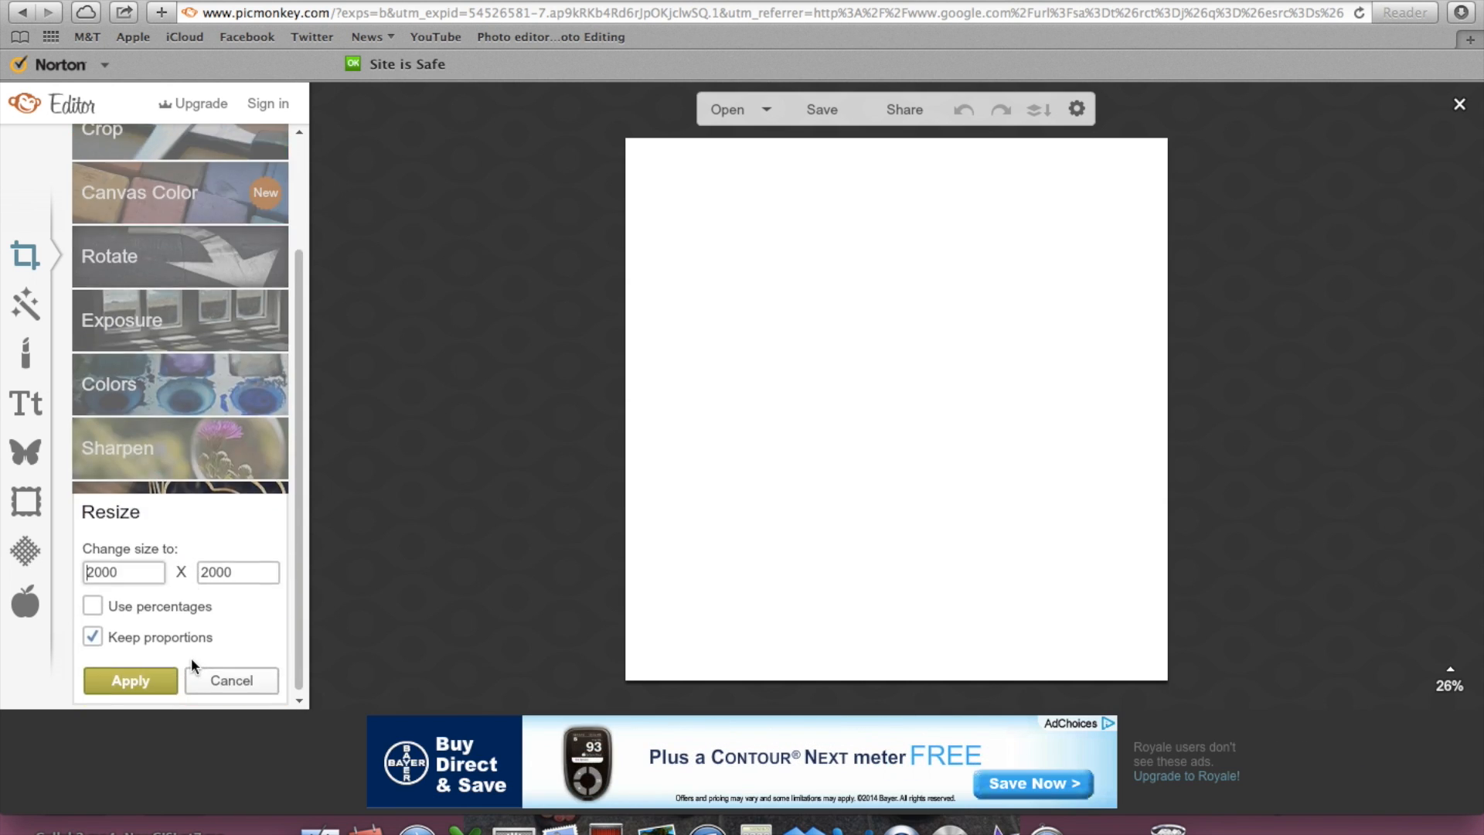
left_click(91, 635)
type("1920")
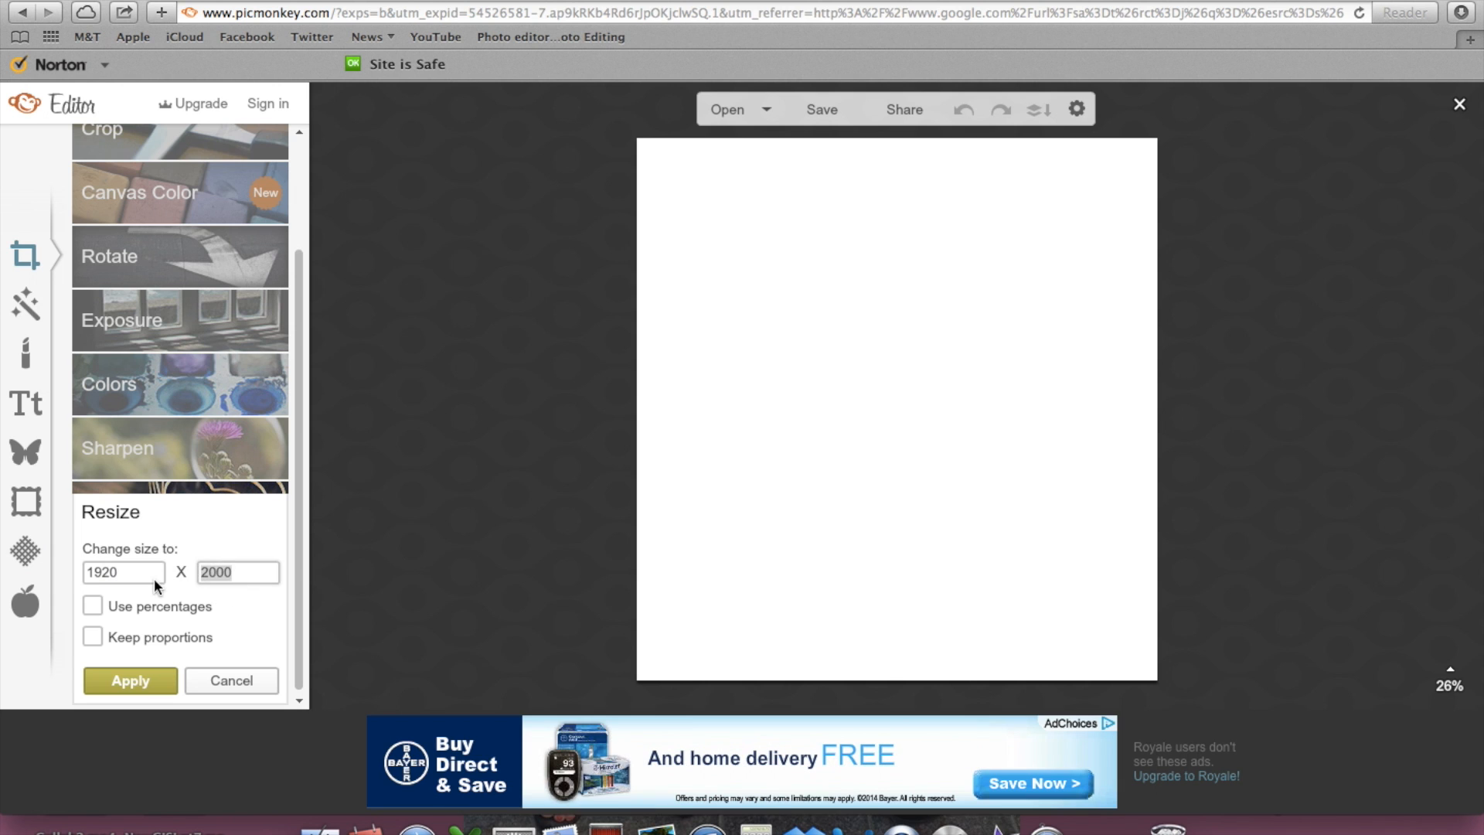
left_click(230, 680)
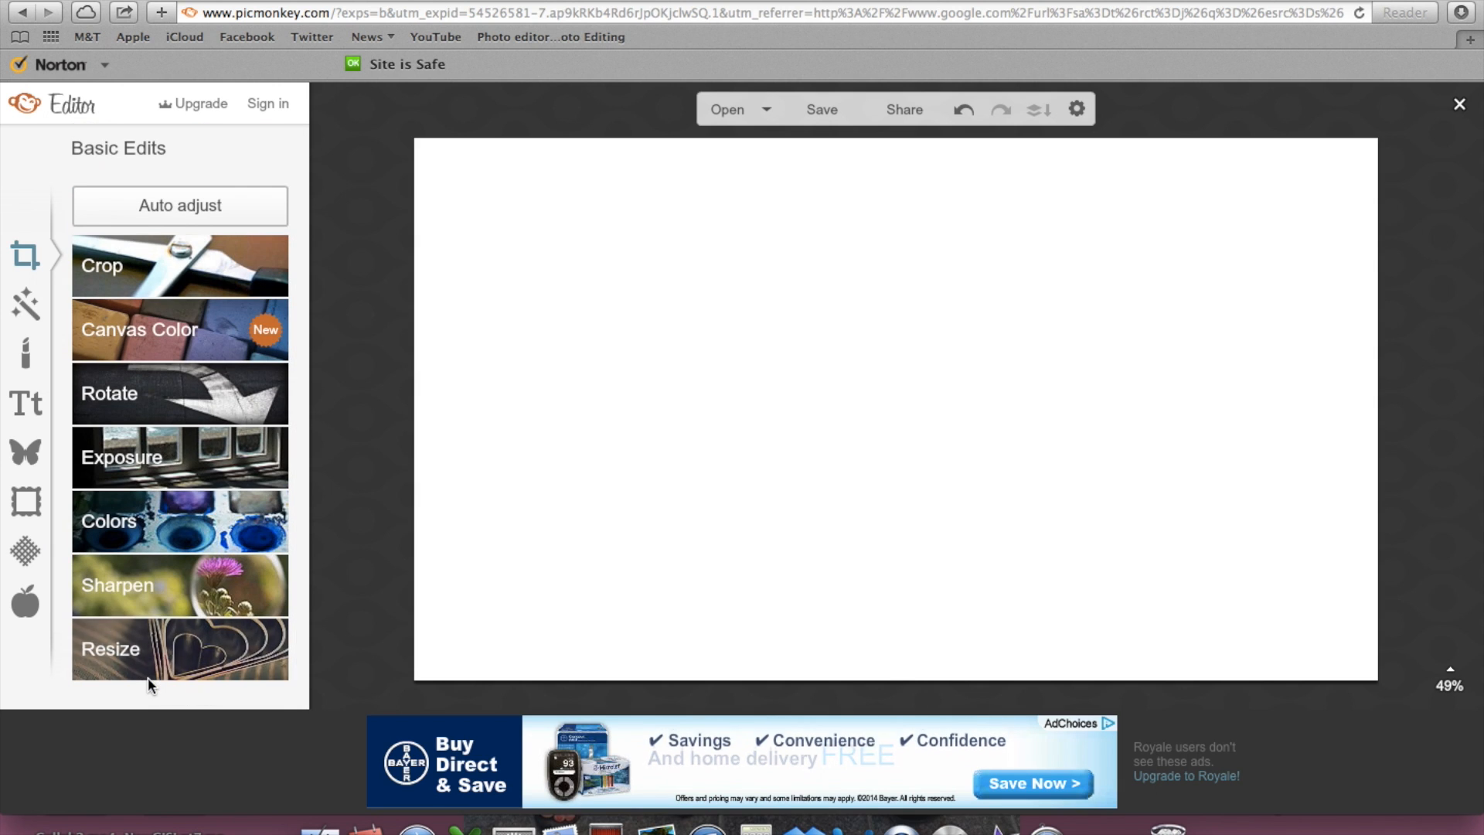
Step: Set the canvas colour to pink (ff63a3) via Basic Edits > Canvas Color and apply it
left_click(139, 328)
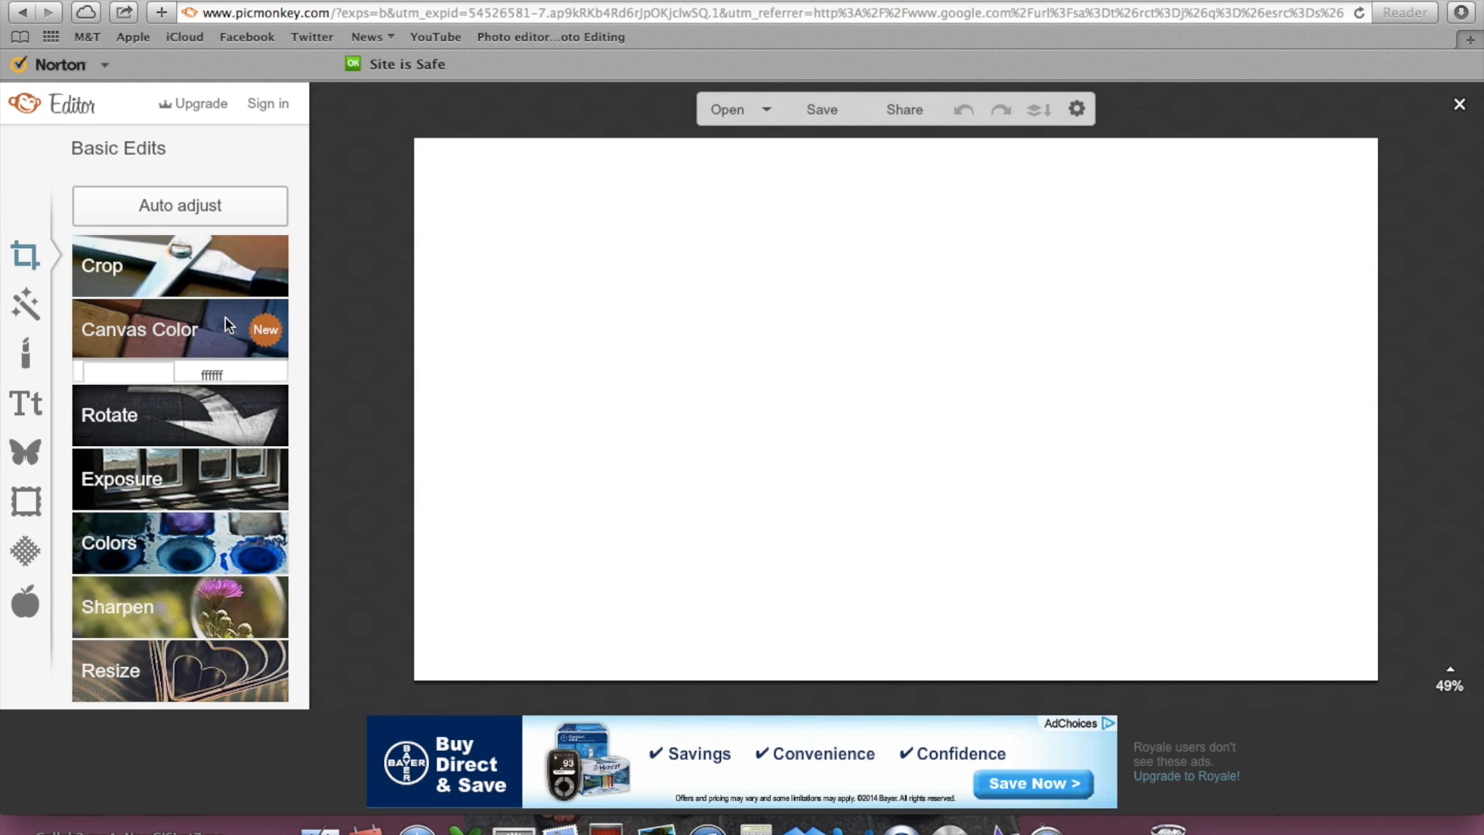
left_click(139, 327)
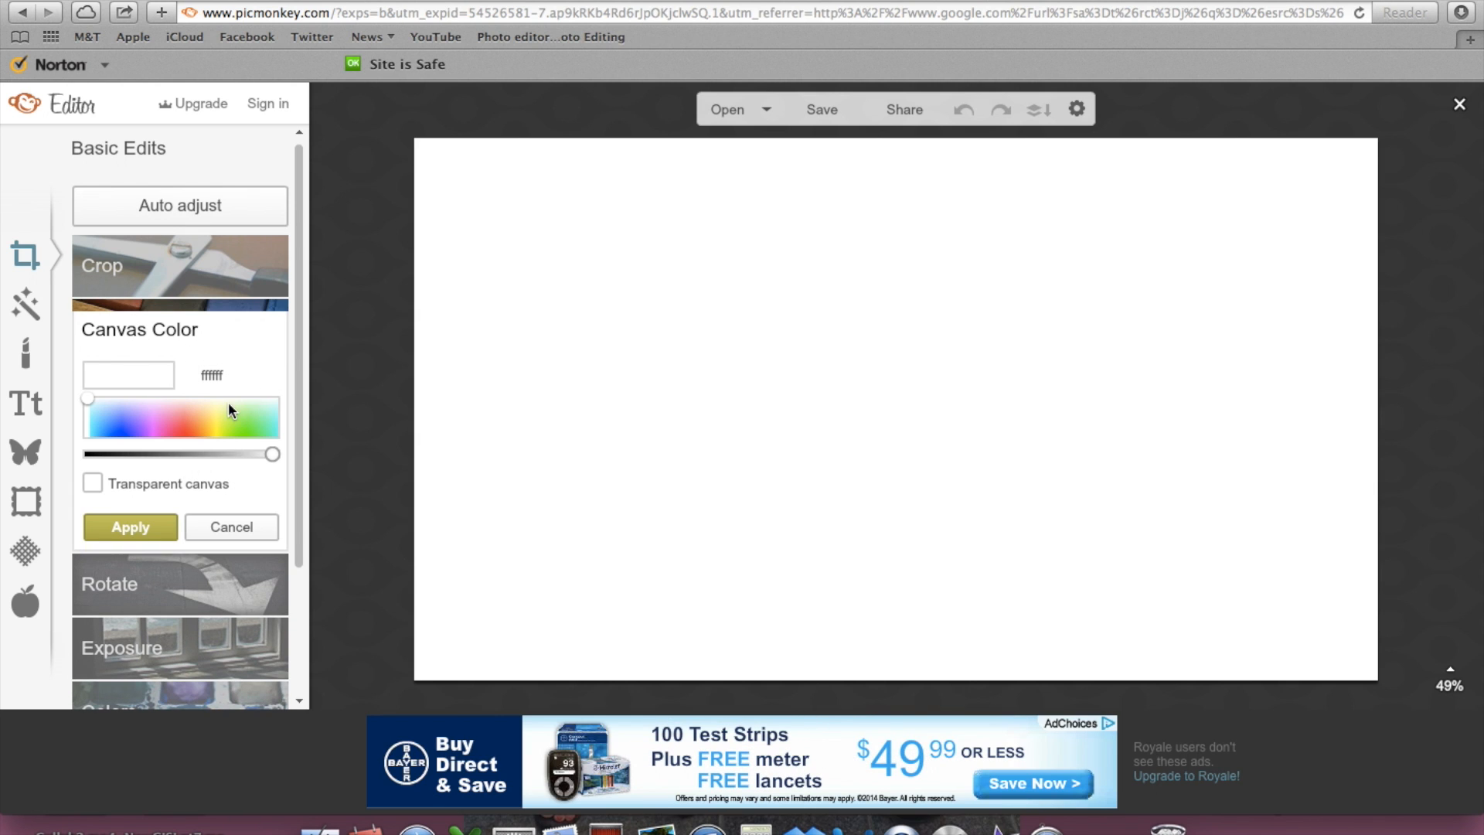
left_click(223, 423)
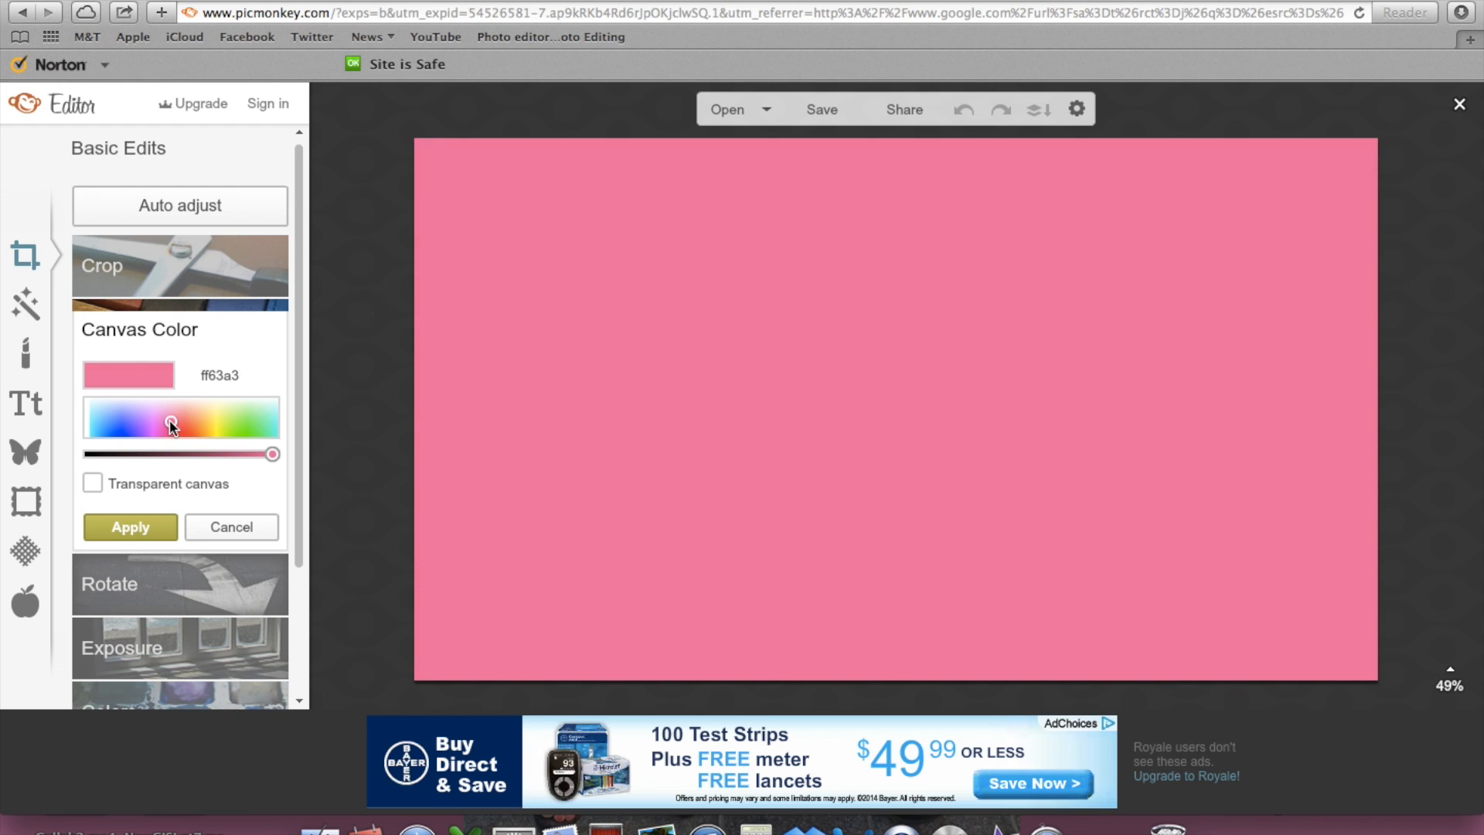
left_click(231, 527)
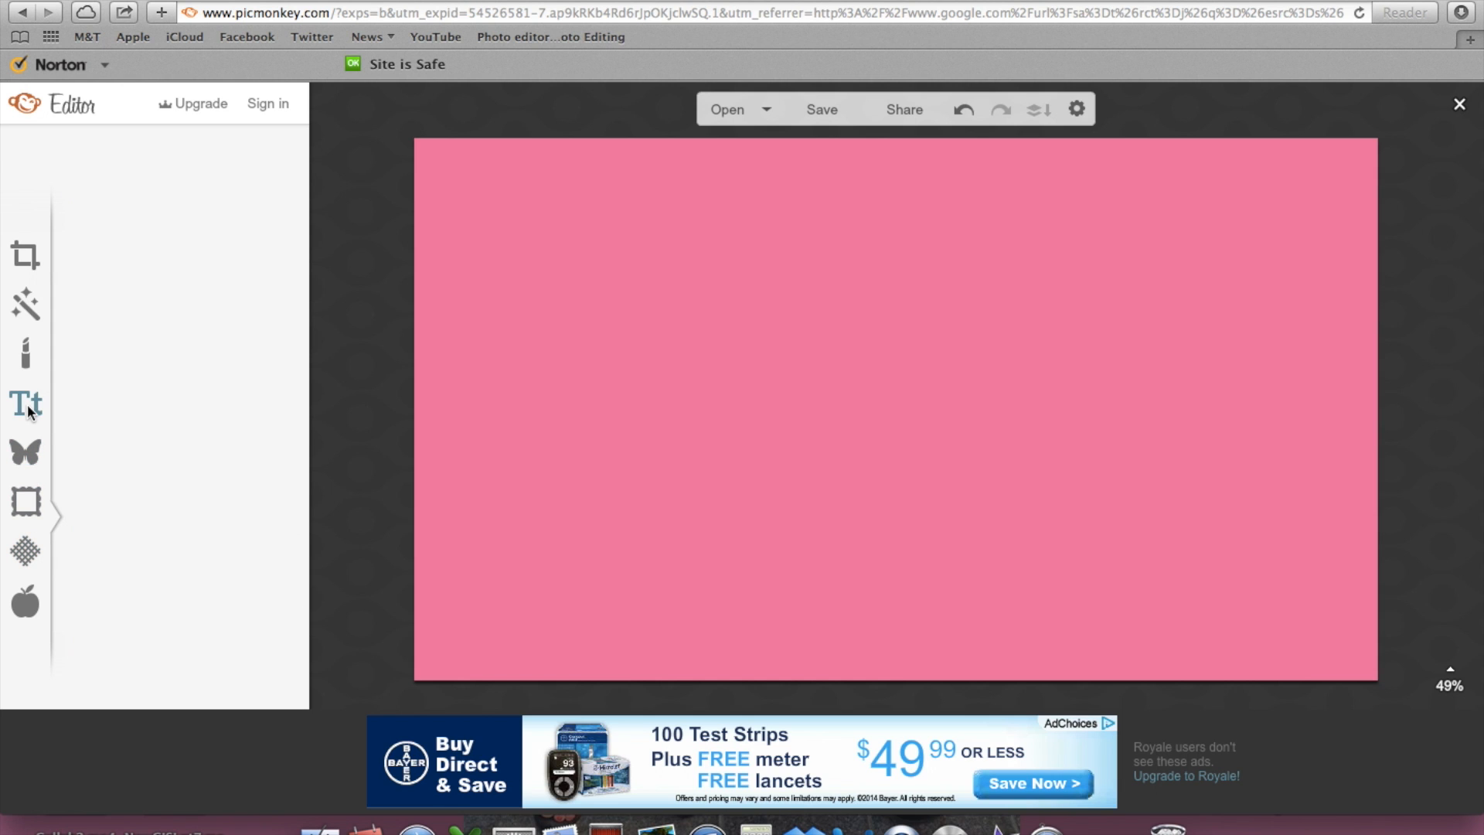
Step: Add the headline CLICK HERE TO in the Budmo Jiggler font
left_click(26, 403)
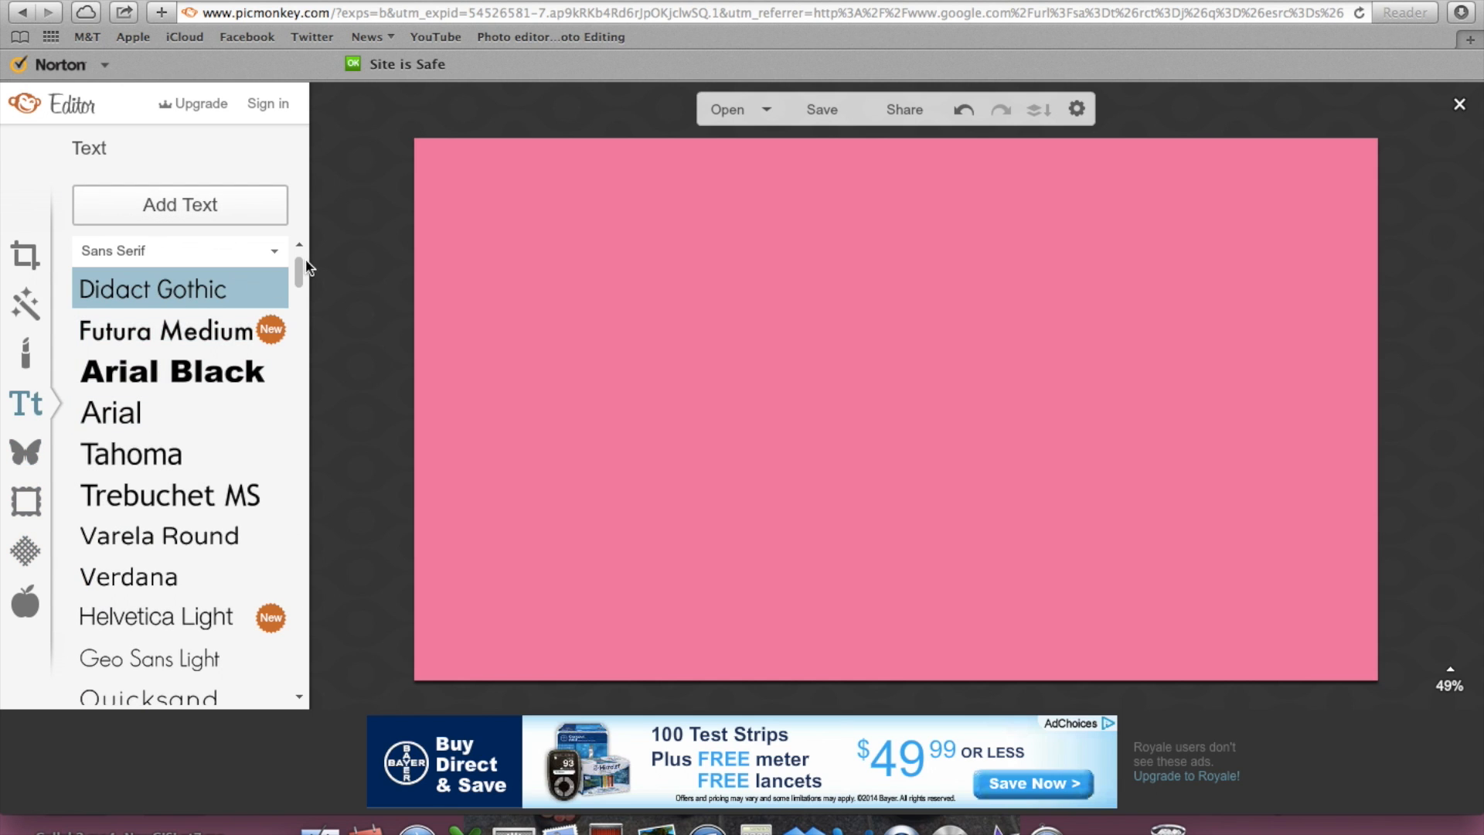
scroll("down", 3)
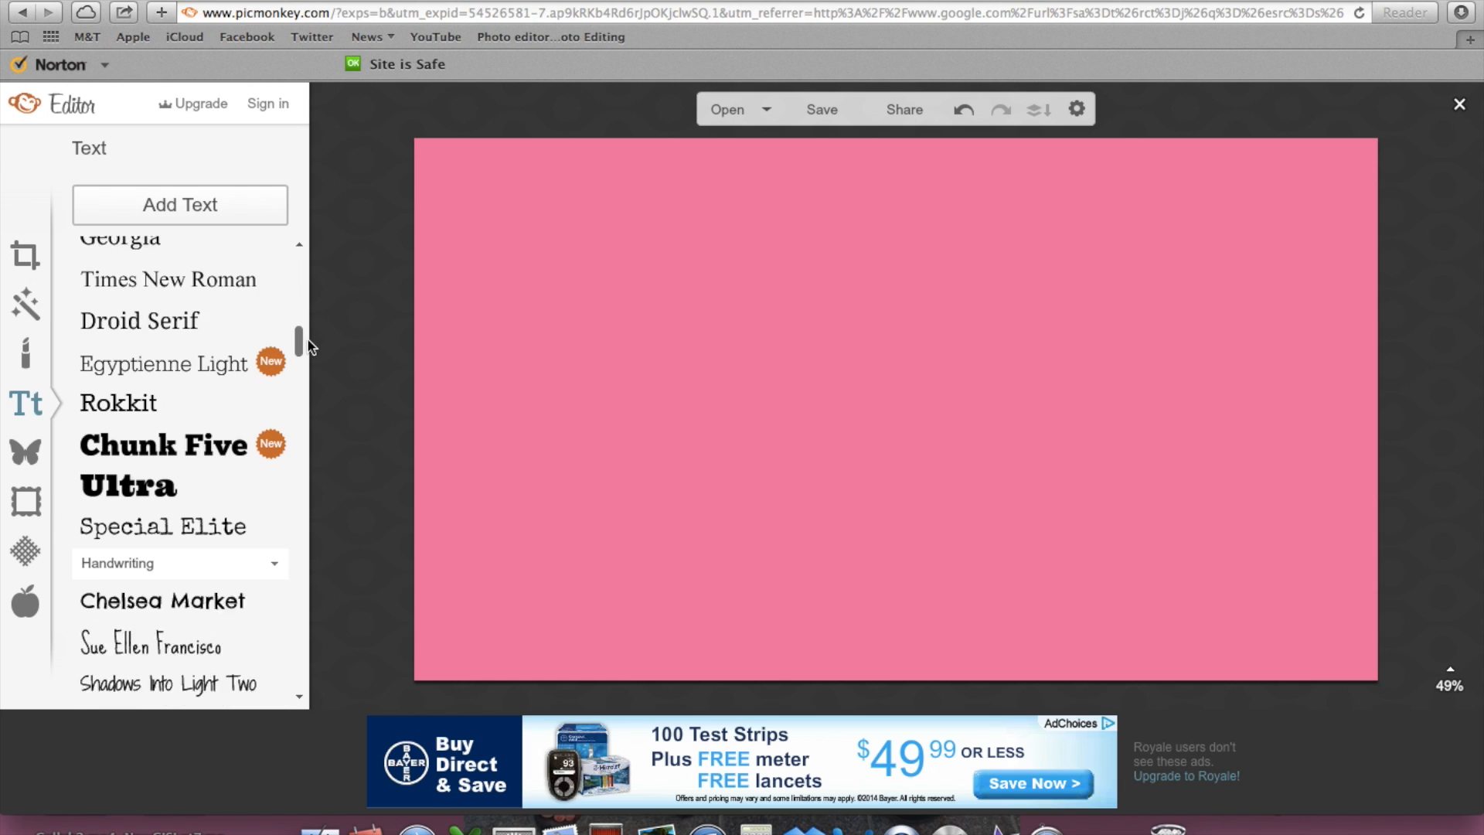
scroll("down", 3)
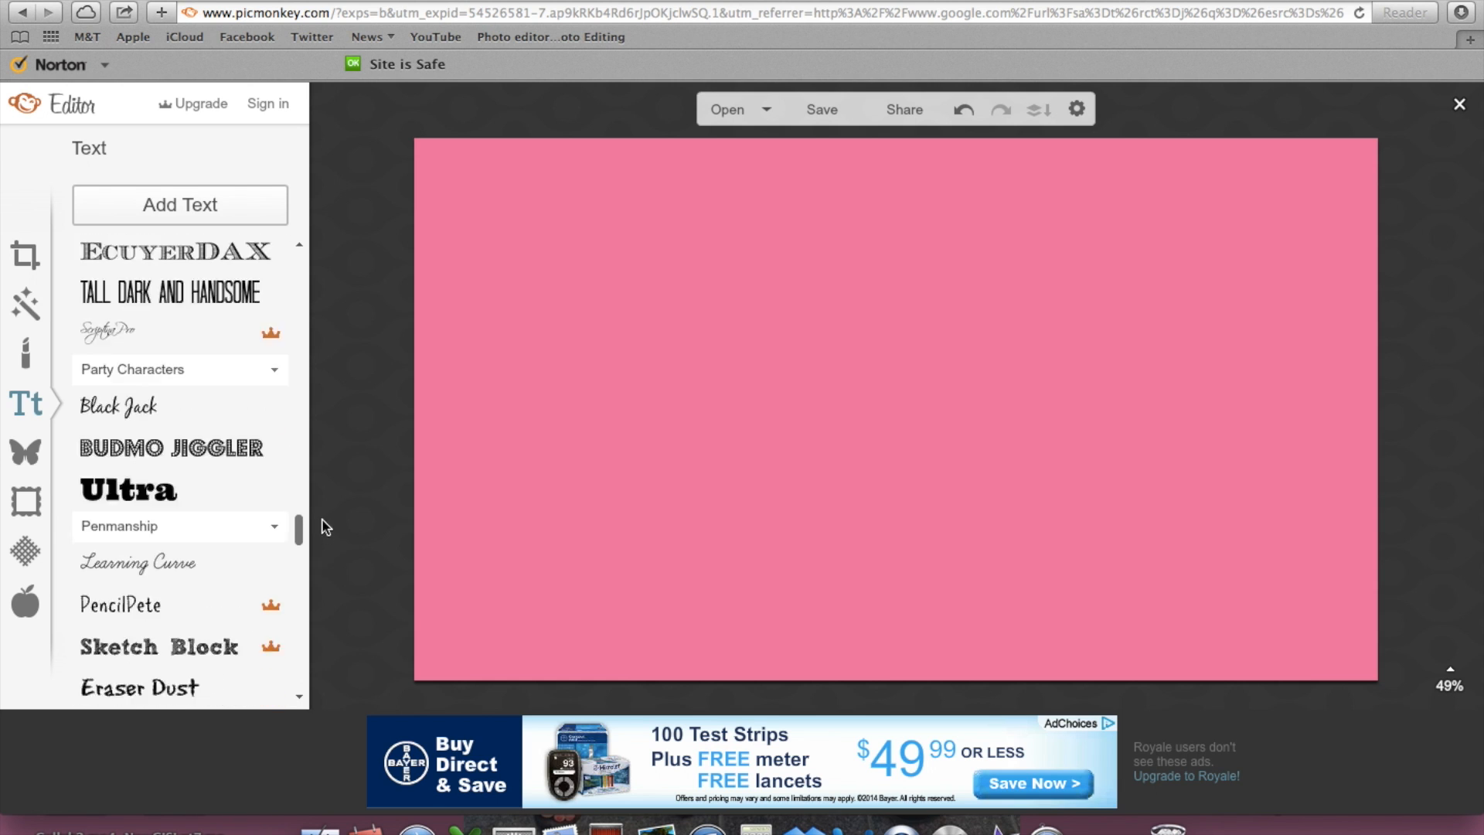
scroll("up", 3)
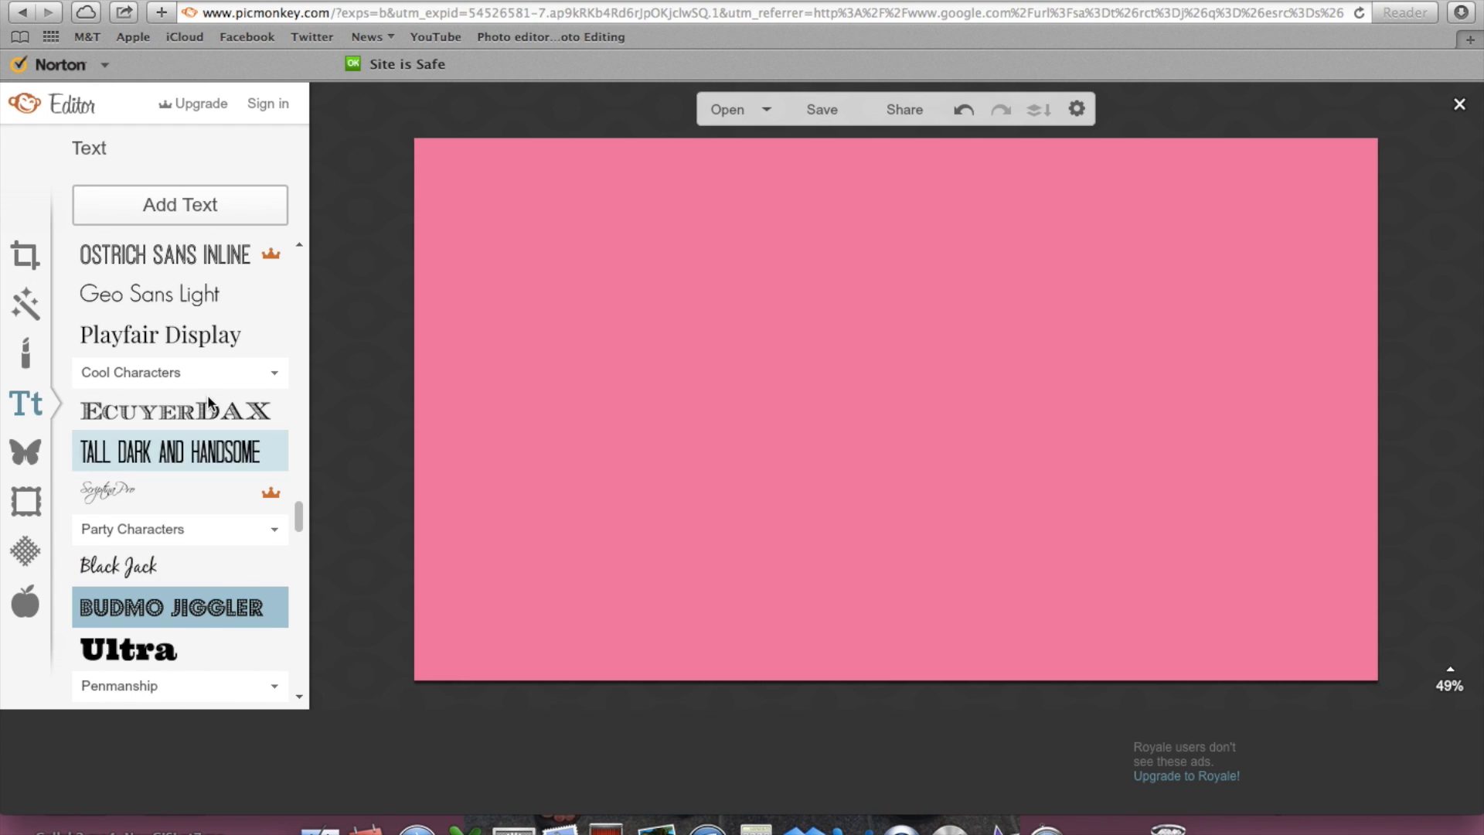
left_click(179, 204)
type("CLICK HERE")
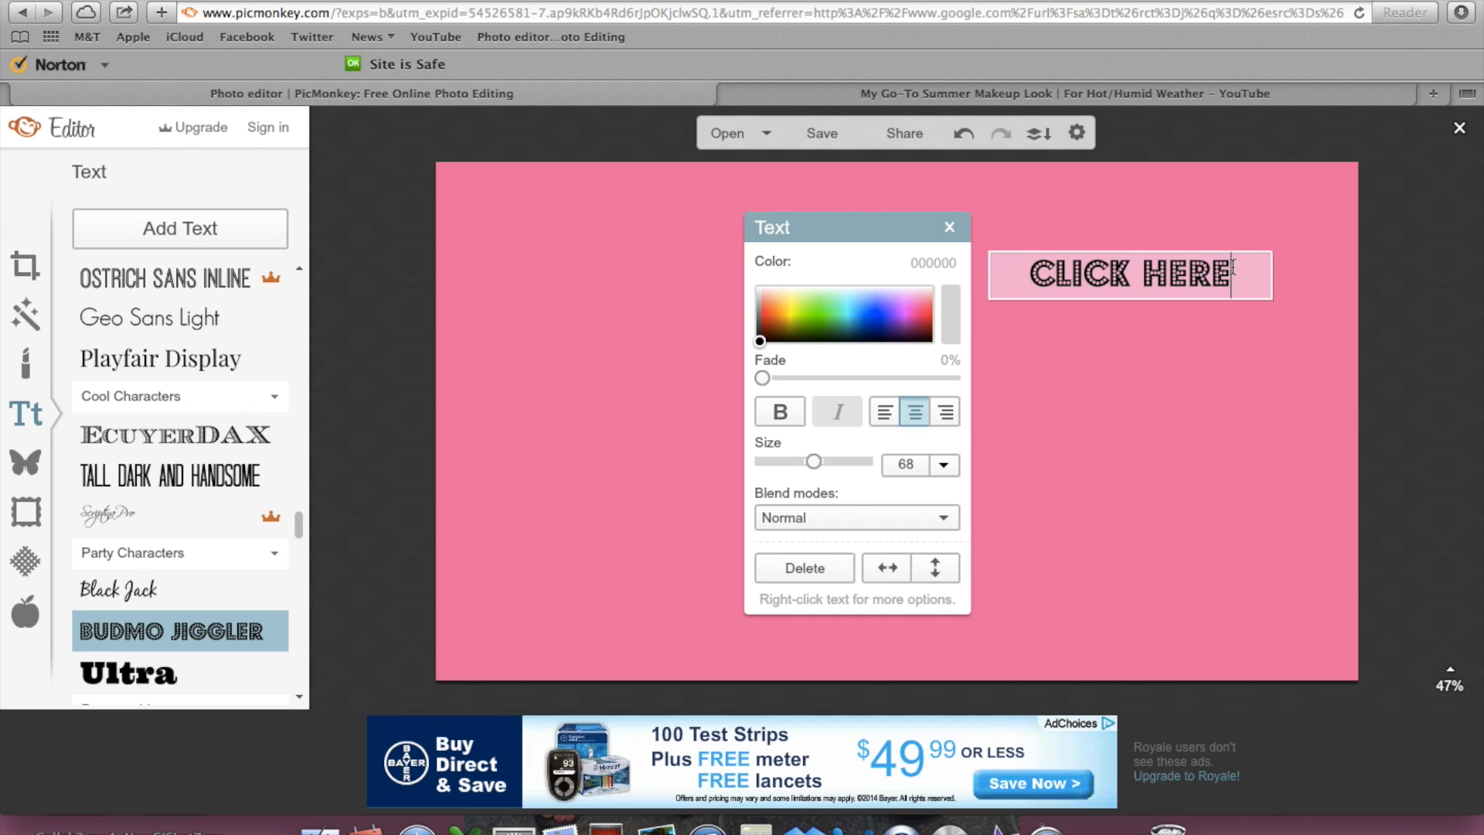
type("TO")
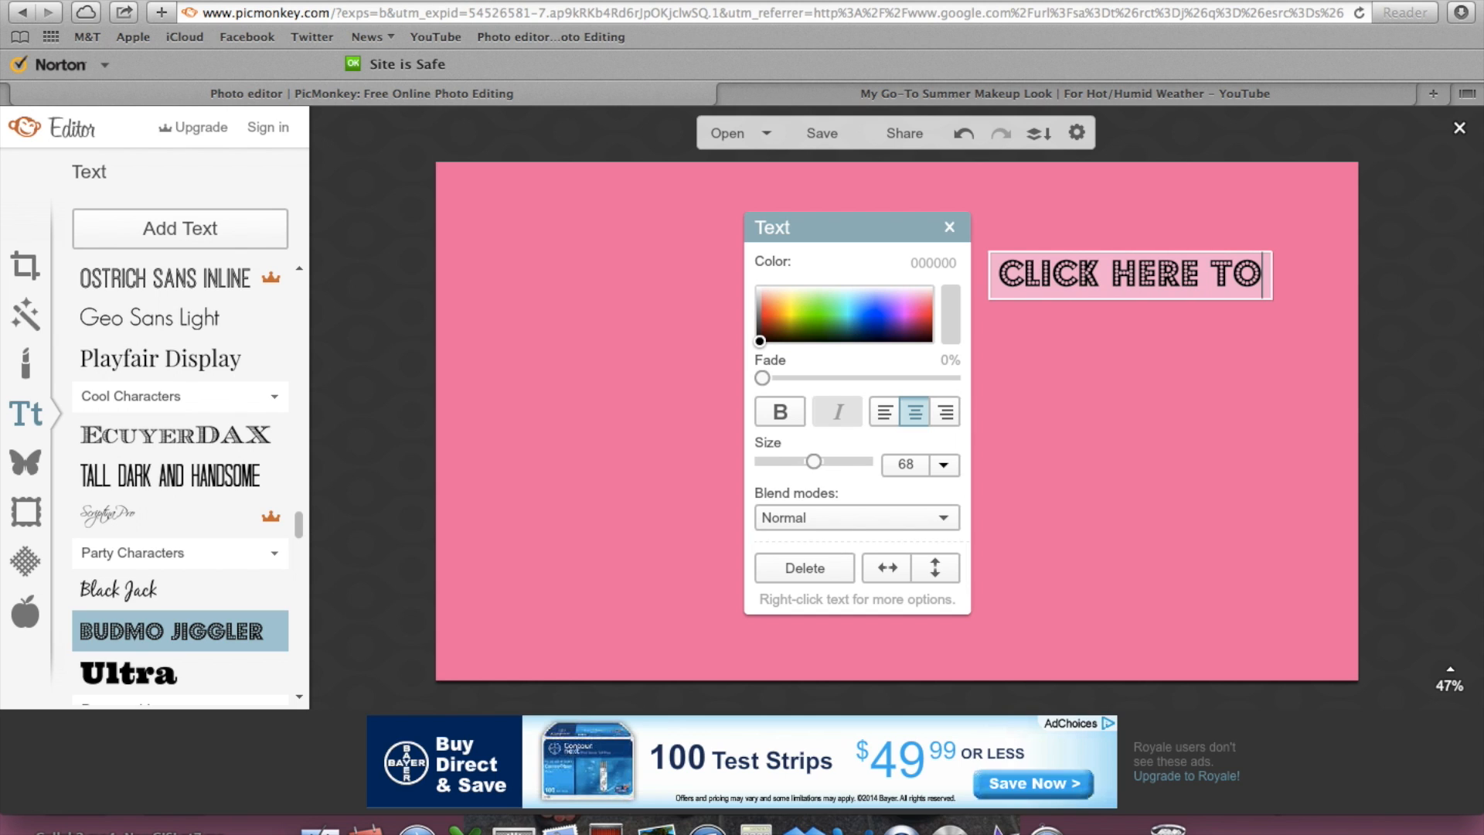
left_click(1128, 273)
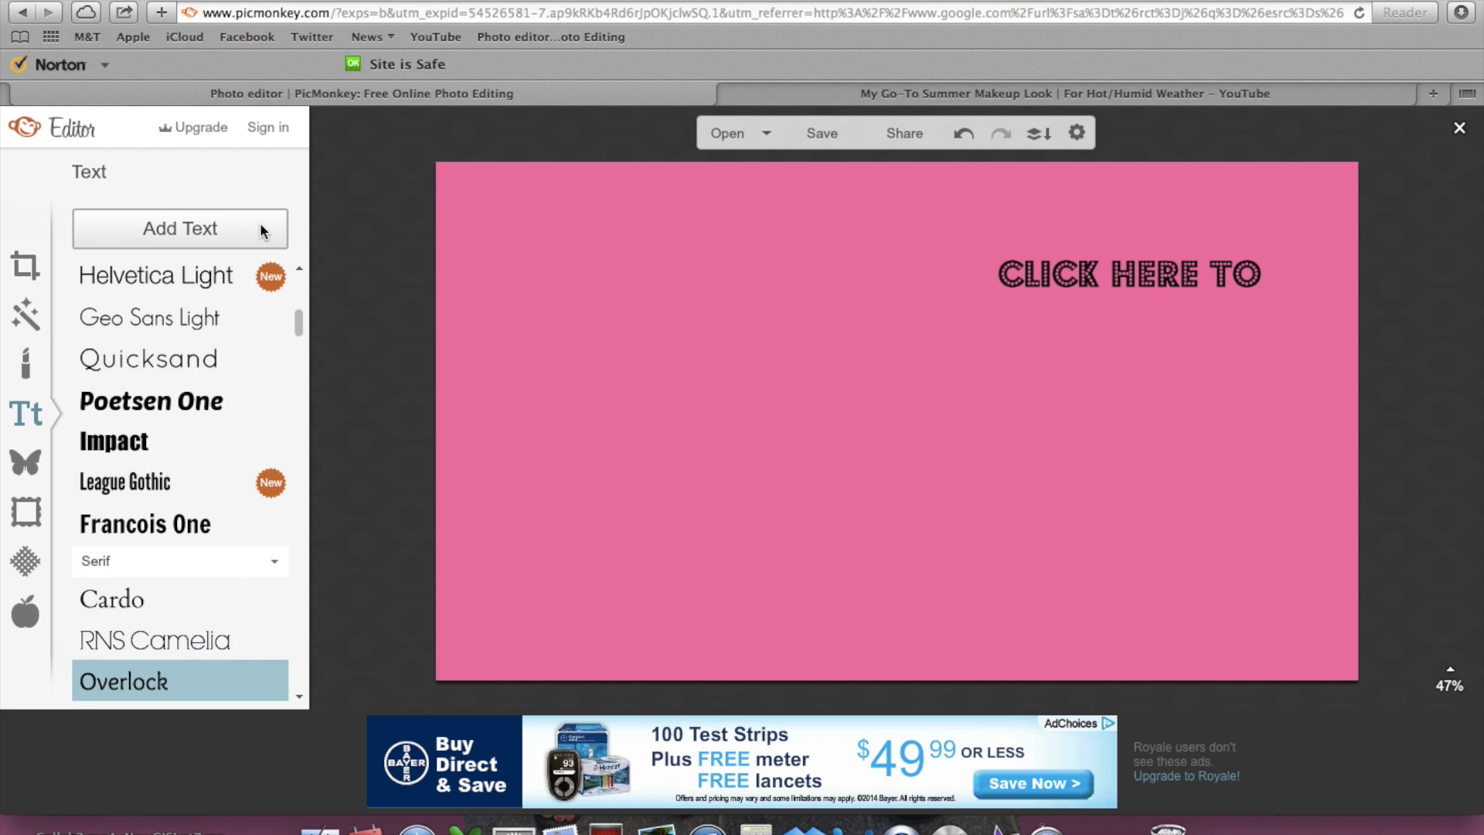
Step: Add the subtitle See My Last Video!! and centre it beneath the headline in the upper right
left_click(179, 229)
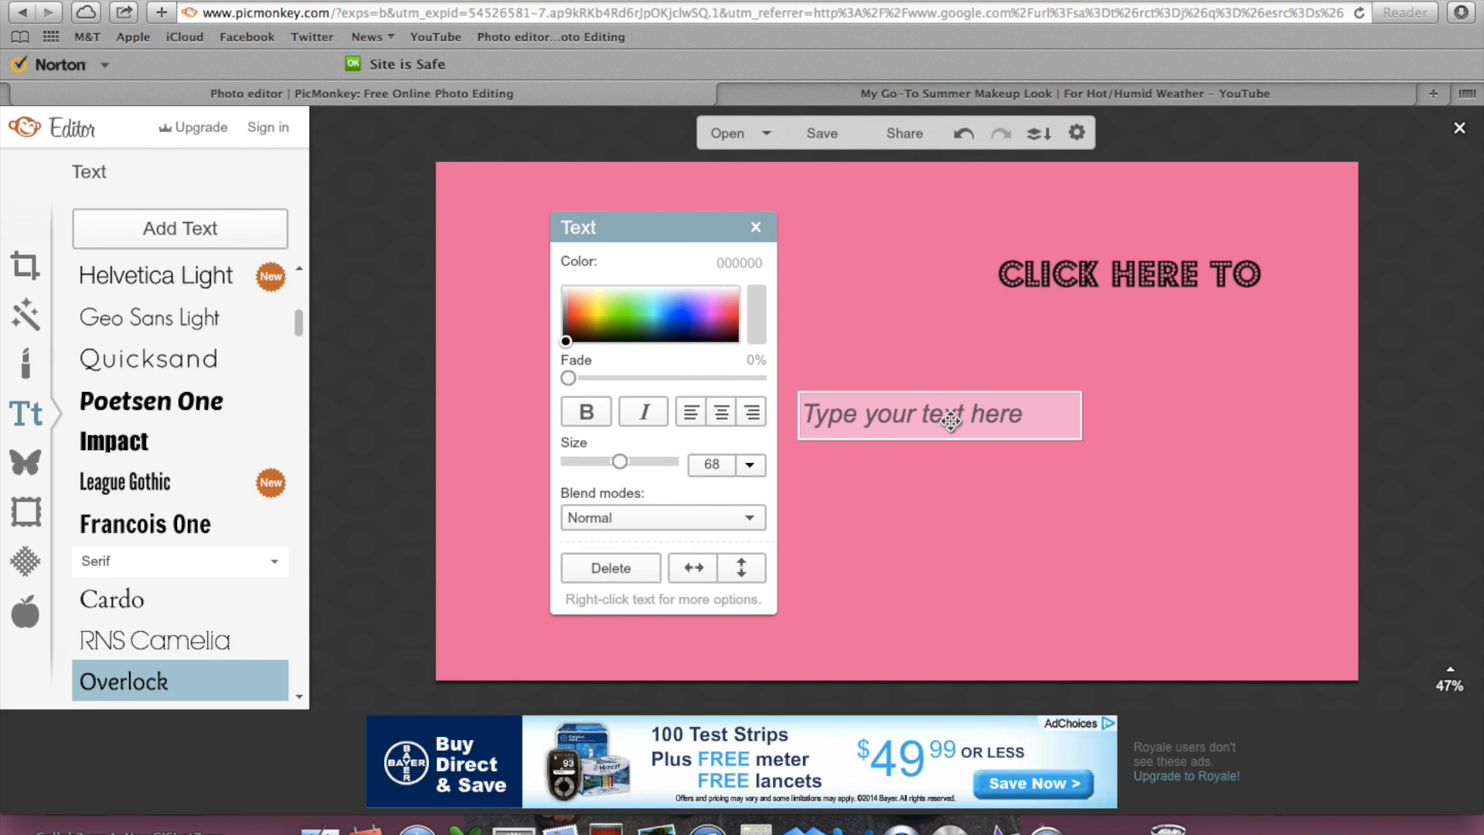
type("SEE")
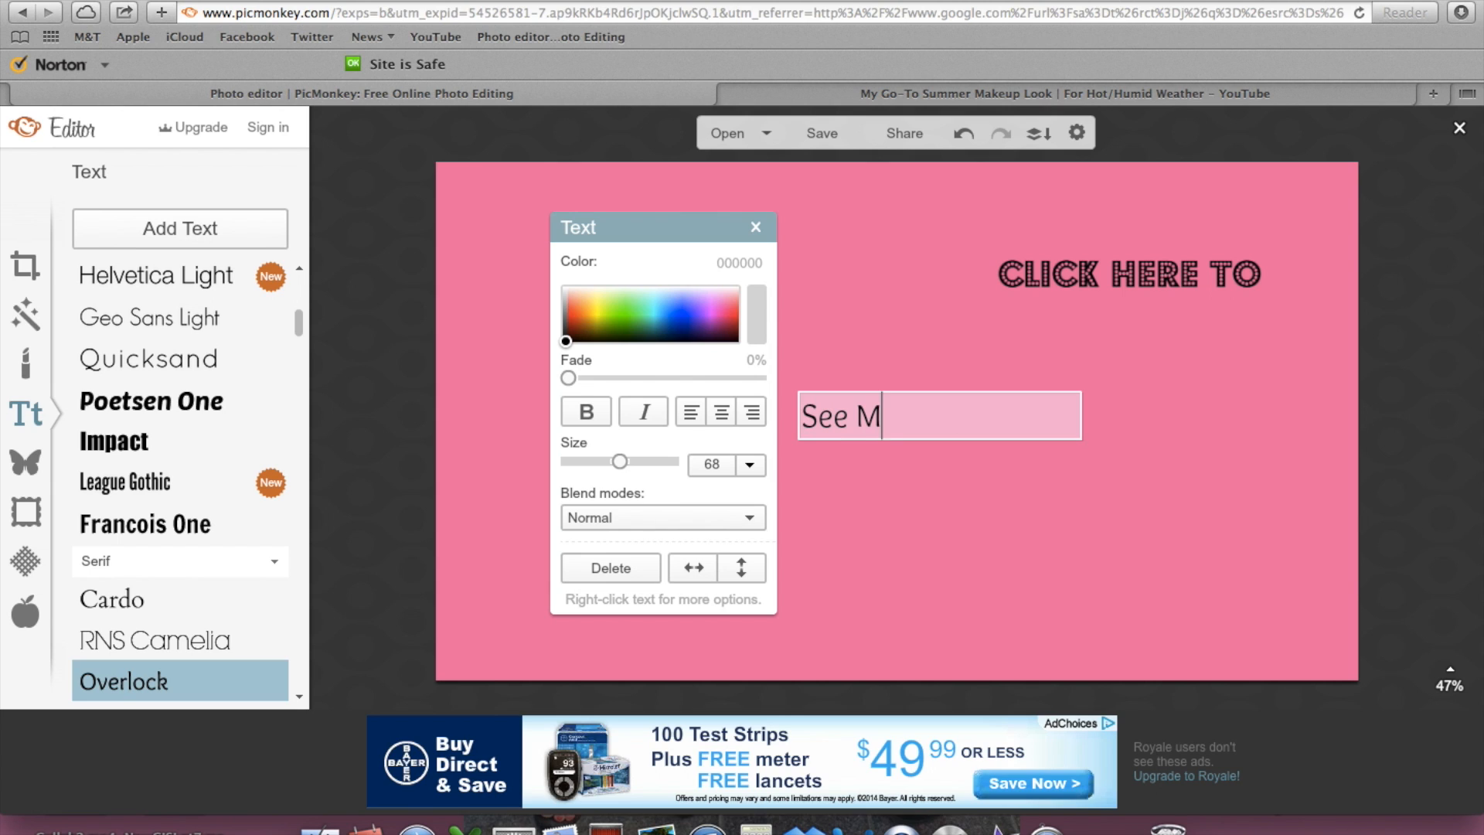
type("y Last Vide")
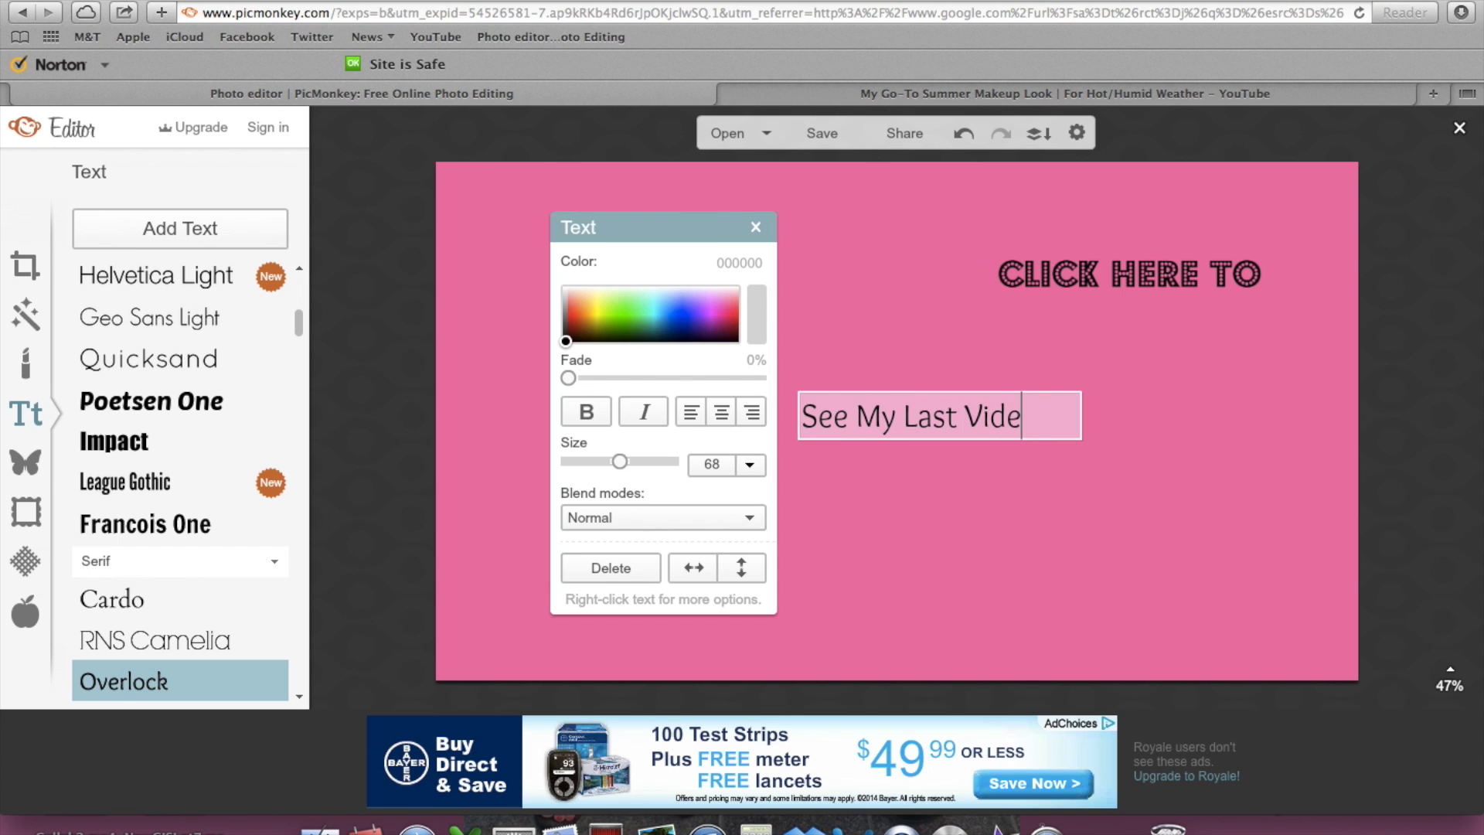
type("o!!")
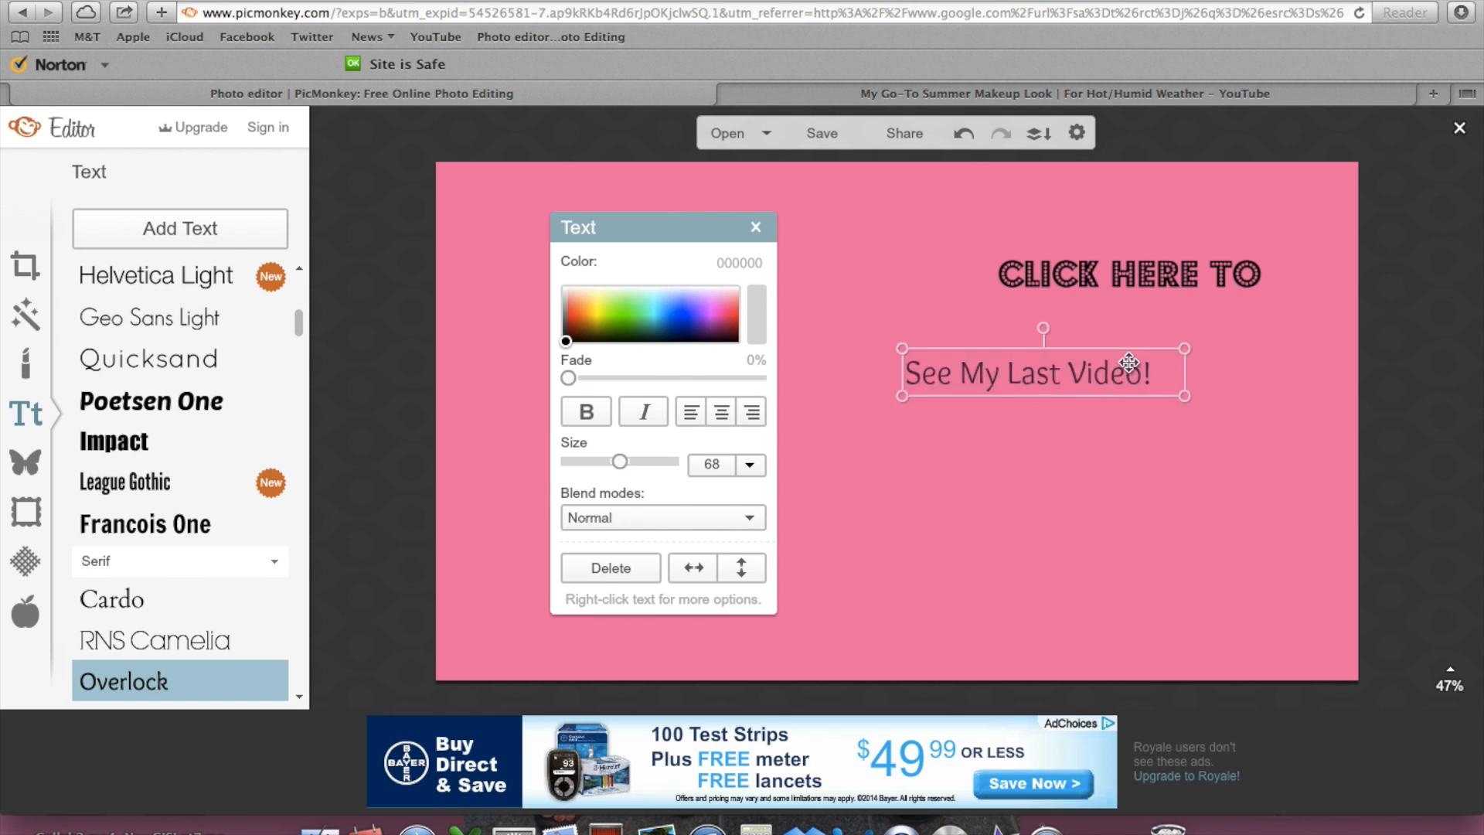
left_click(1128, 273)
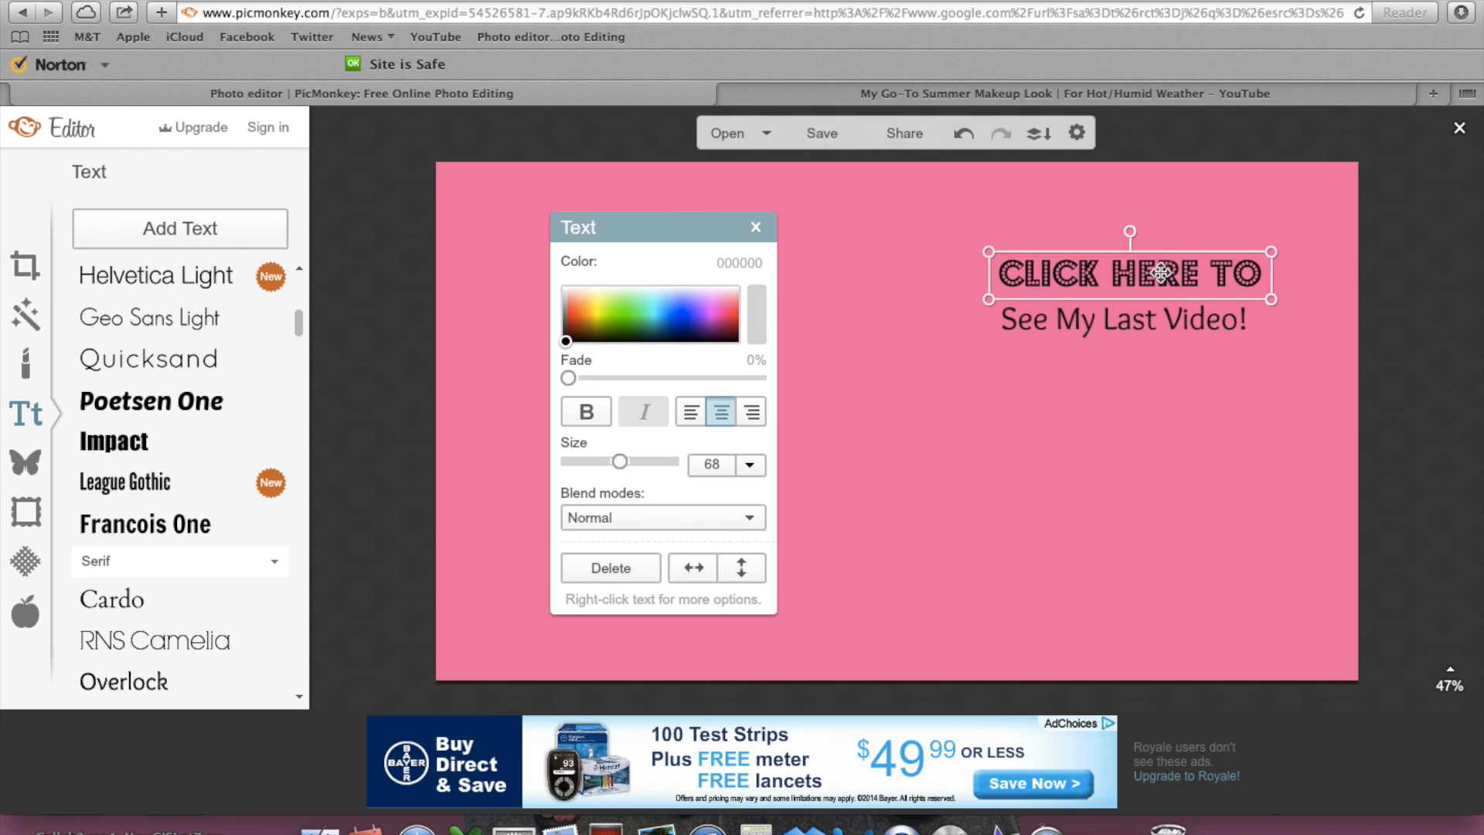
mouse_move(1251, 254)
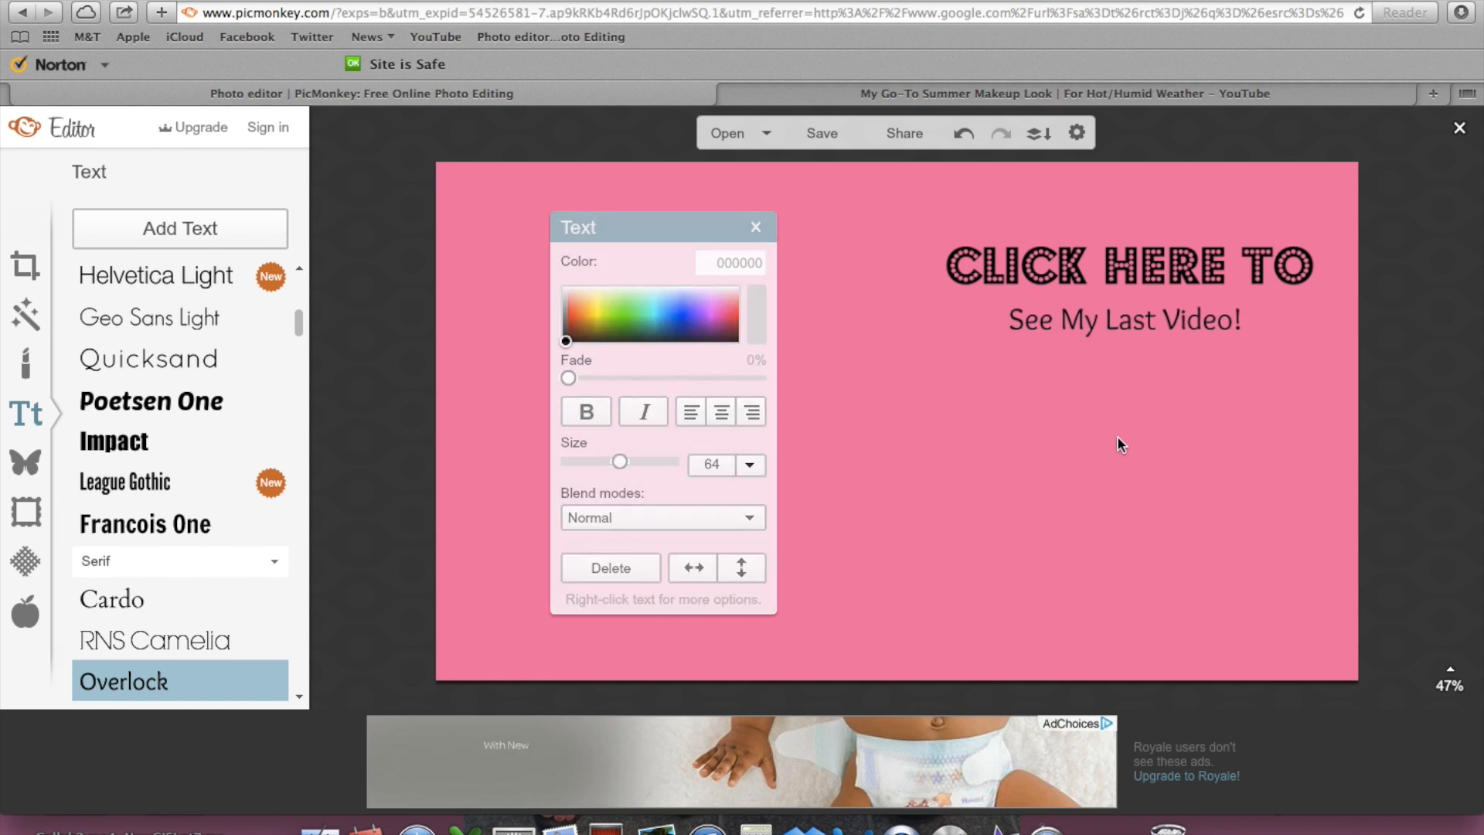
left_click(754, 228)
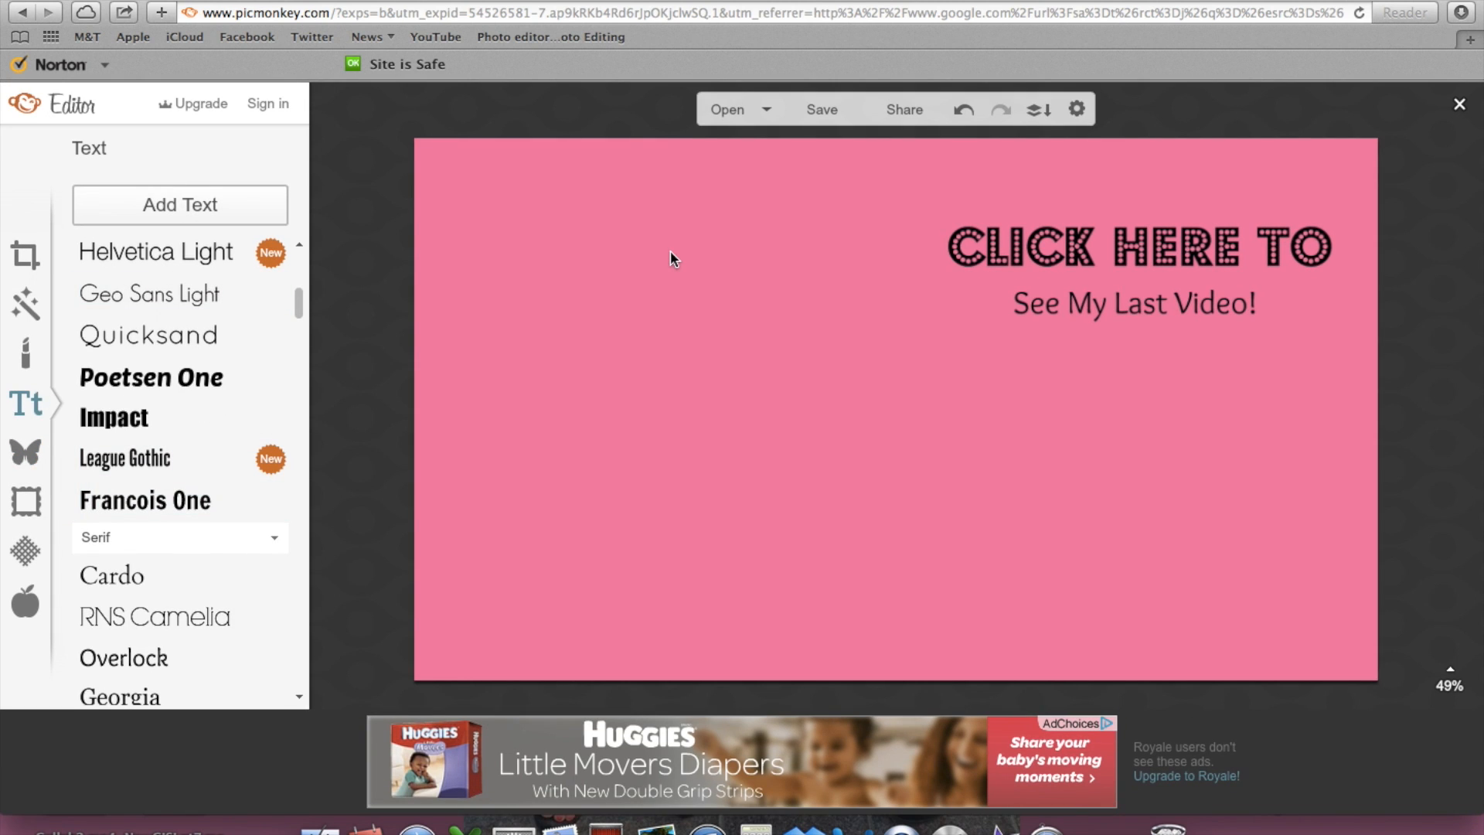
mouse_move(26, 453)
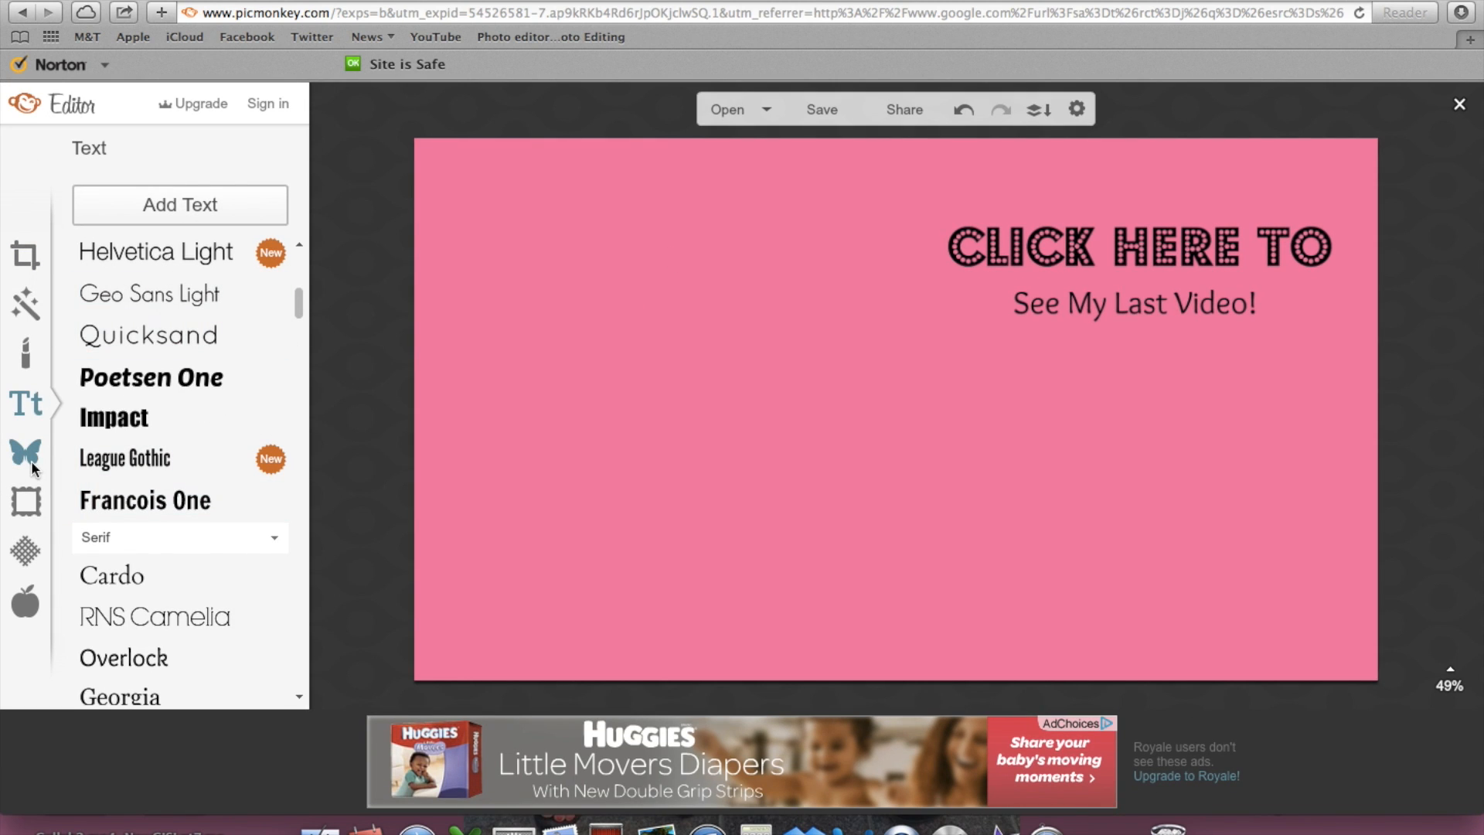
Step: Upload the Facebook, Twitter and Instagram icons as Your Own overlays stacked under the subtitle
left_click(25, 451)
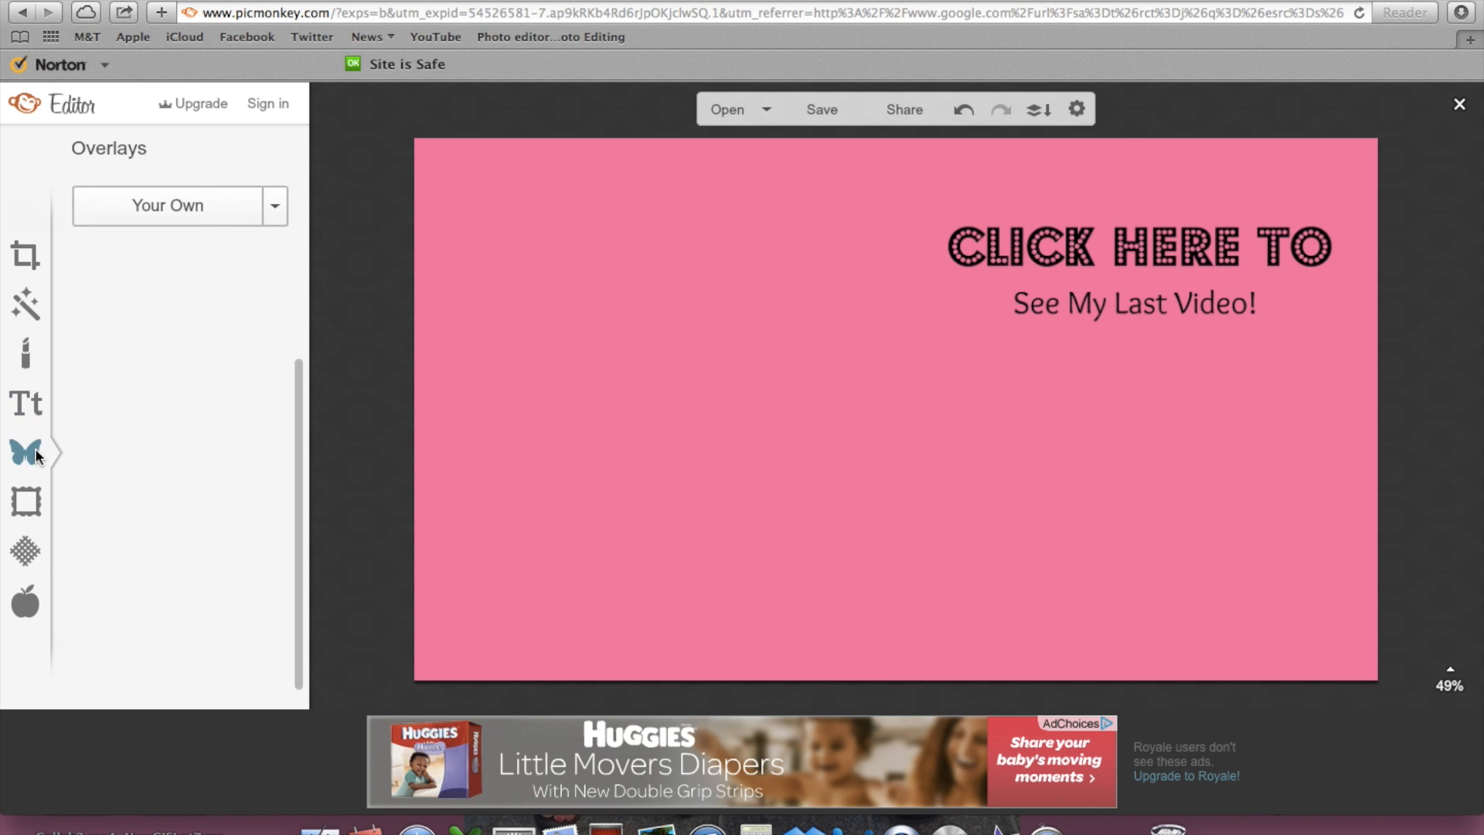
left_click(167, 206)
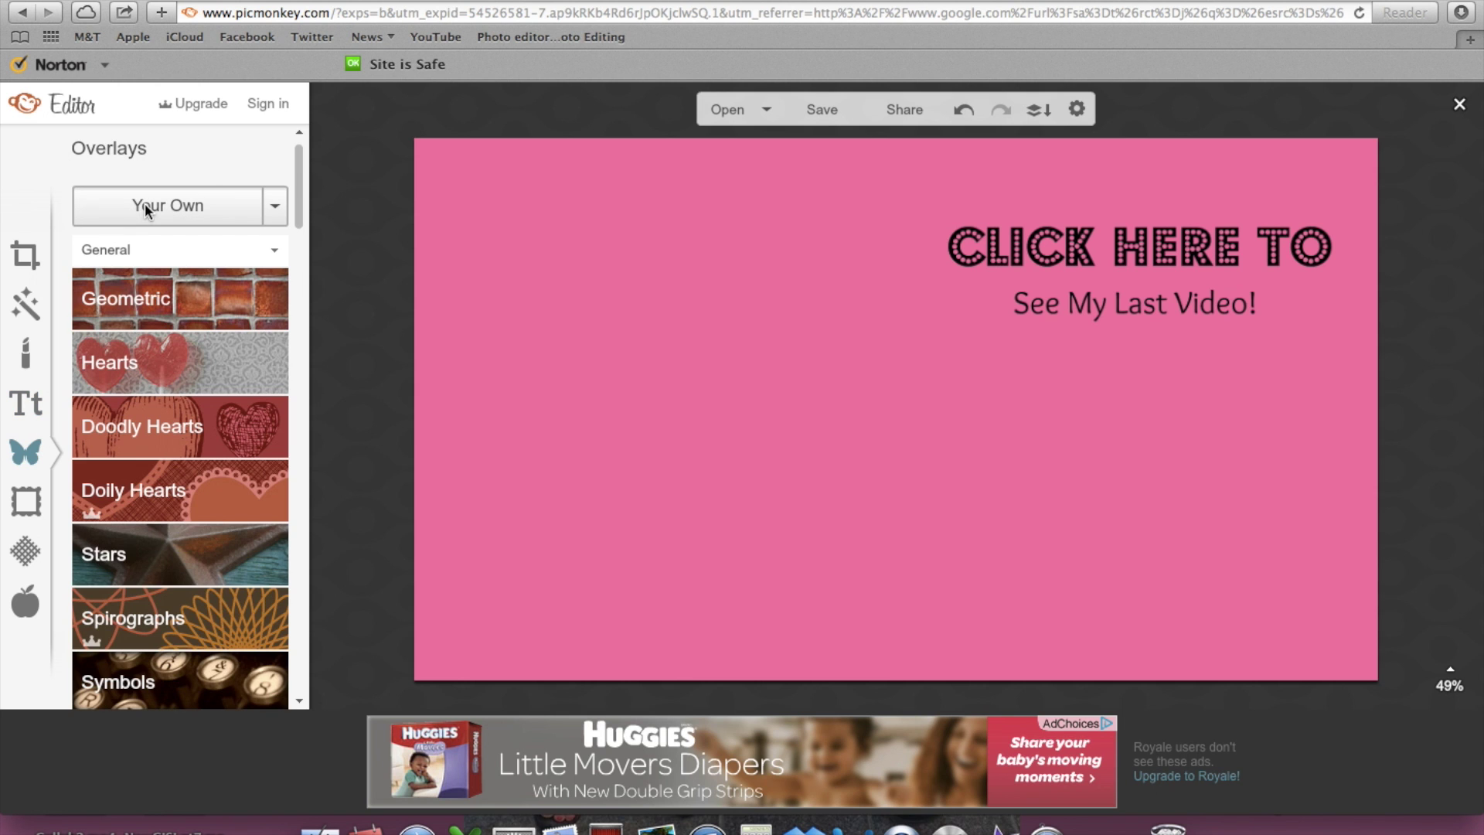
left_click(165, 206)
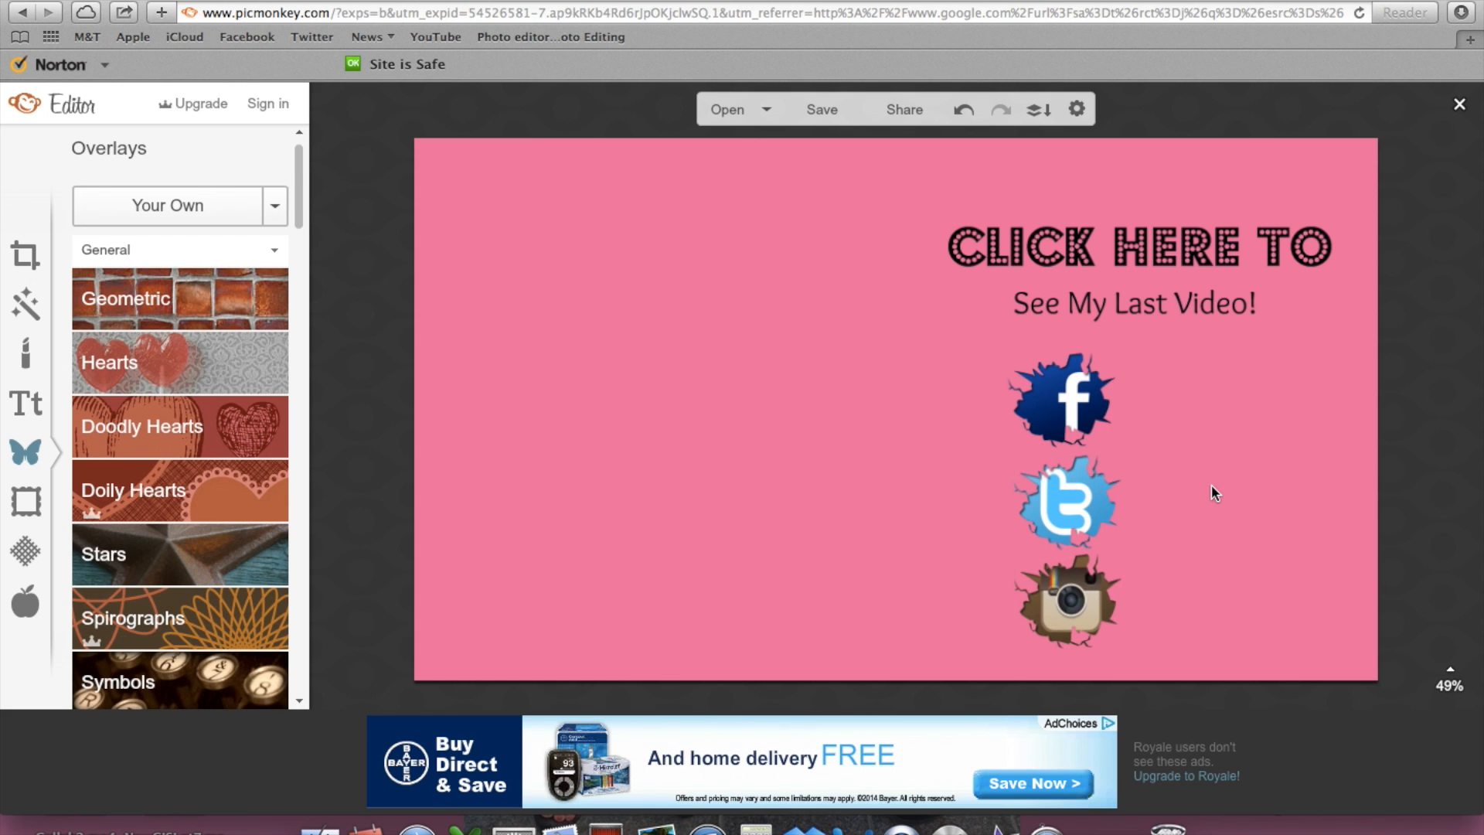
left_click(1131, 305)
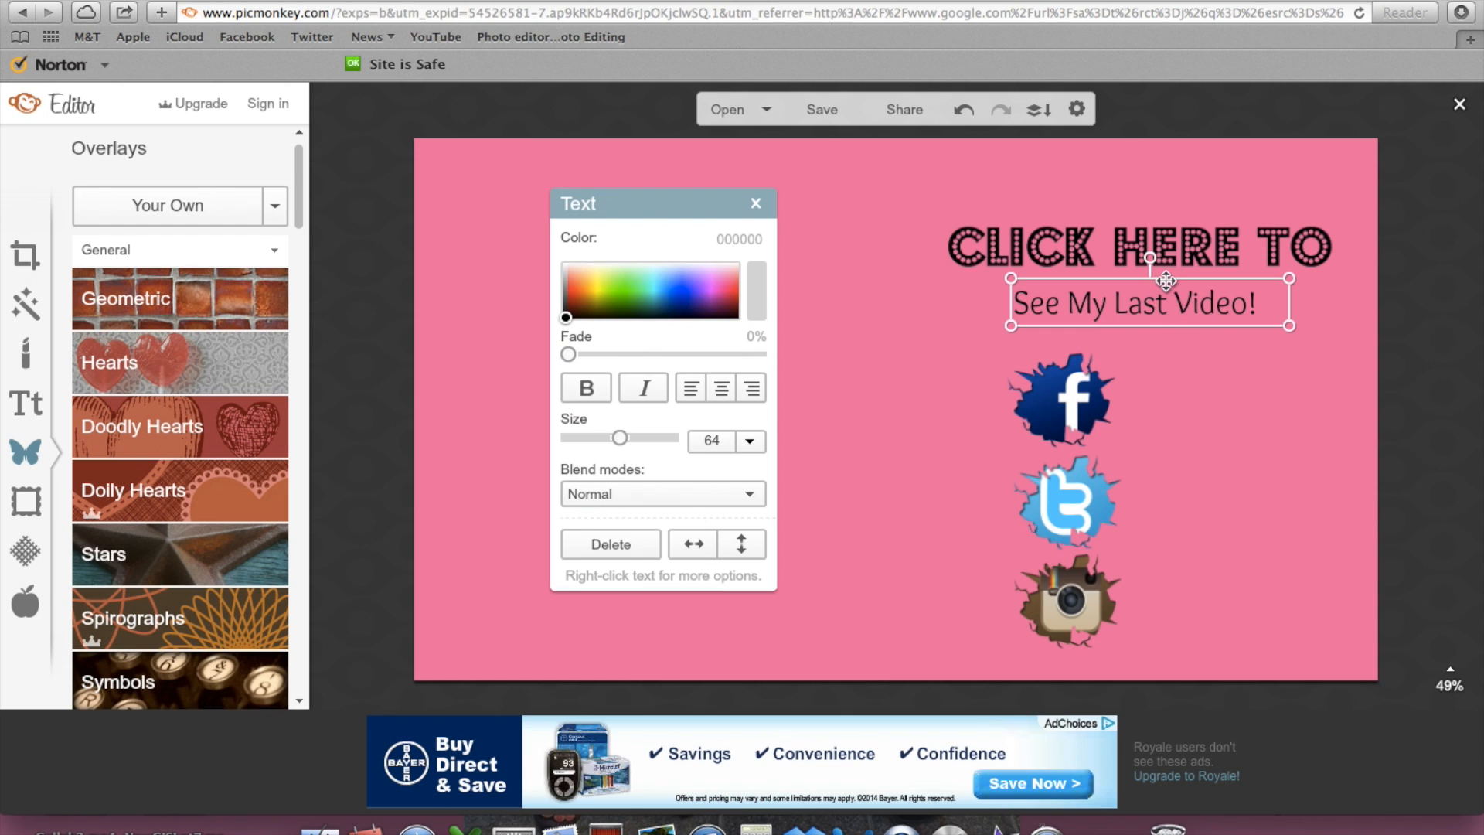
Step: Switch the See My Last Video! subtitle to the Playball script font
left_click(24, 403)
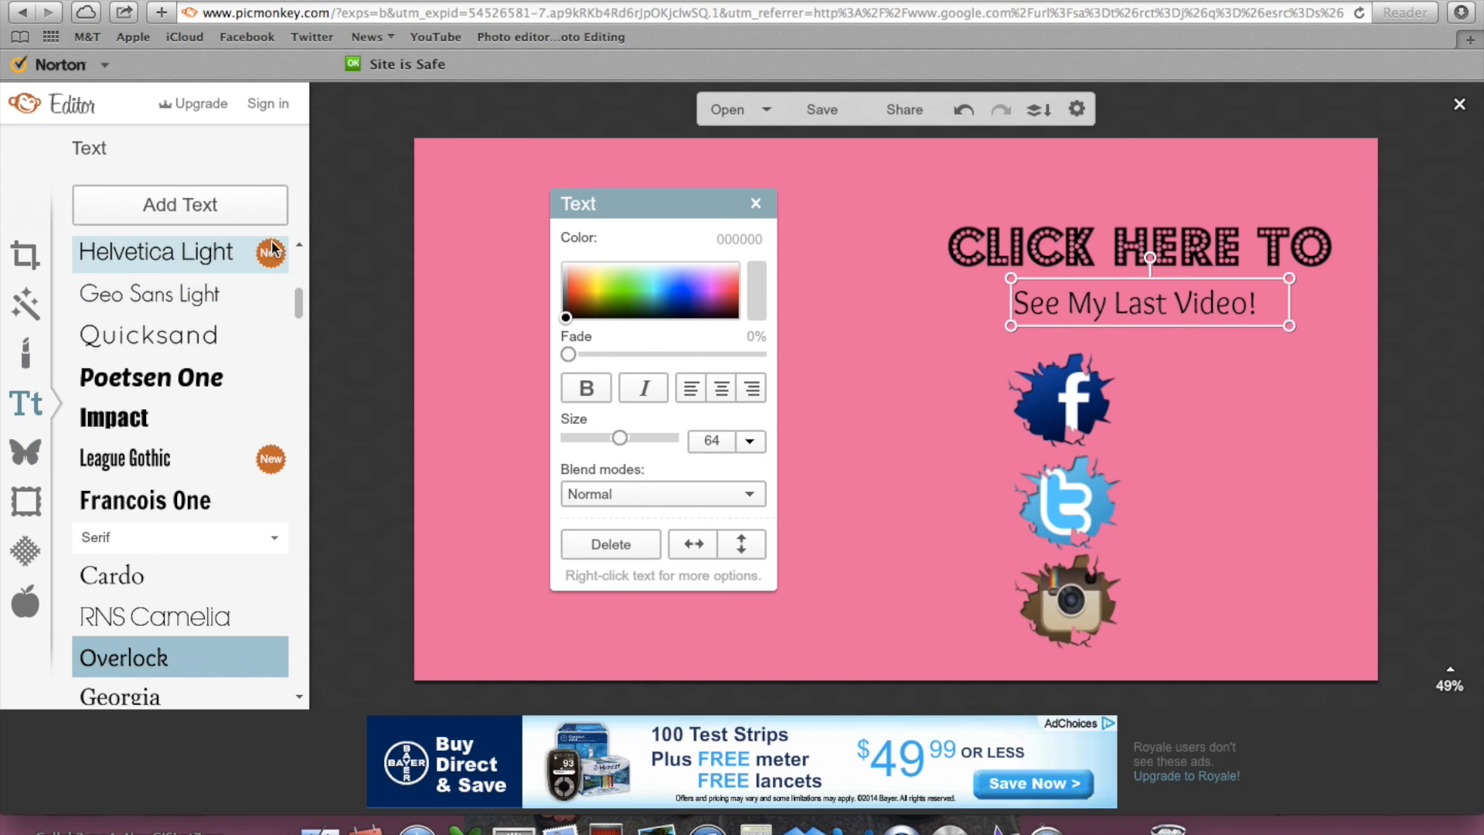
scroll("down", 3)
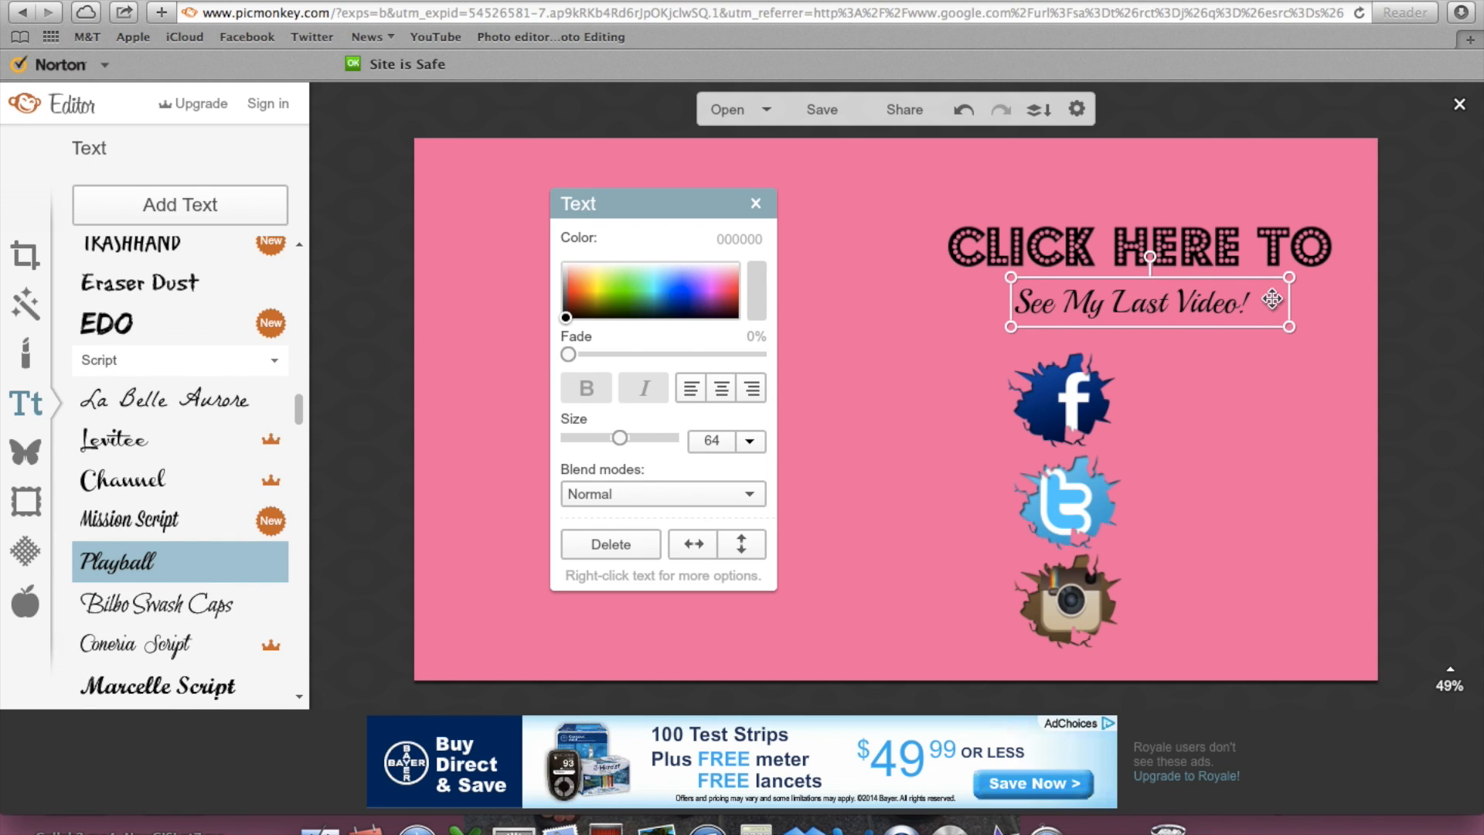
left_click(718, 388)
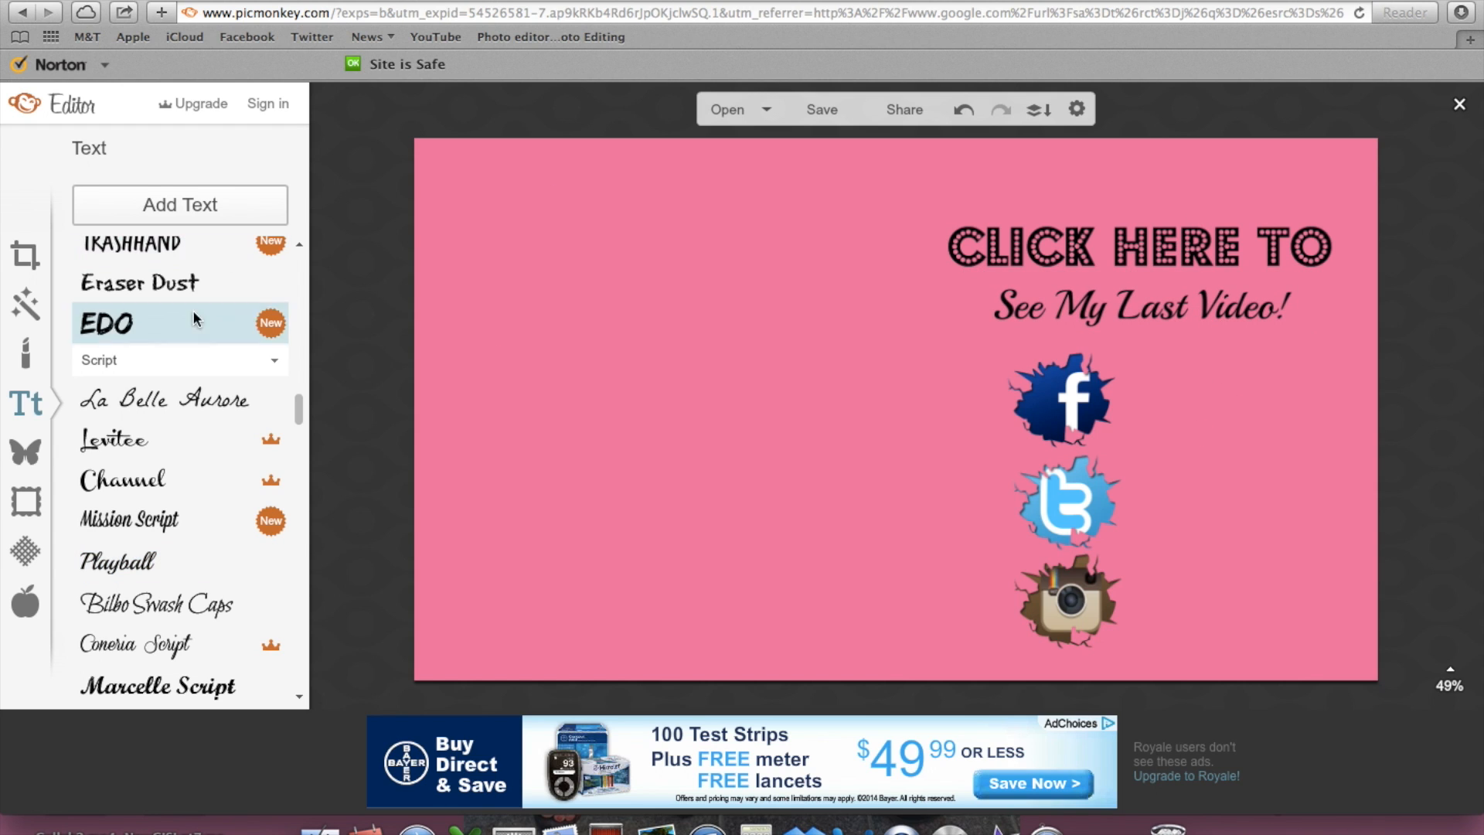
Step: Add the ItsMotherlyBeauty handle text, duplicate it beside each icon, and set Bradley Hand ITC
left_click(180, 204)
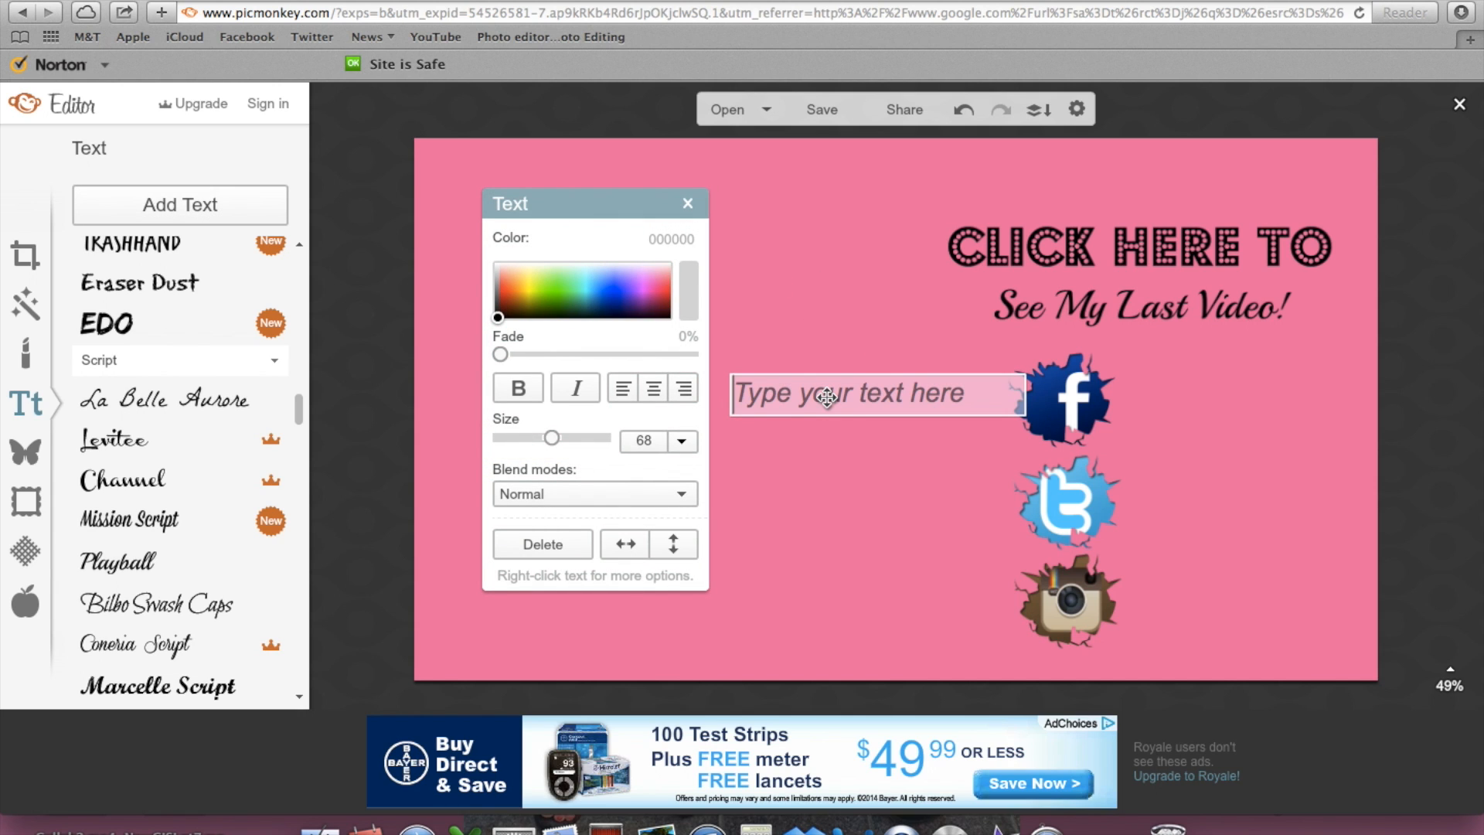
type("Itsmo")
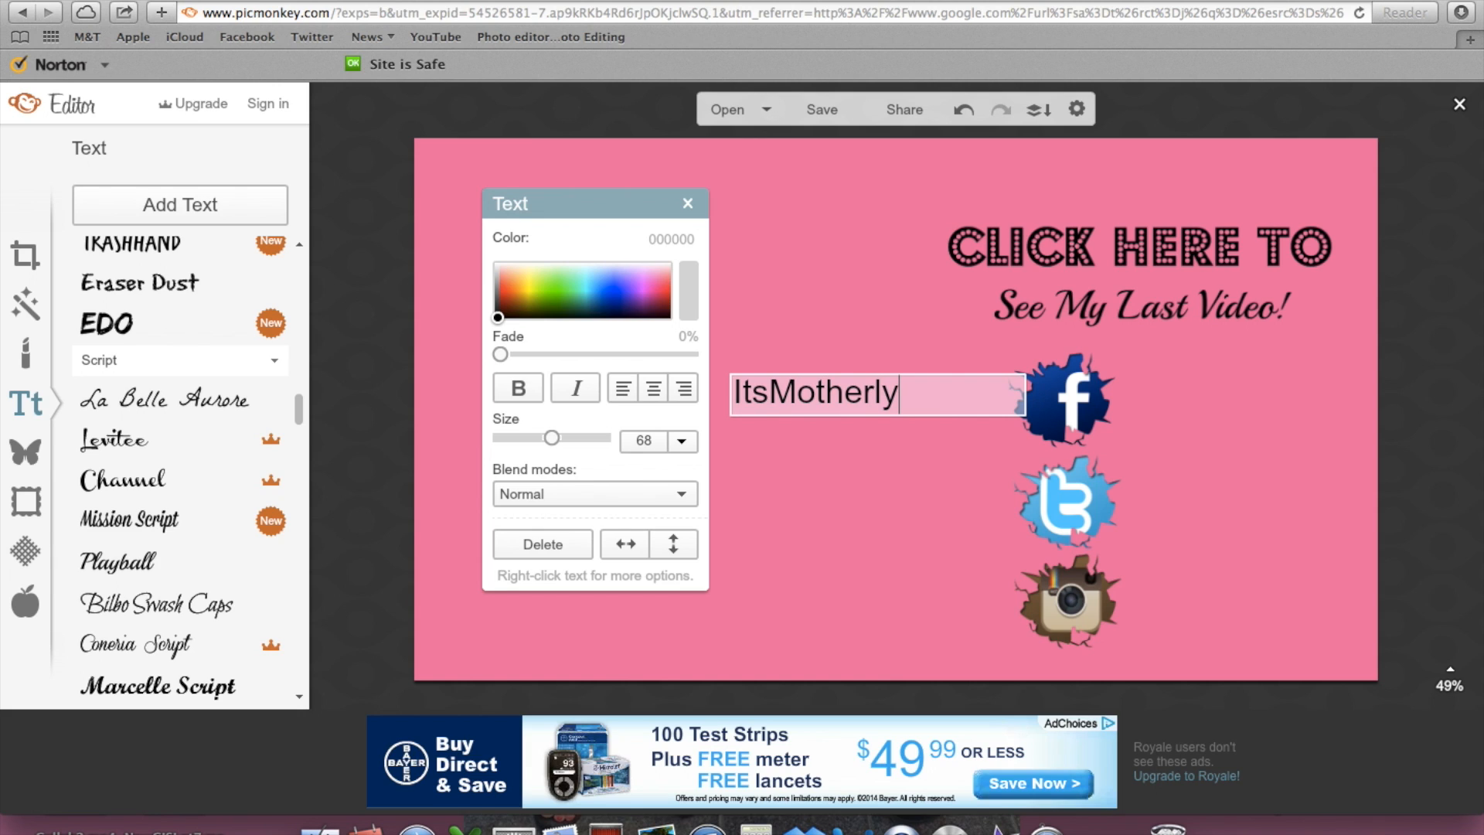
type("Beauty")
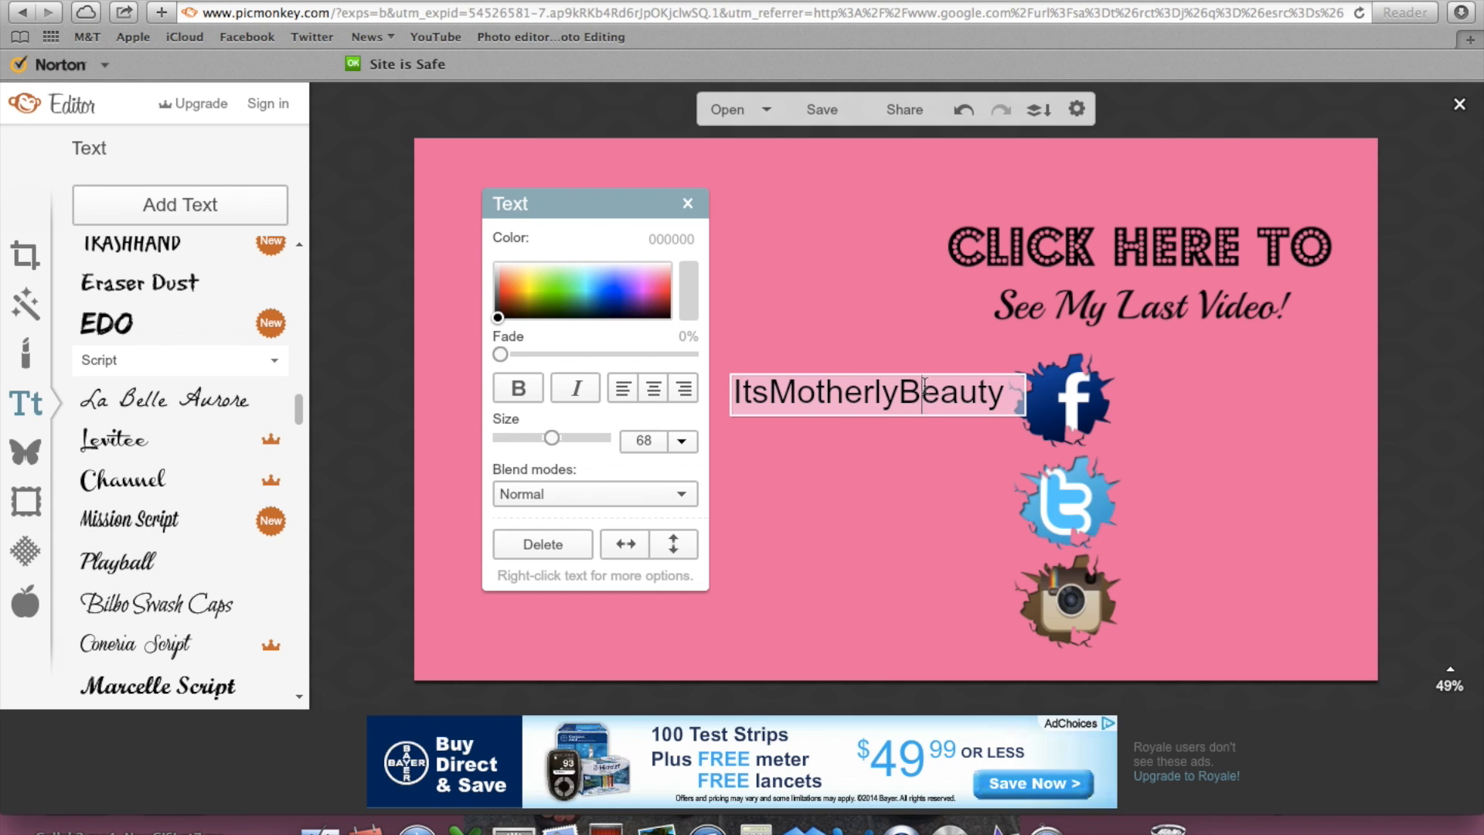
right_click(875, 391)
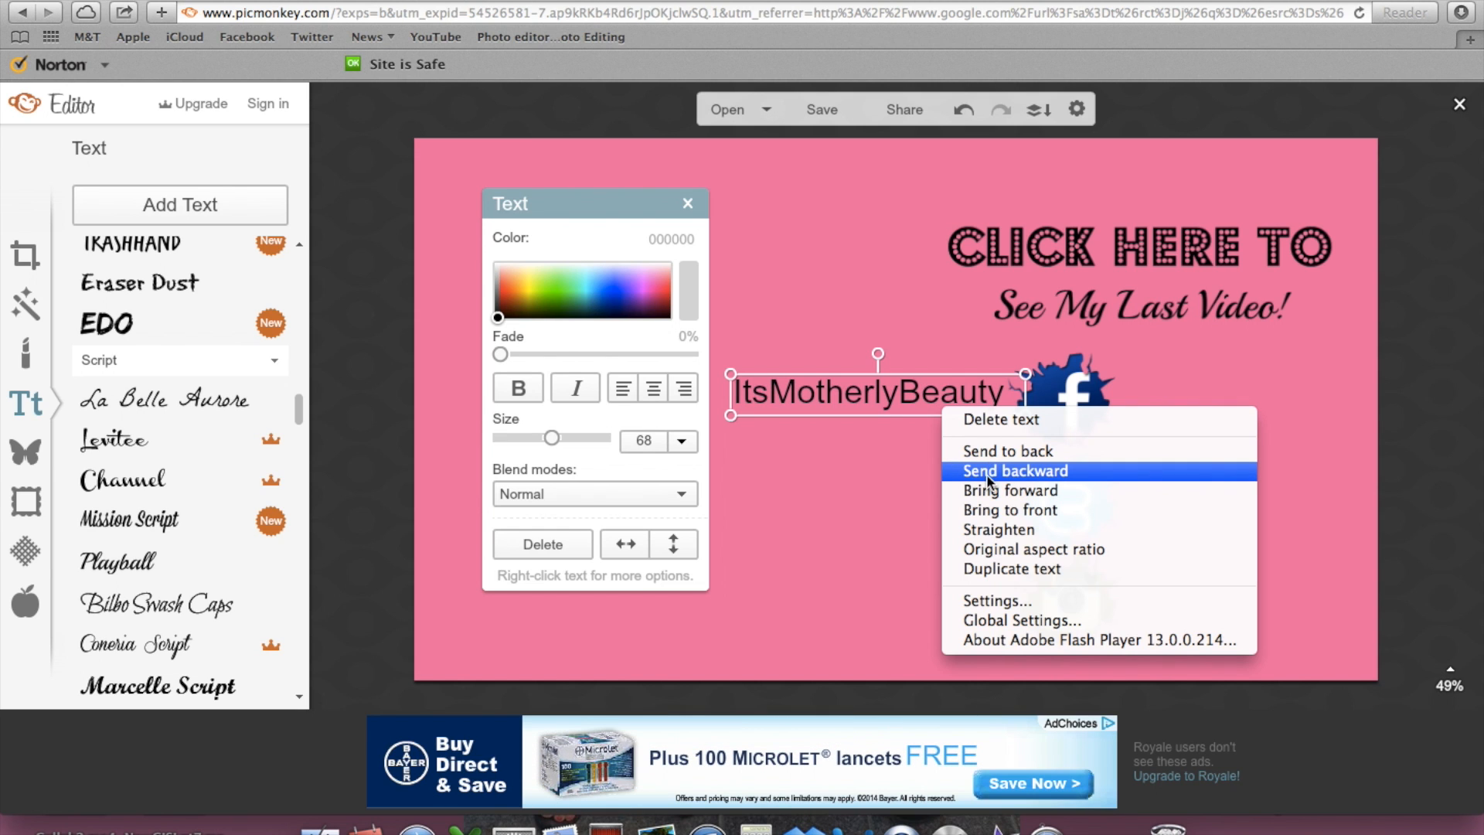
left_click(1014, 469)
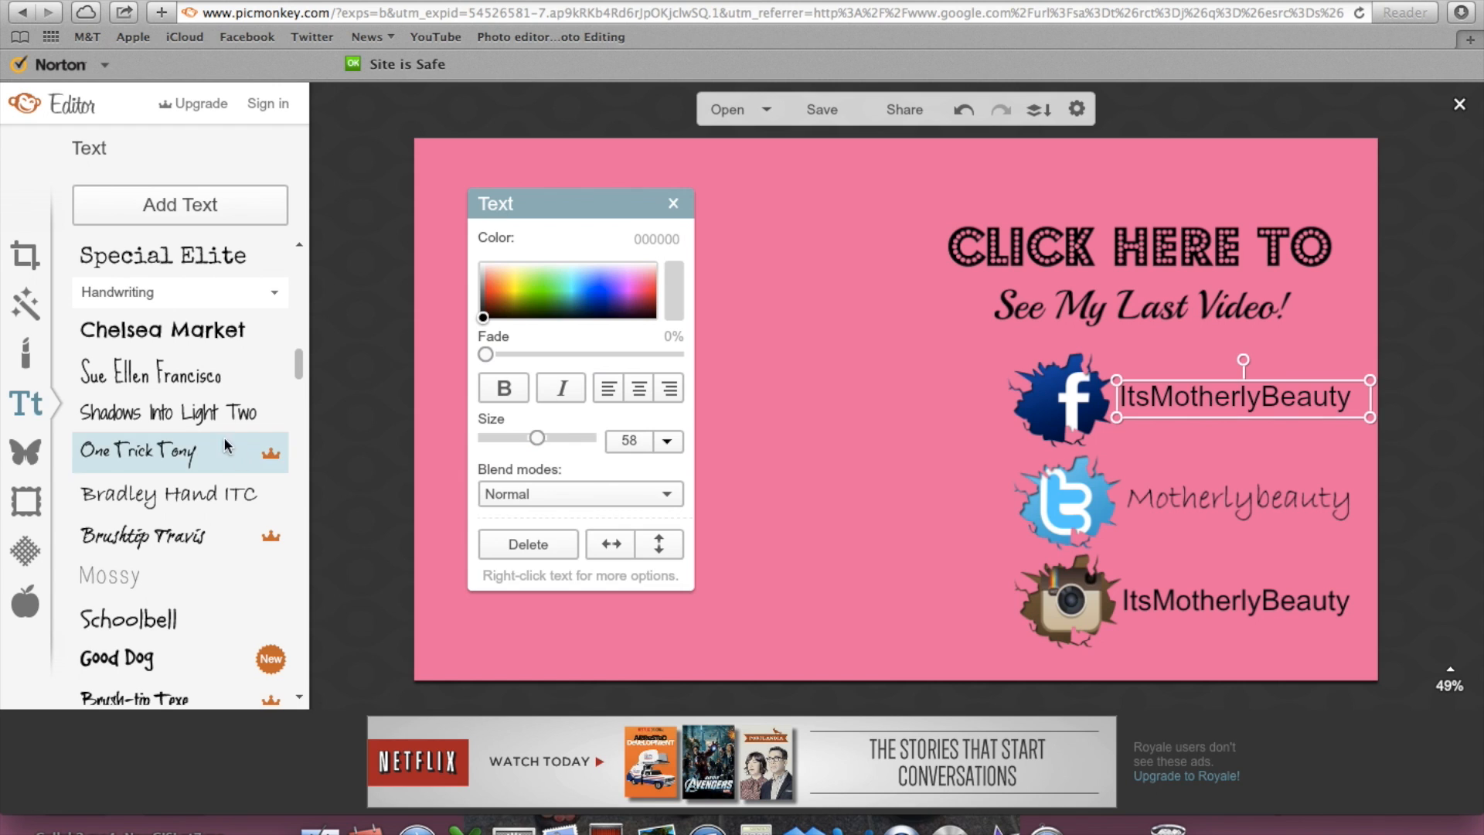
left_click(165, 493)
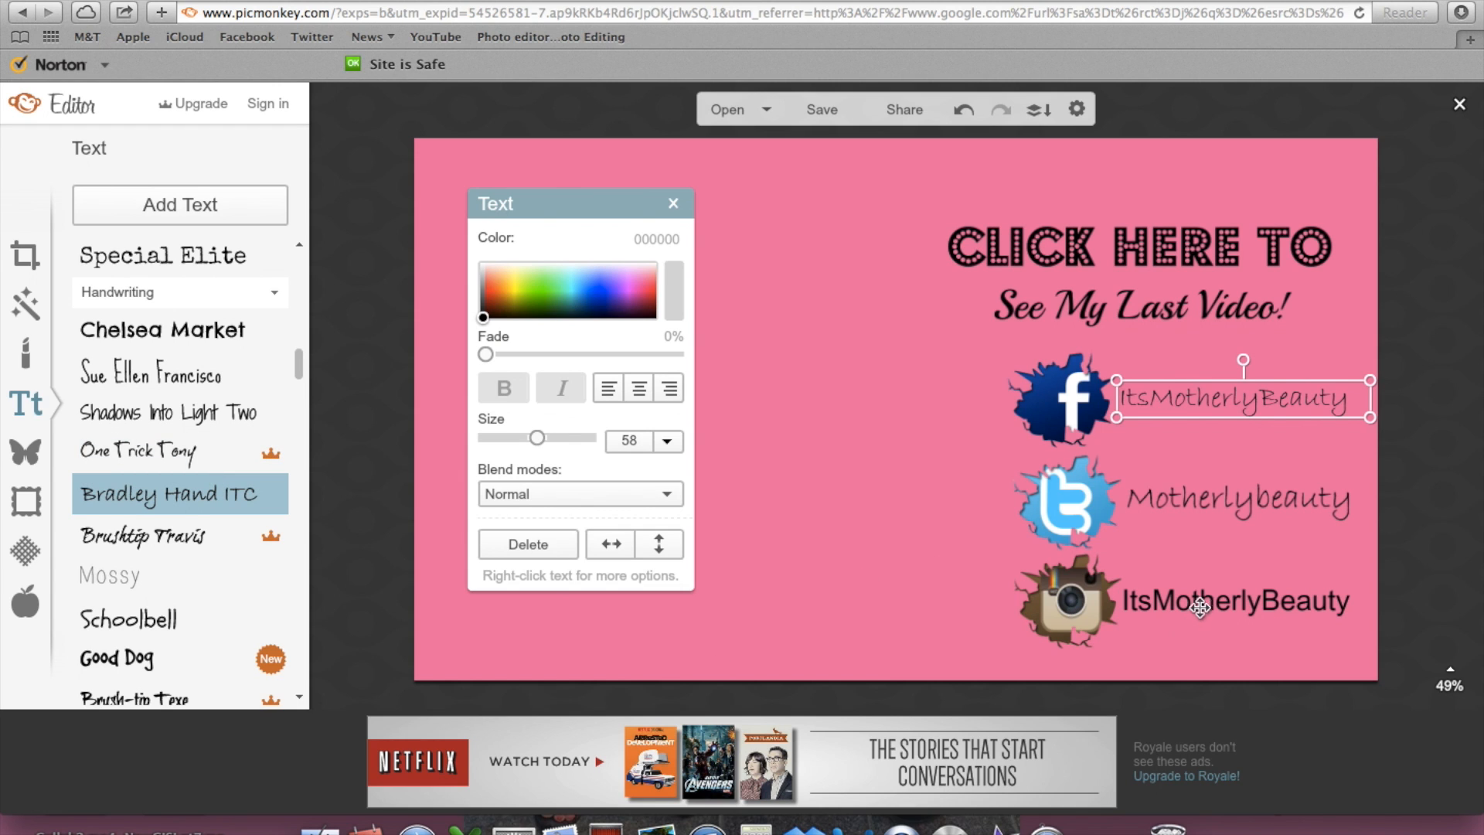
left_click(1235, 600)
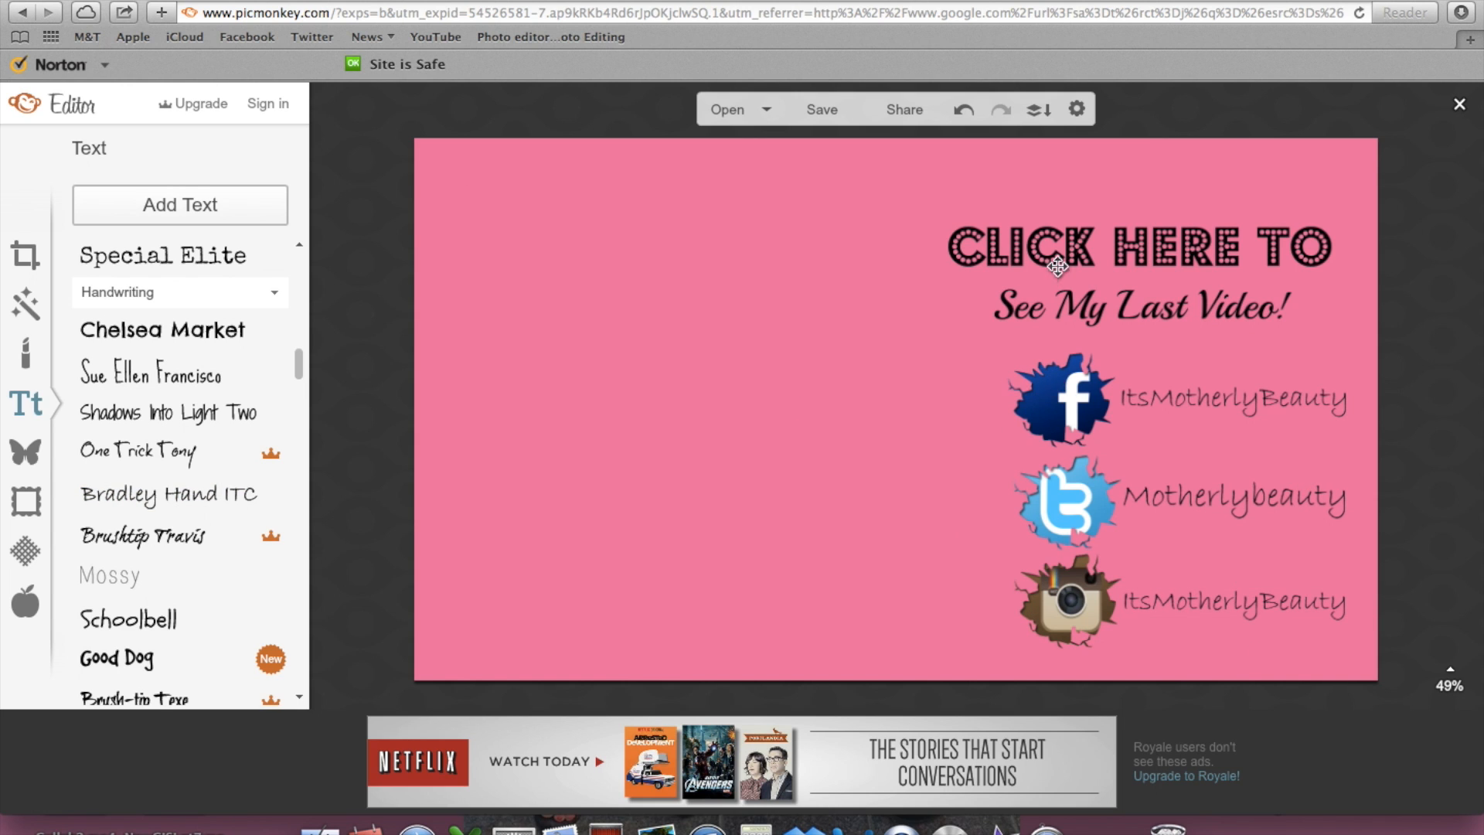
mouse_move(25, 451)
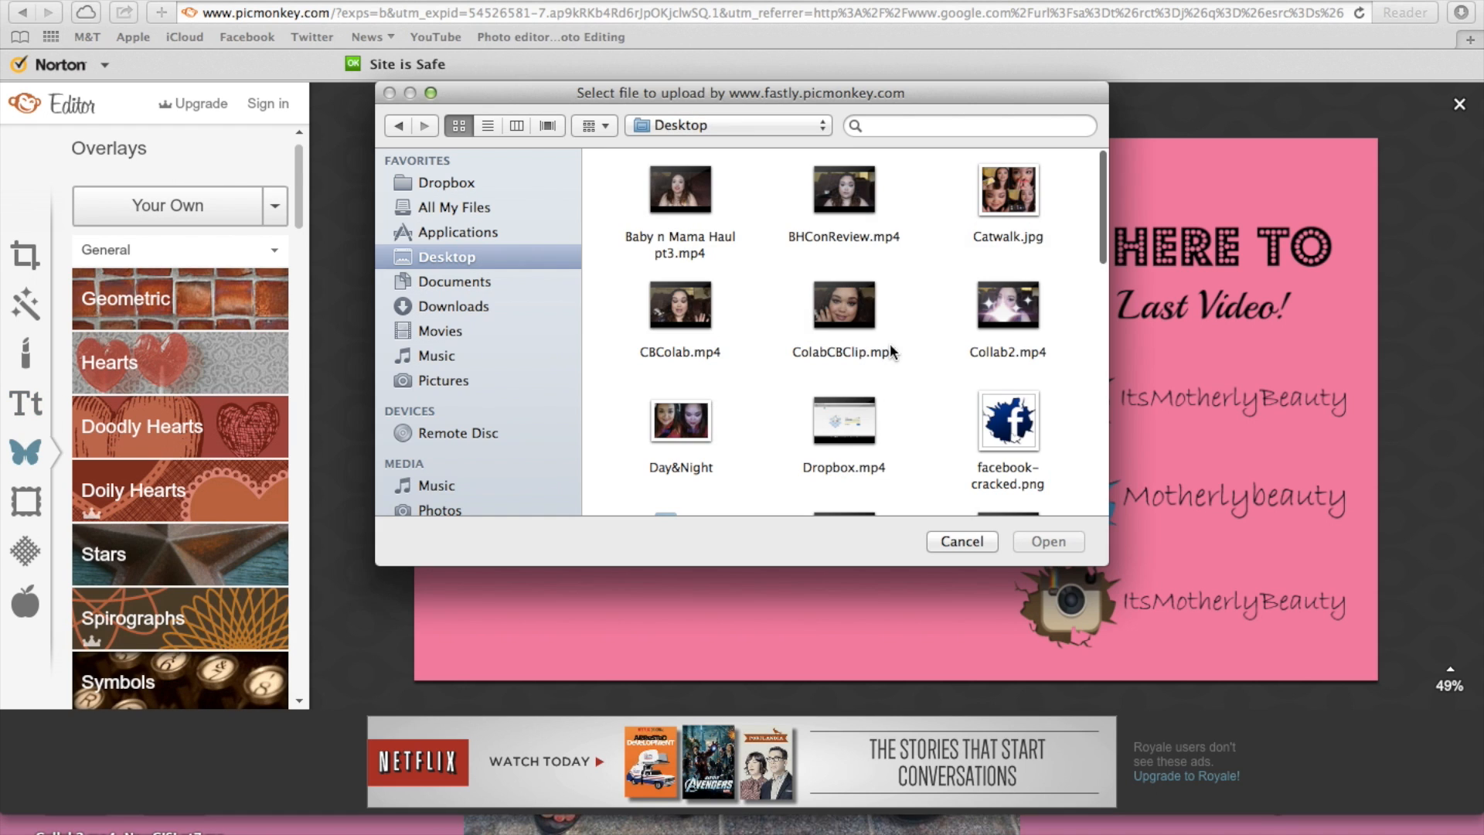
Step: Upload the youtube-subscribe PNG as an overlay and place it at the bottom left
left_click(844, 436)
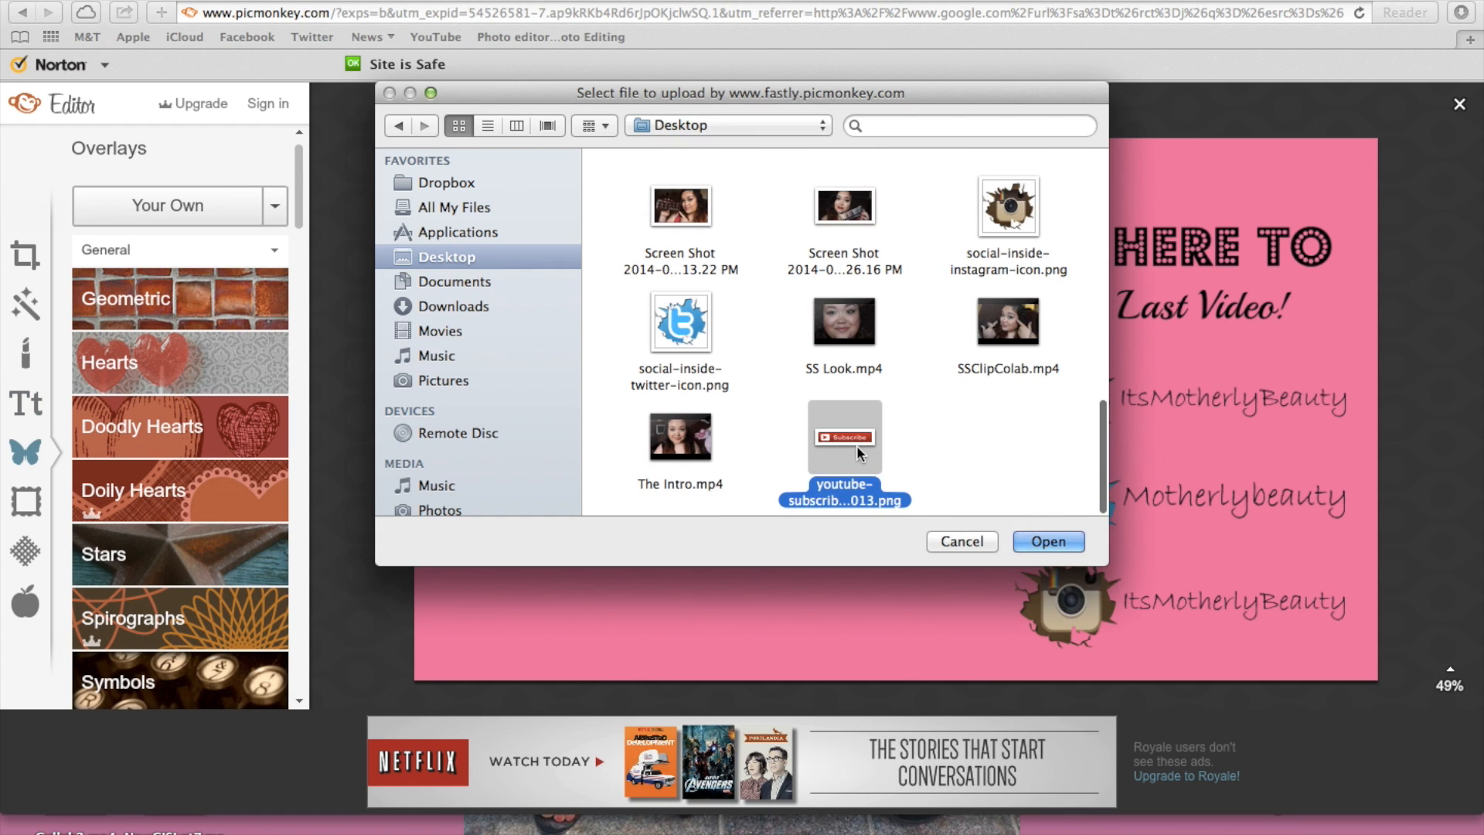
left_click(1045, 541)
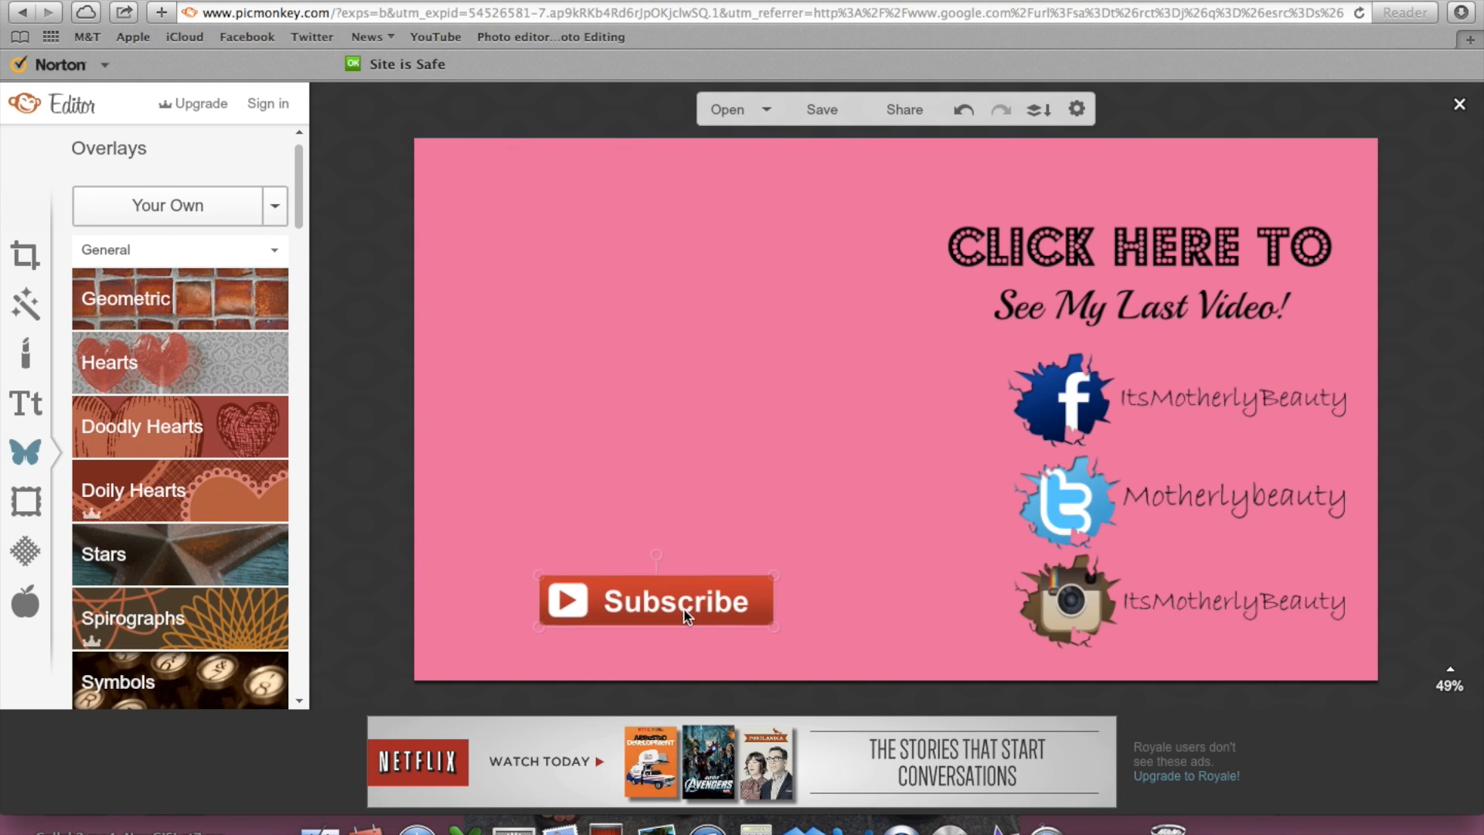
left_click(558, 252)
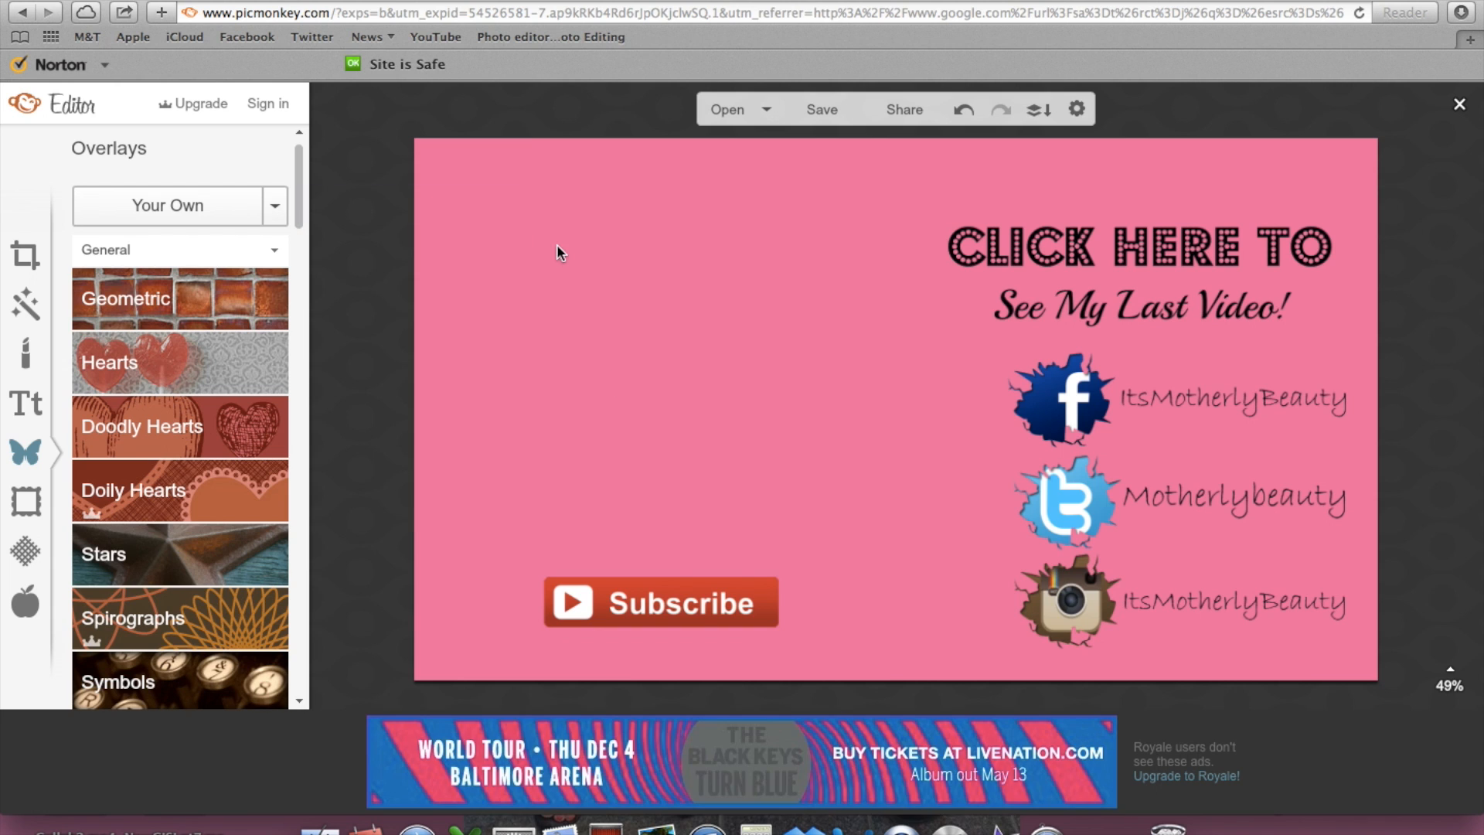
mouse_move(24, 499)
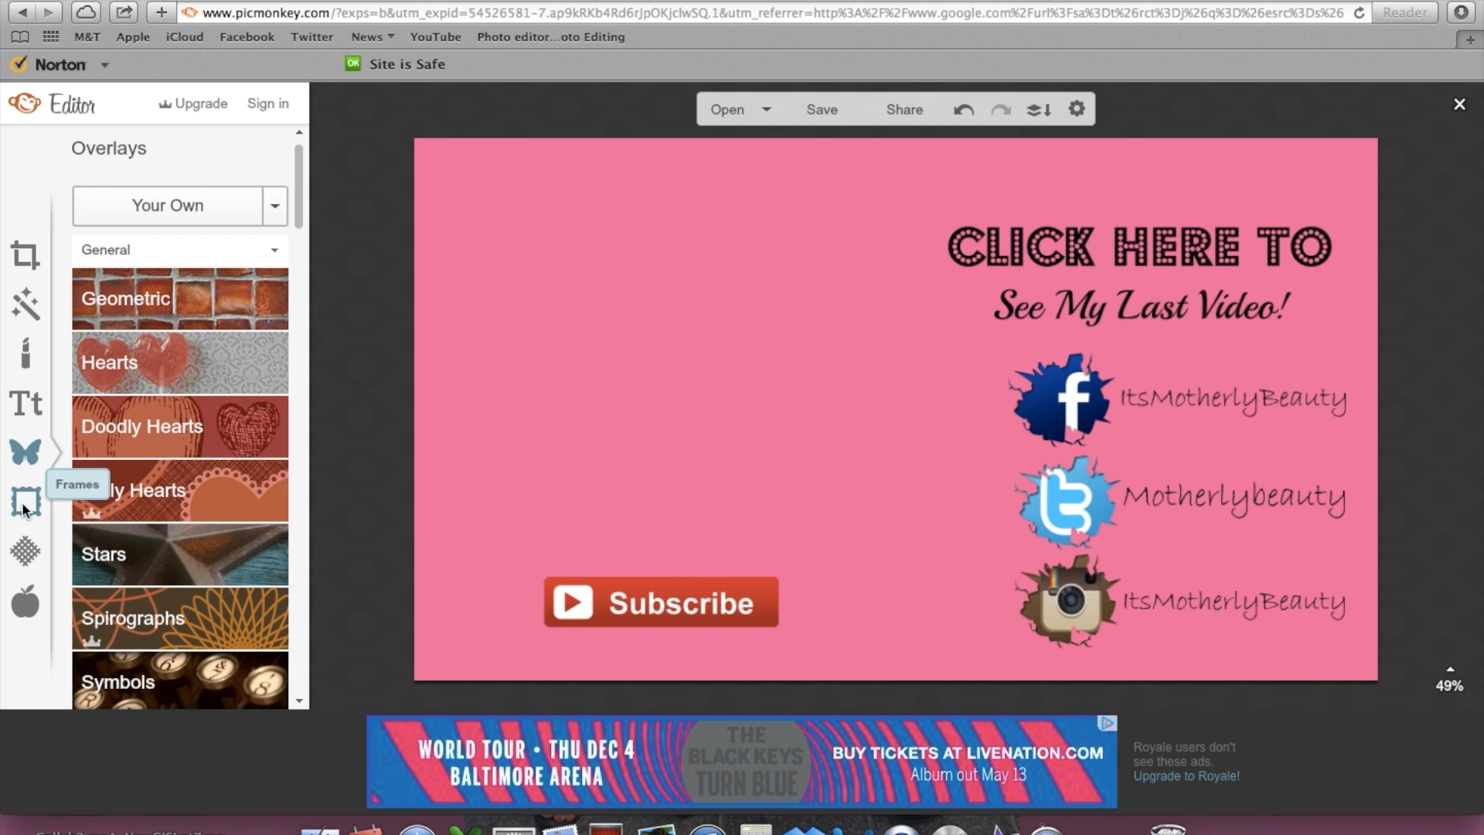
mouse_move(25, 255)
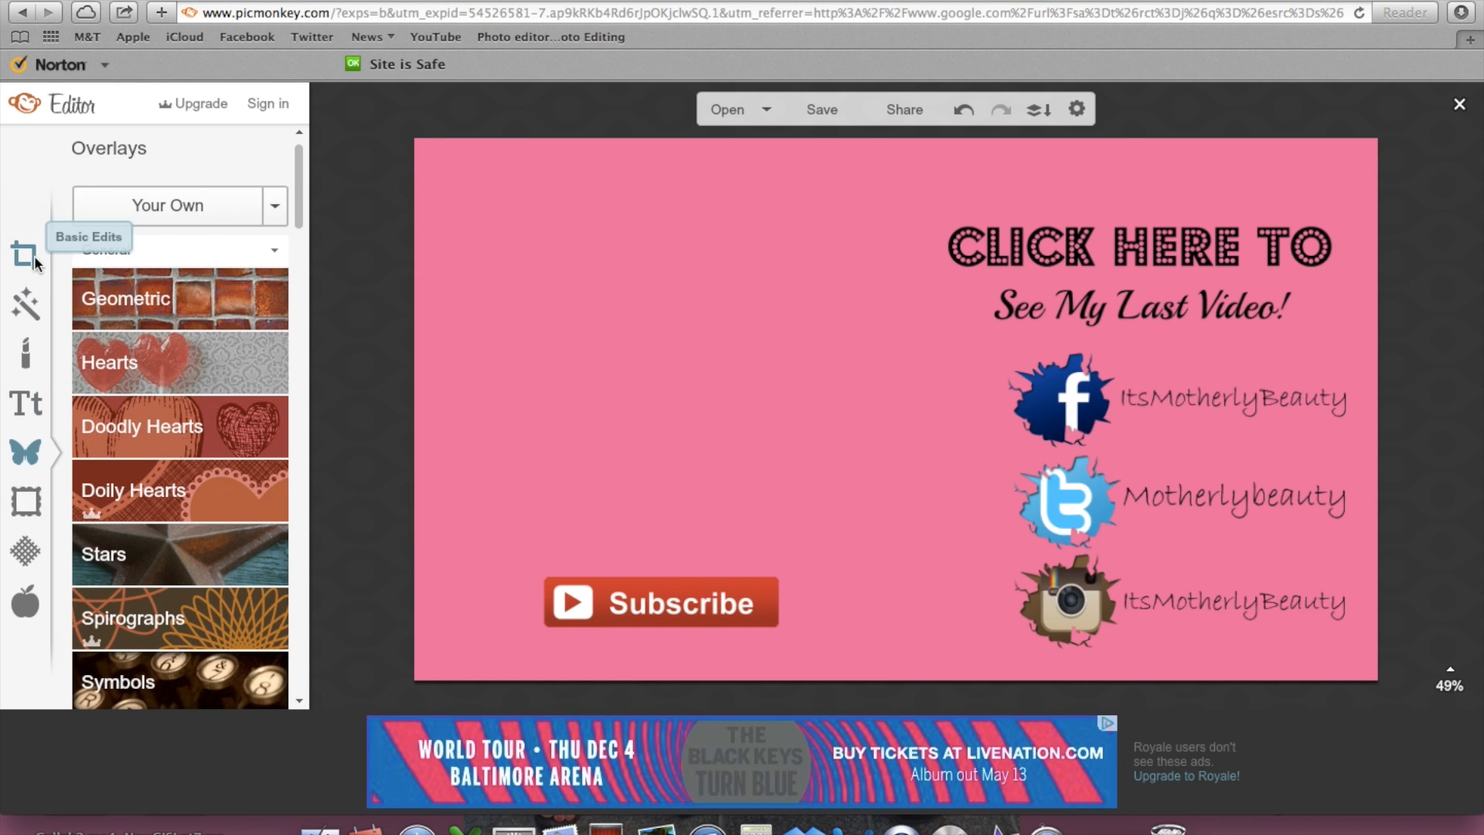
Step: Add a Basic label shape from the Overlays Labels section to the card
scroll("down", 3)
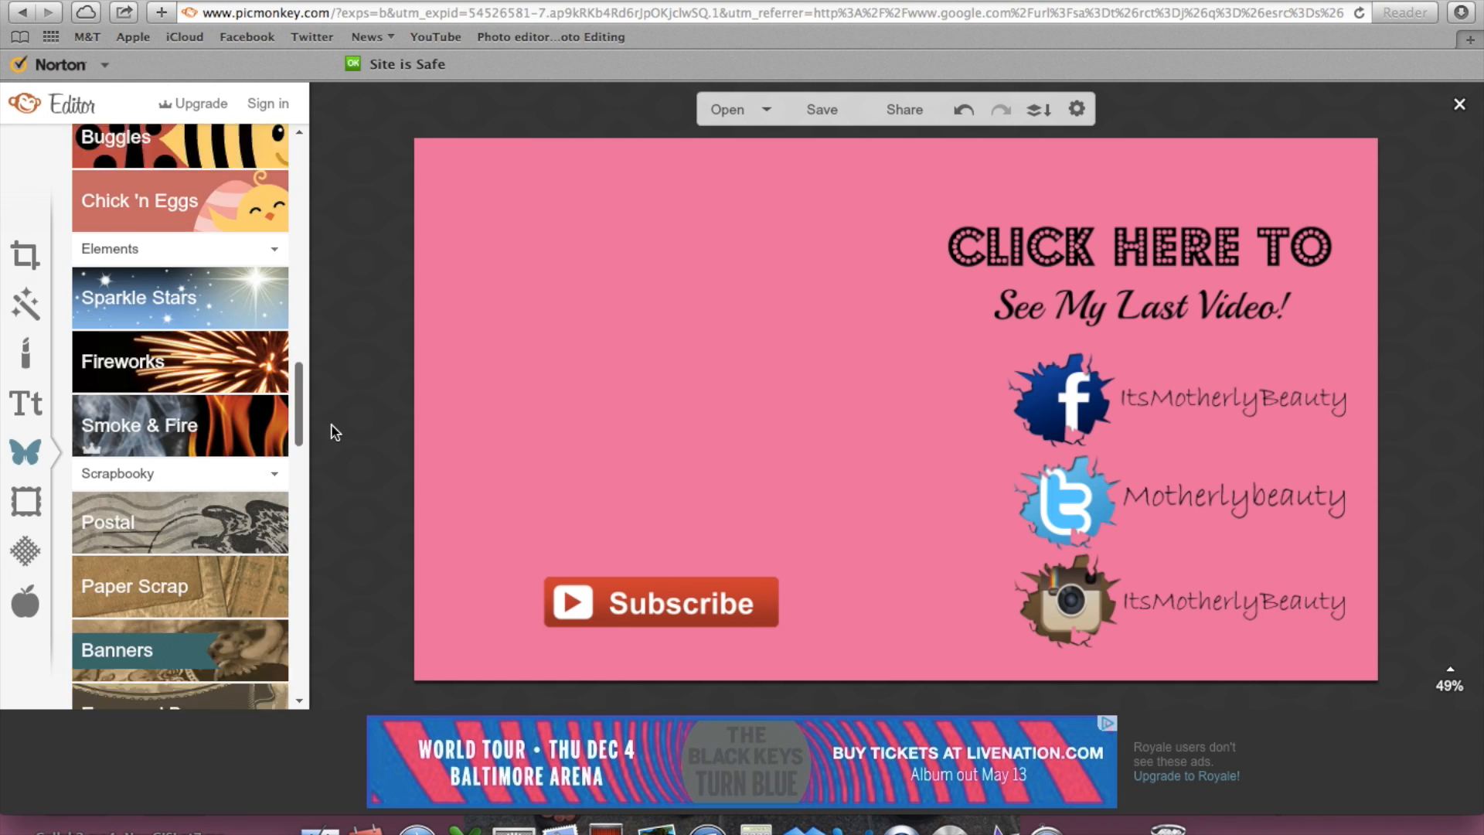
scroll("down", 3)
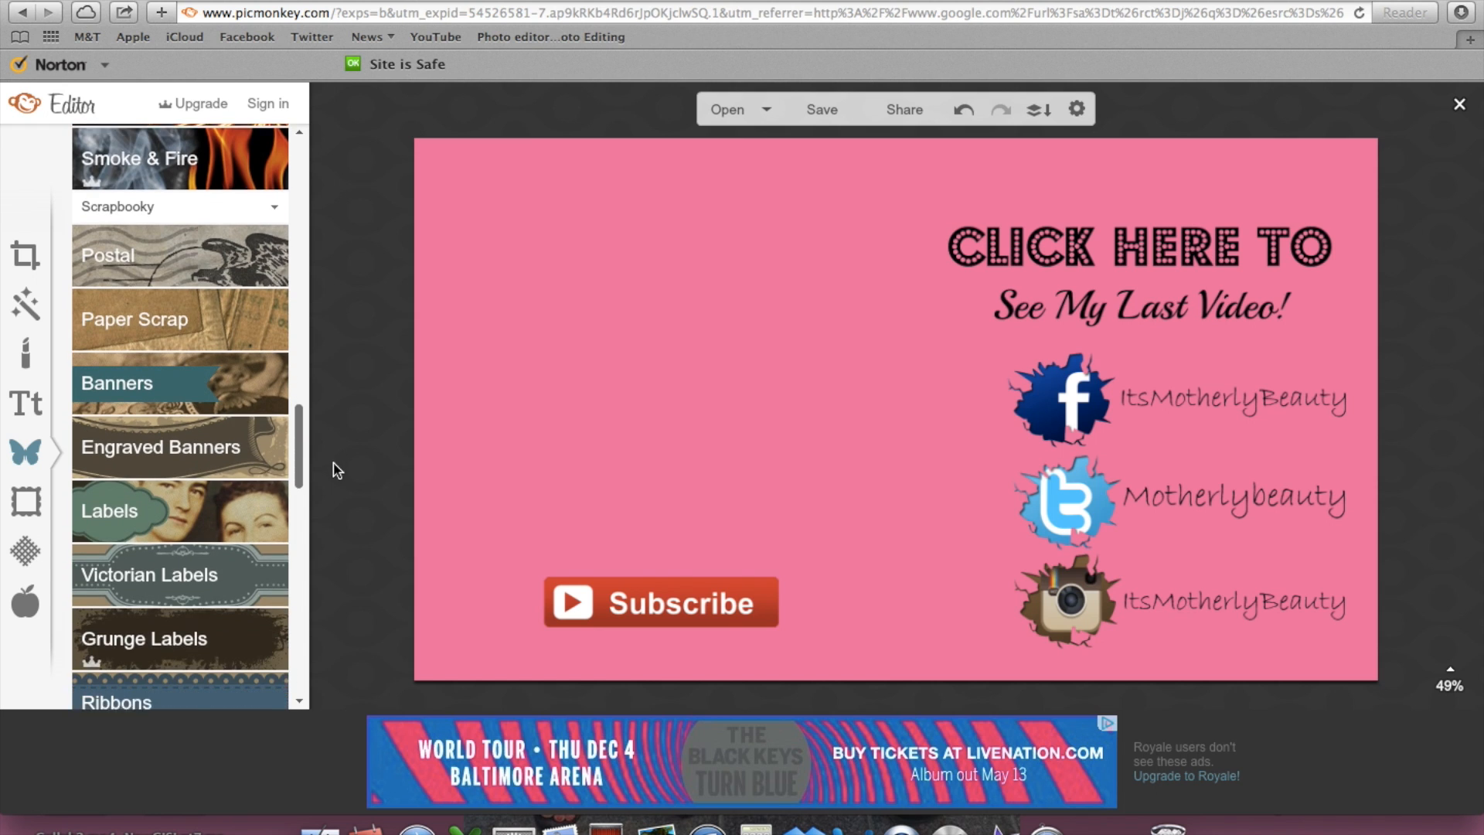
scroll("down", 3)
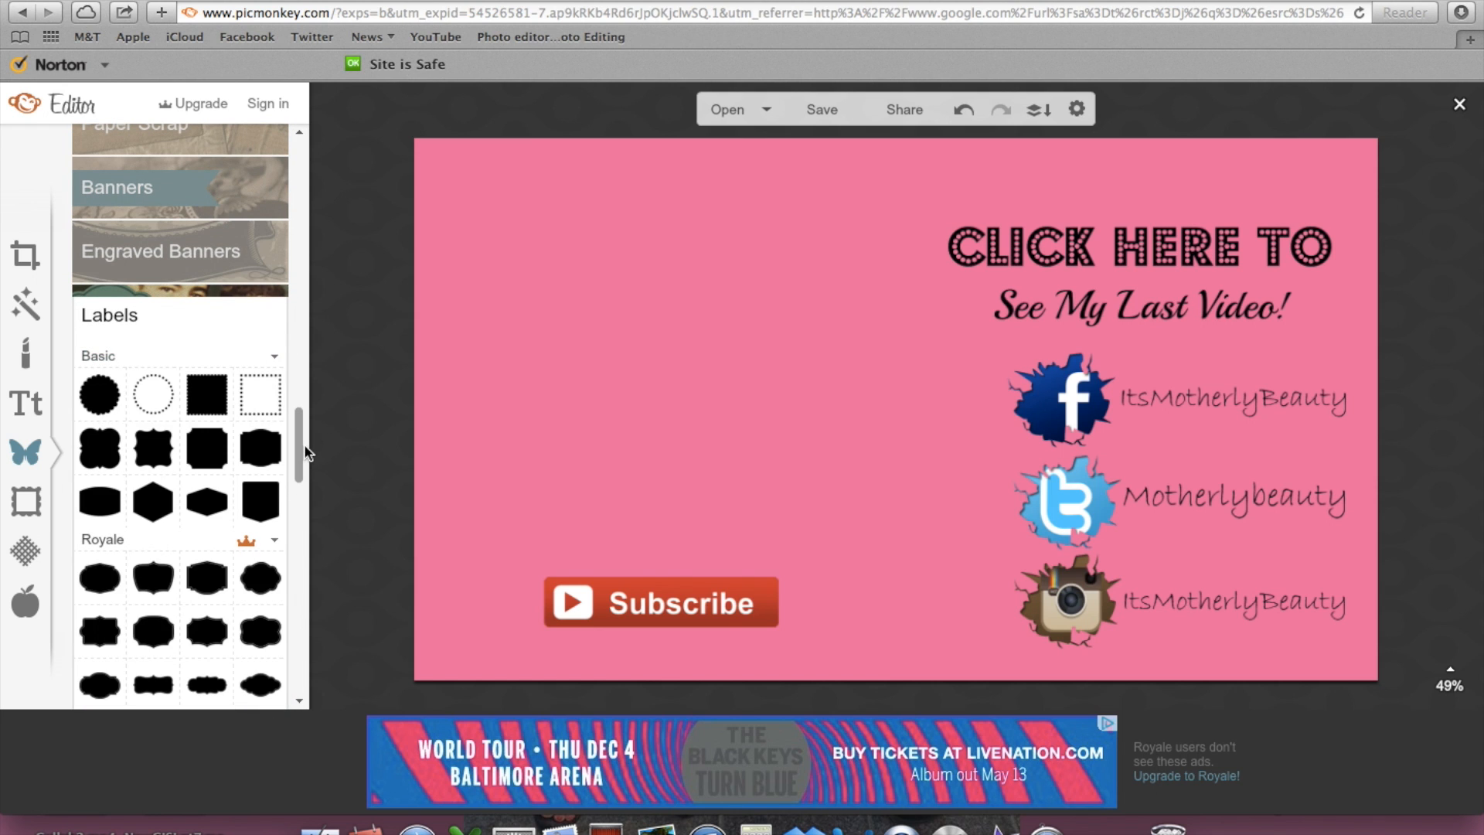
scroll("down", 3)
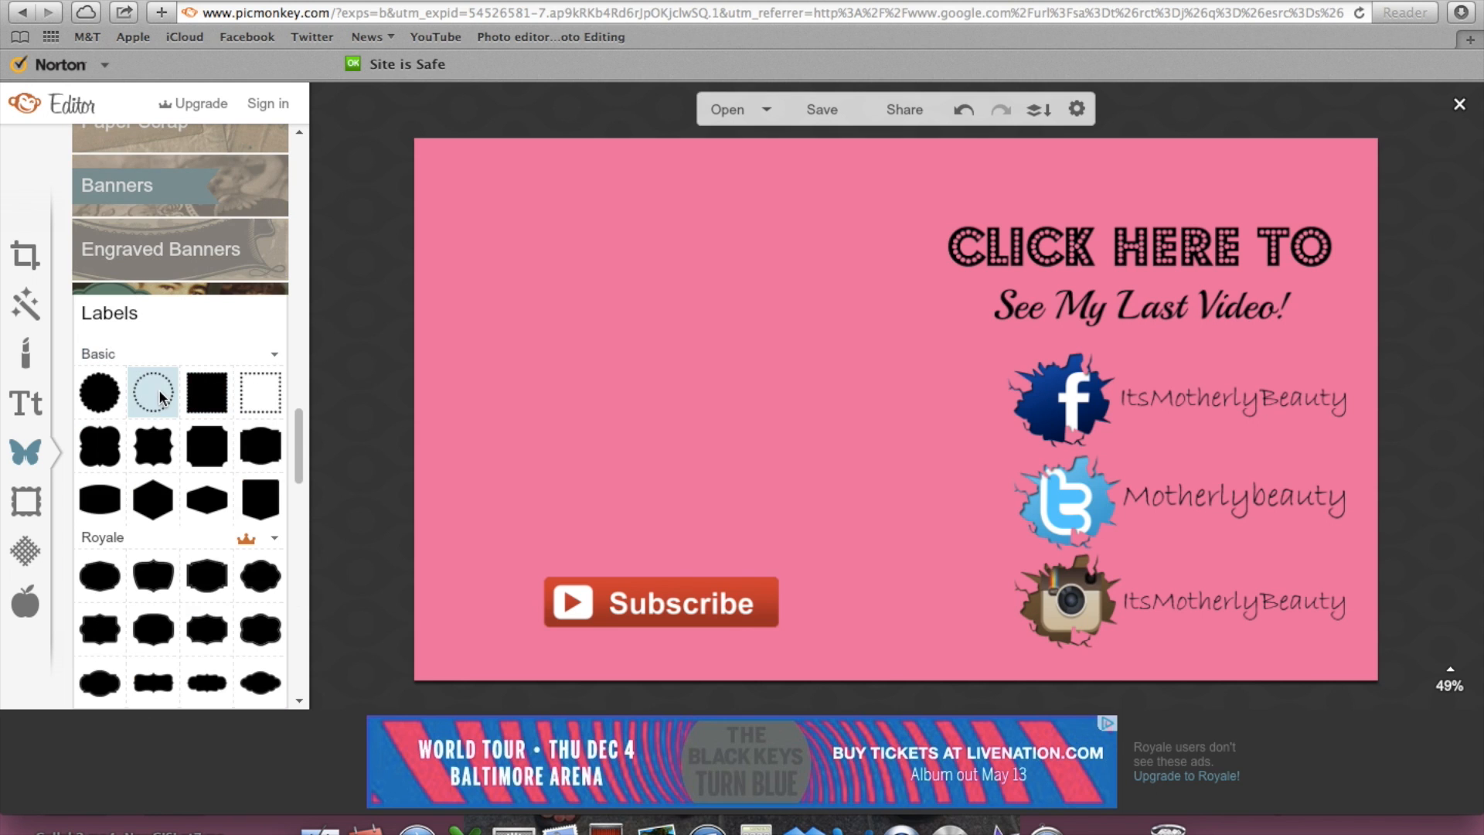
left_click(151, 445)
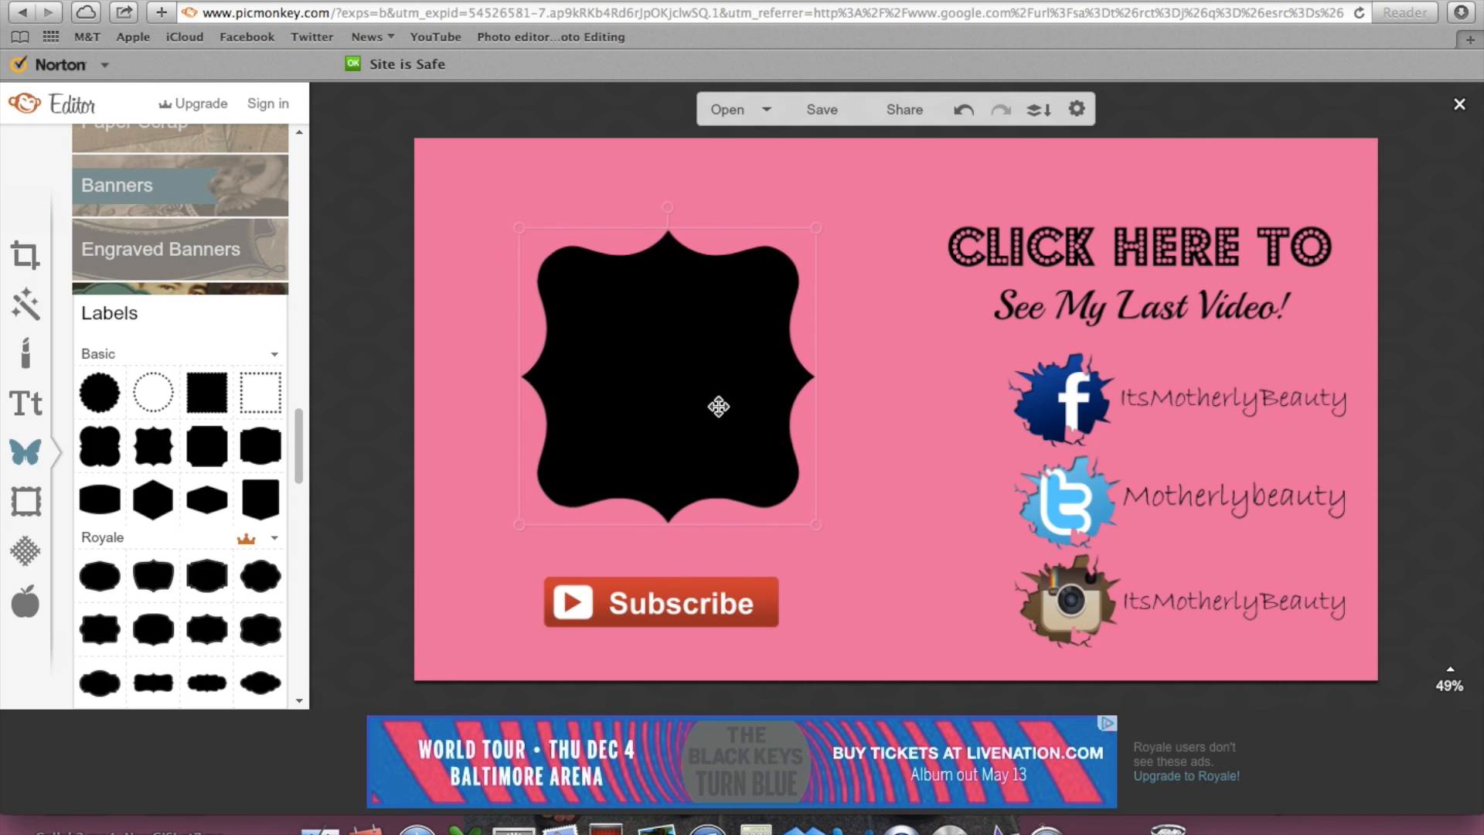
Step: Recolour the label shape white in the Overlay palette
left_click(668, 379)
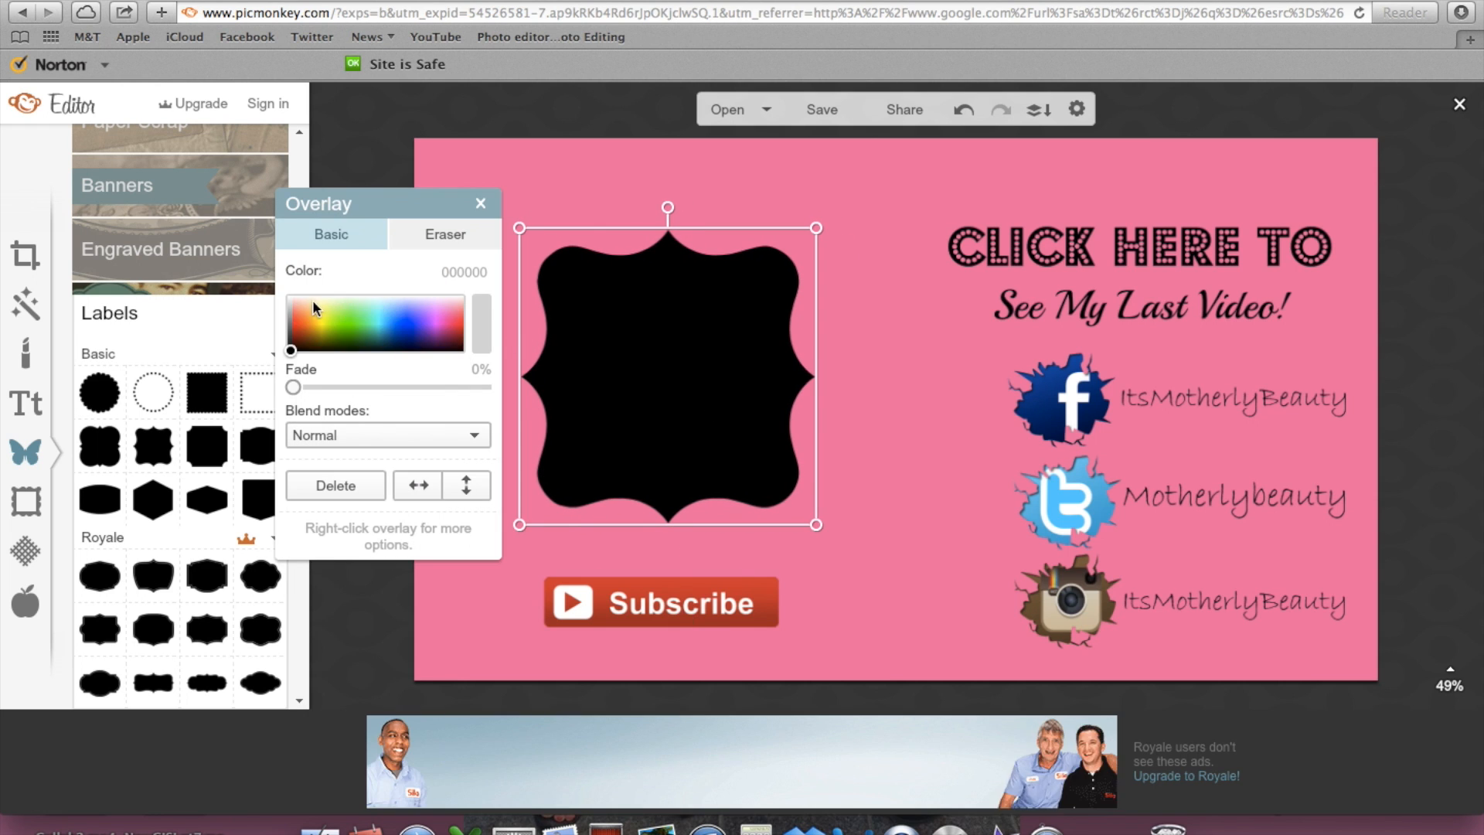
left_click(479, 293)
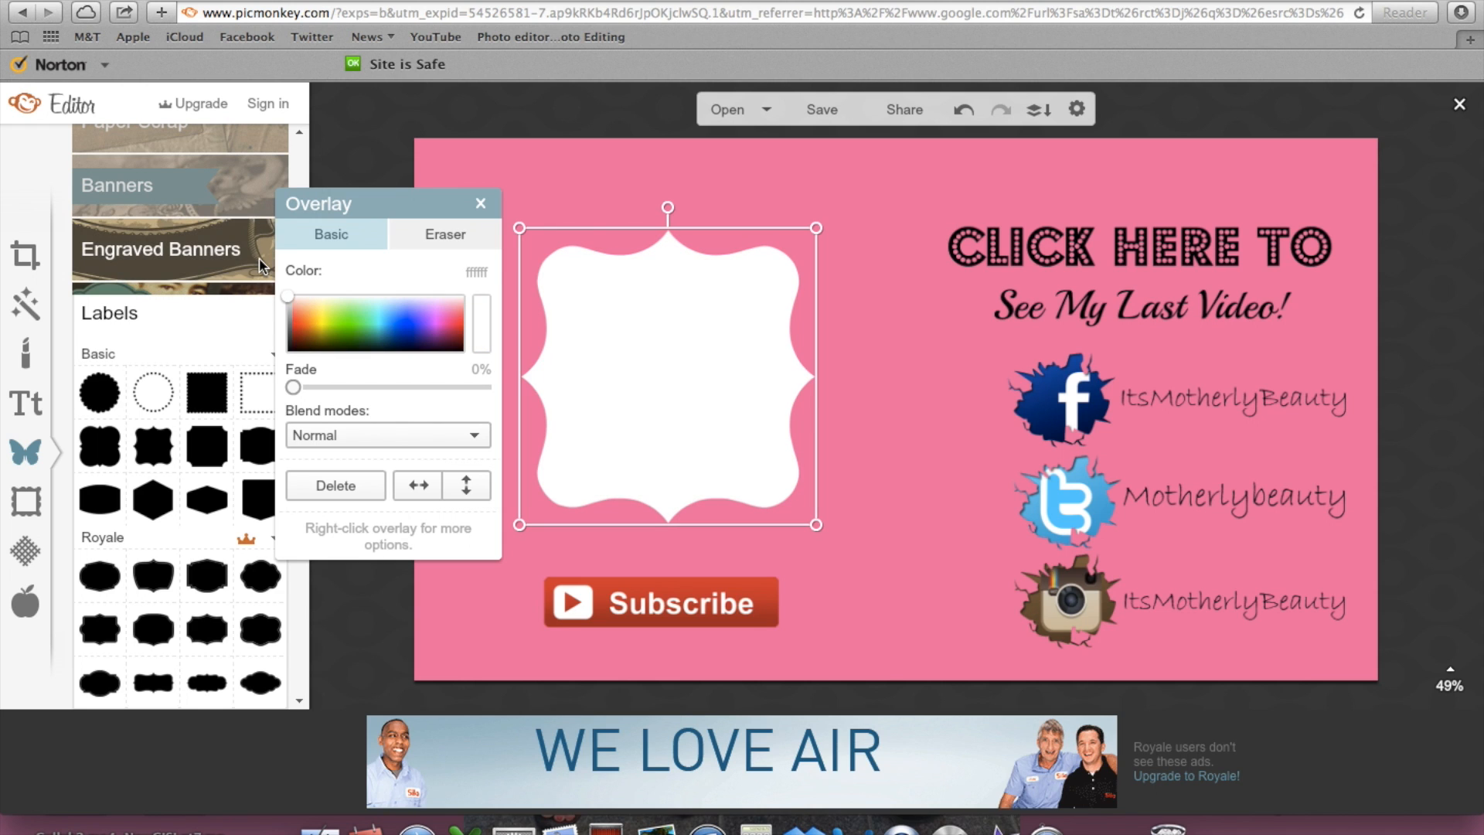
left_click(481, 202)
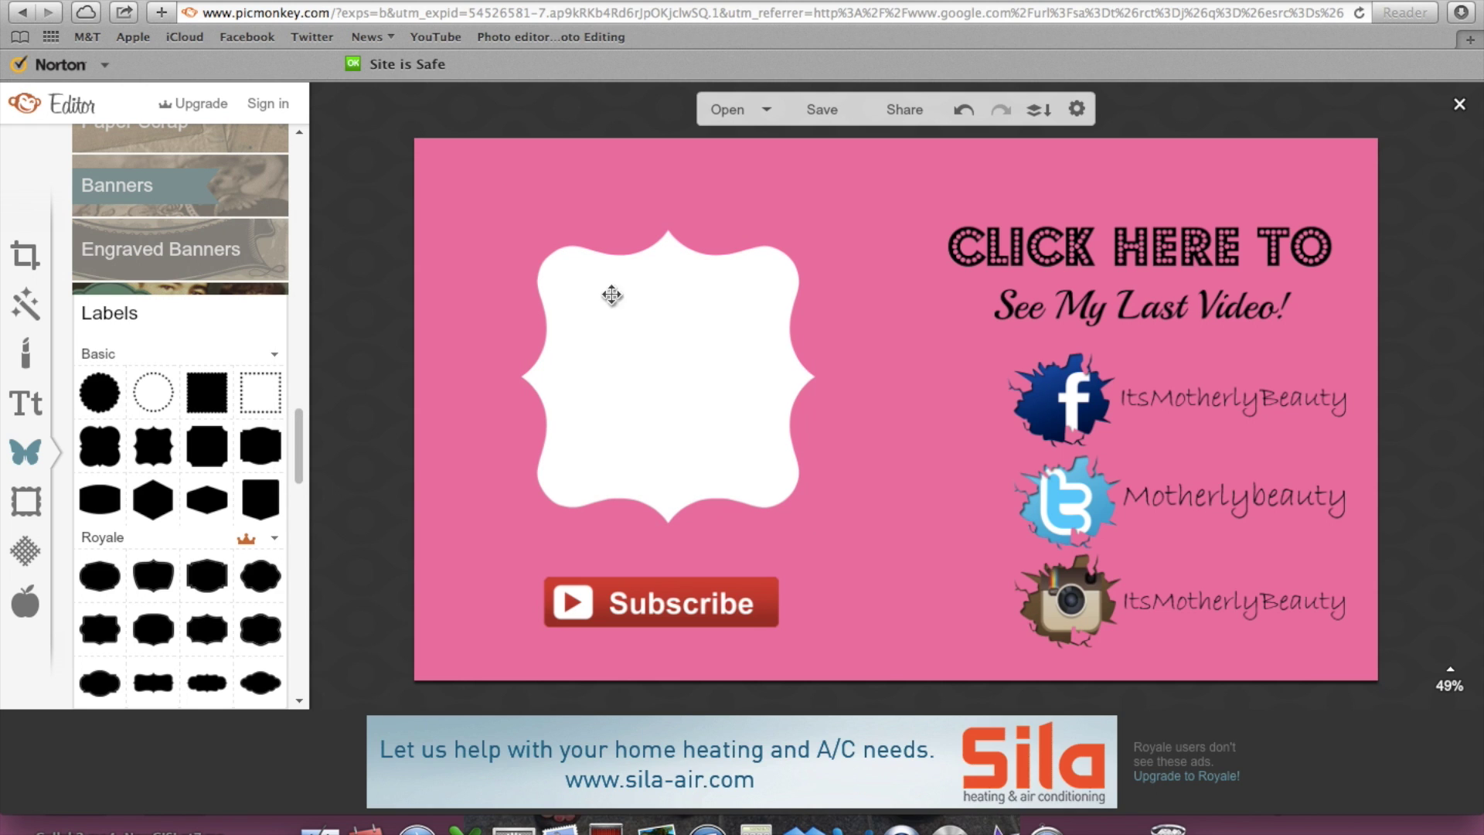
Step: Reposition the white label box on the left and enlarge it from its corner handle
scroll("up", 3)
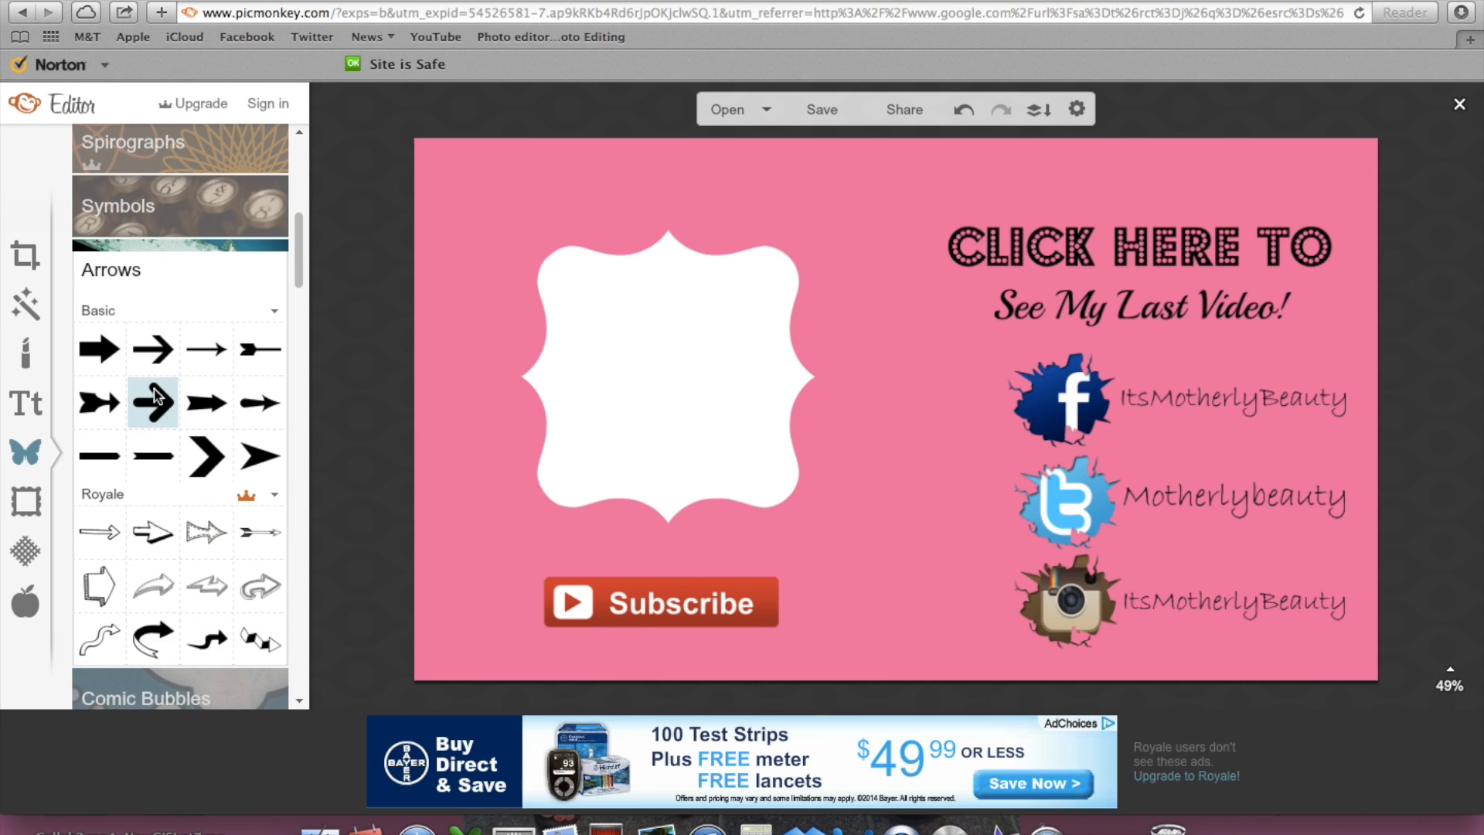
mouse_move(260, 401)
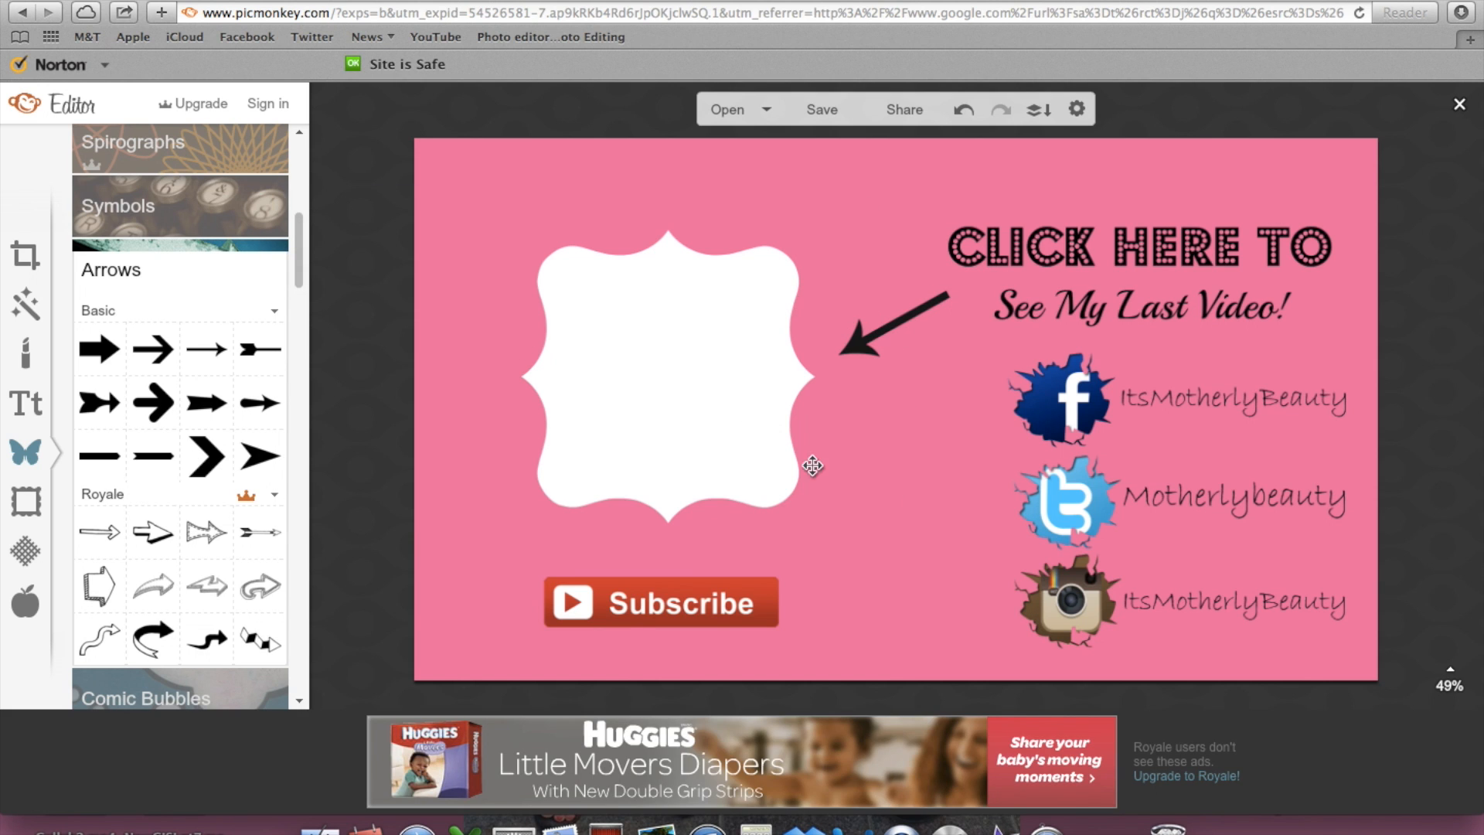
left_click(1139, 244)
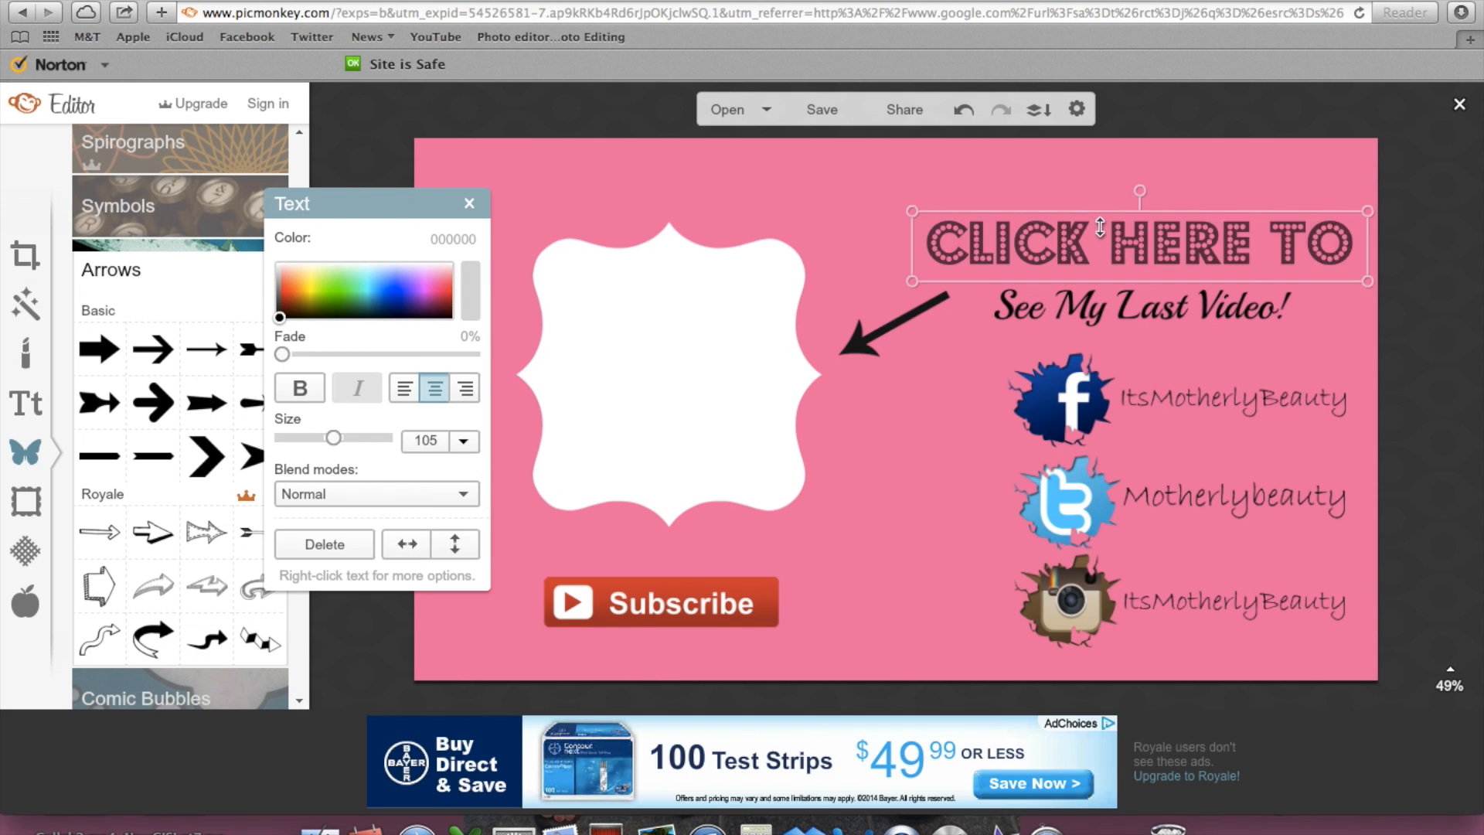
left_click(1139, 304)
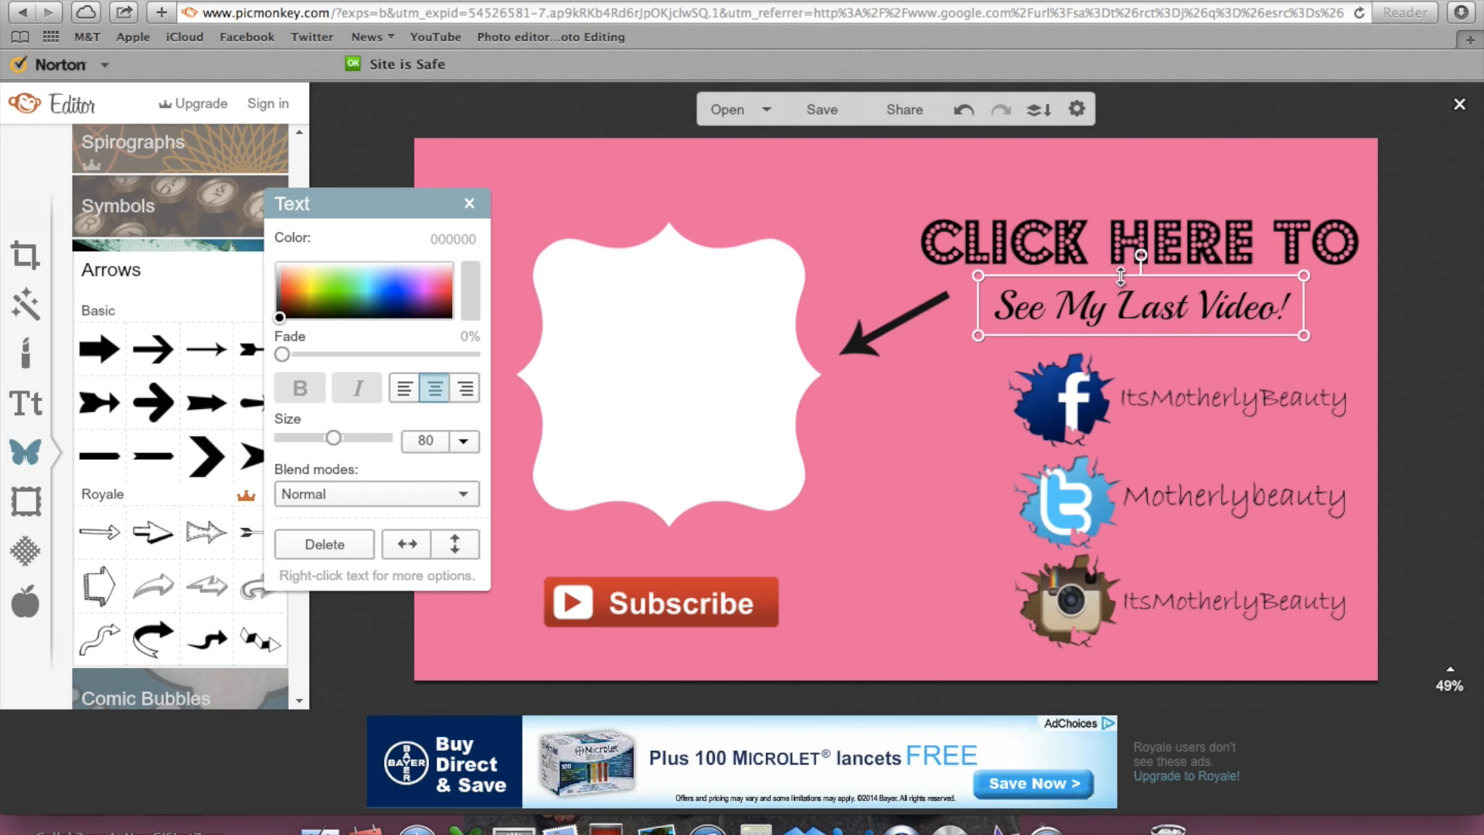
left_click(467, 202)
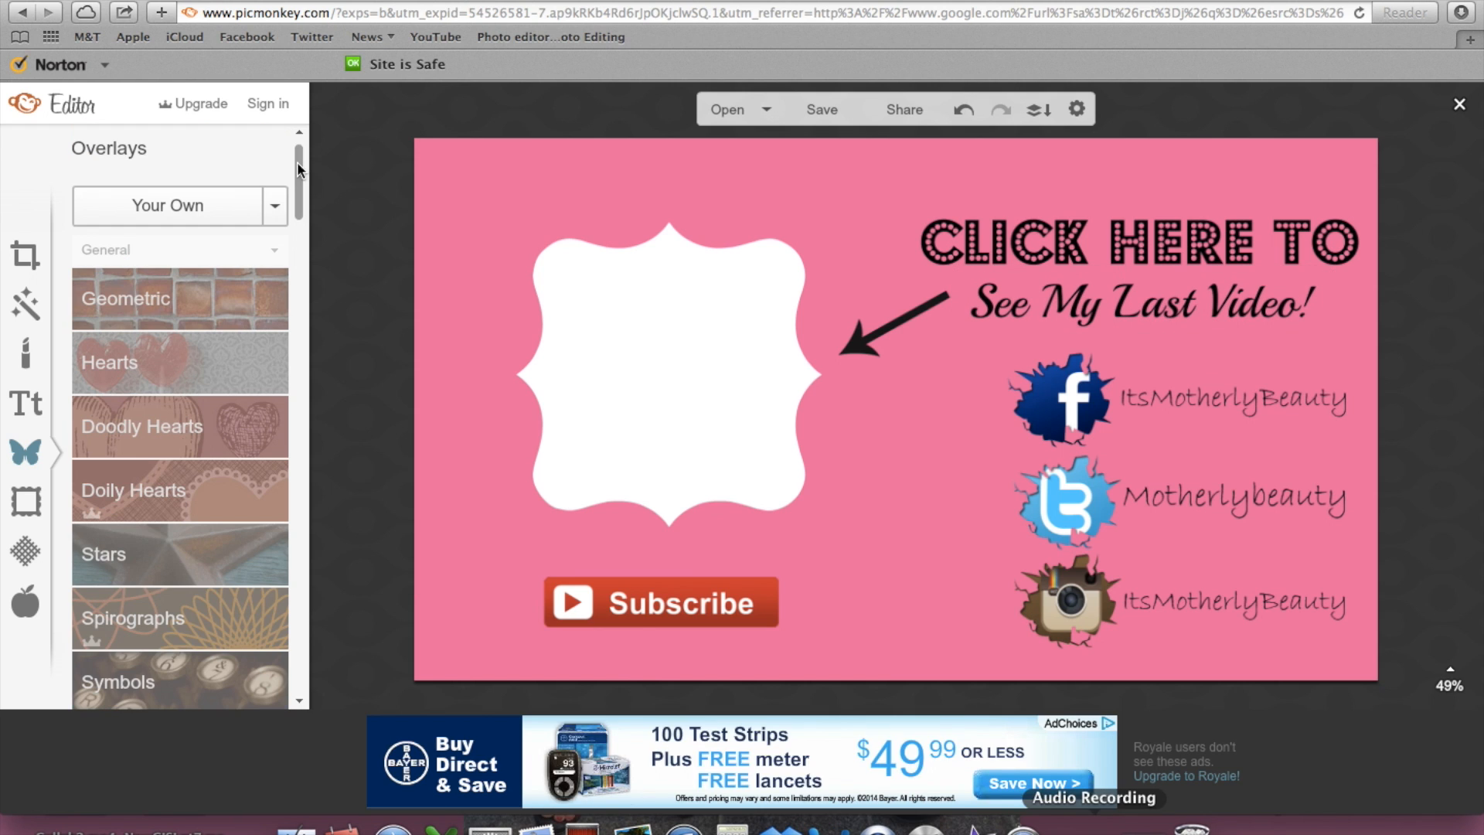
mouse_move(861, 197)
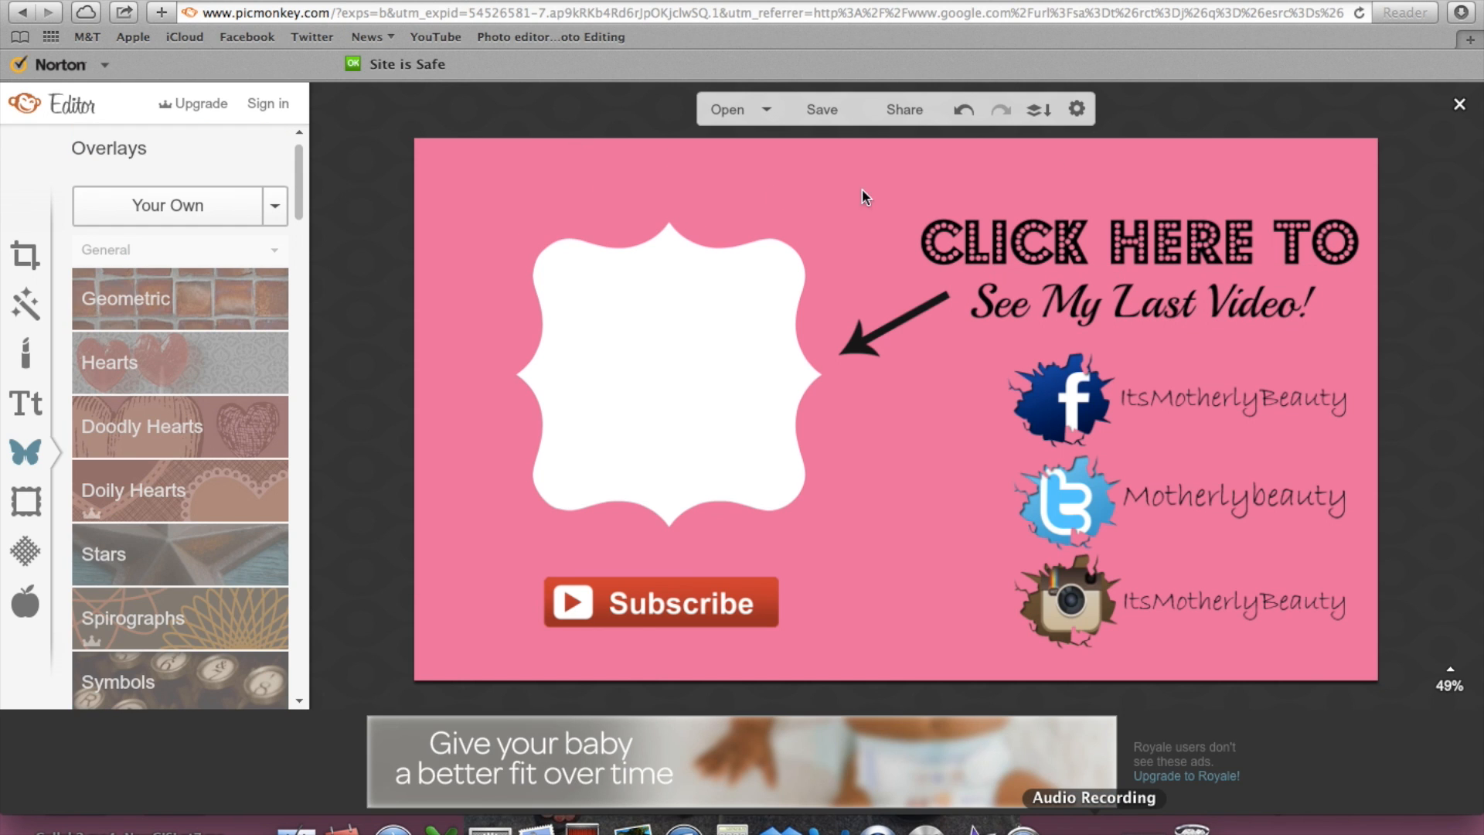
mouse_move(476, 206)
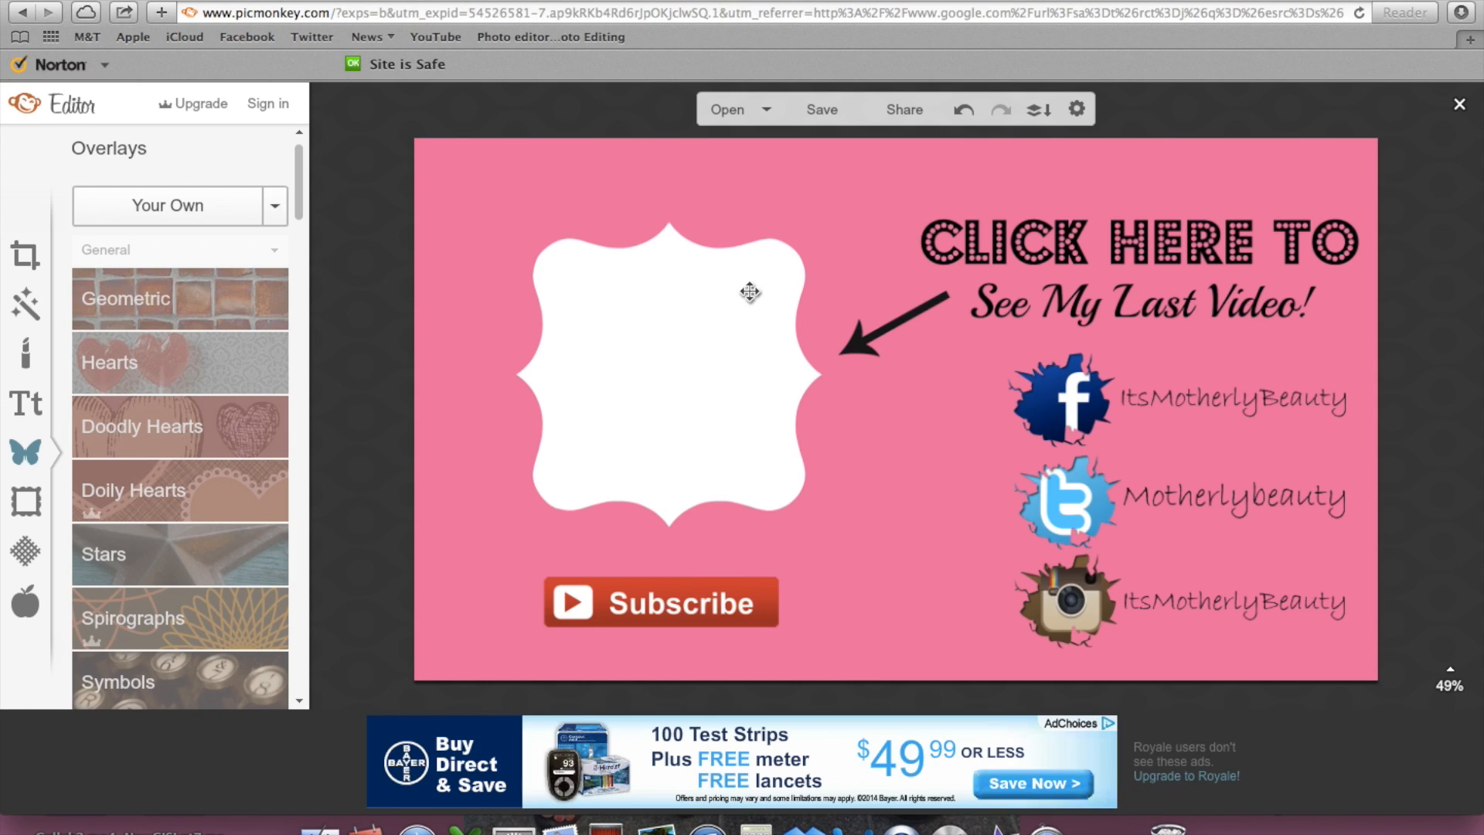
left_click(668, 378)
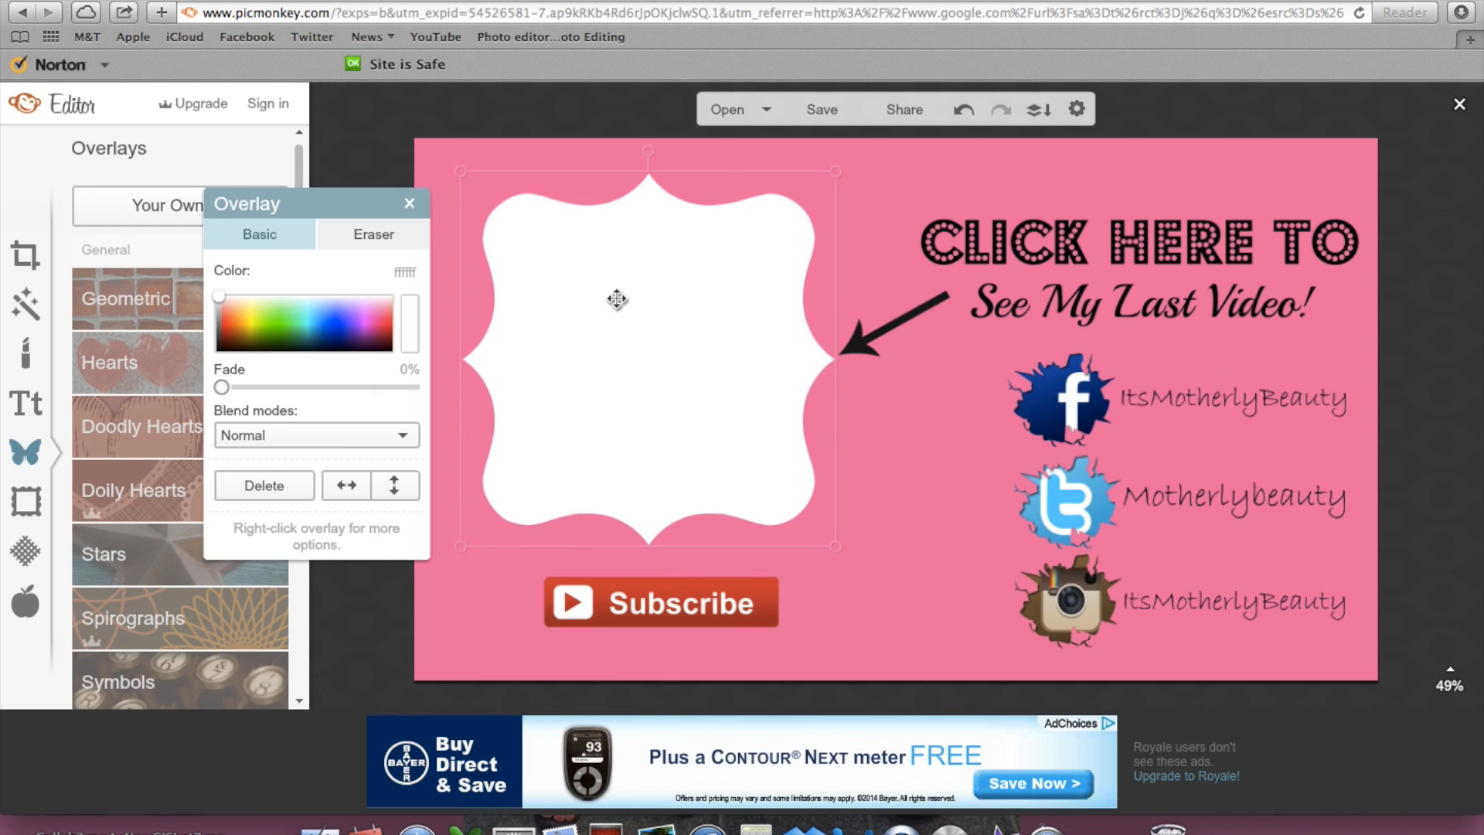
left_click(219, 351)
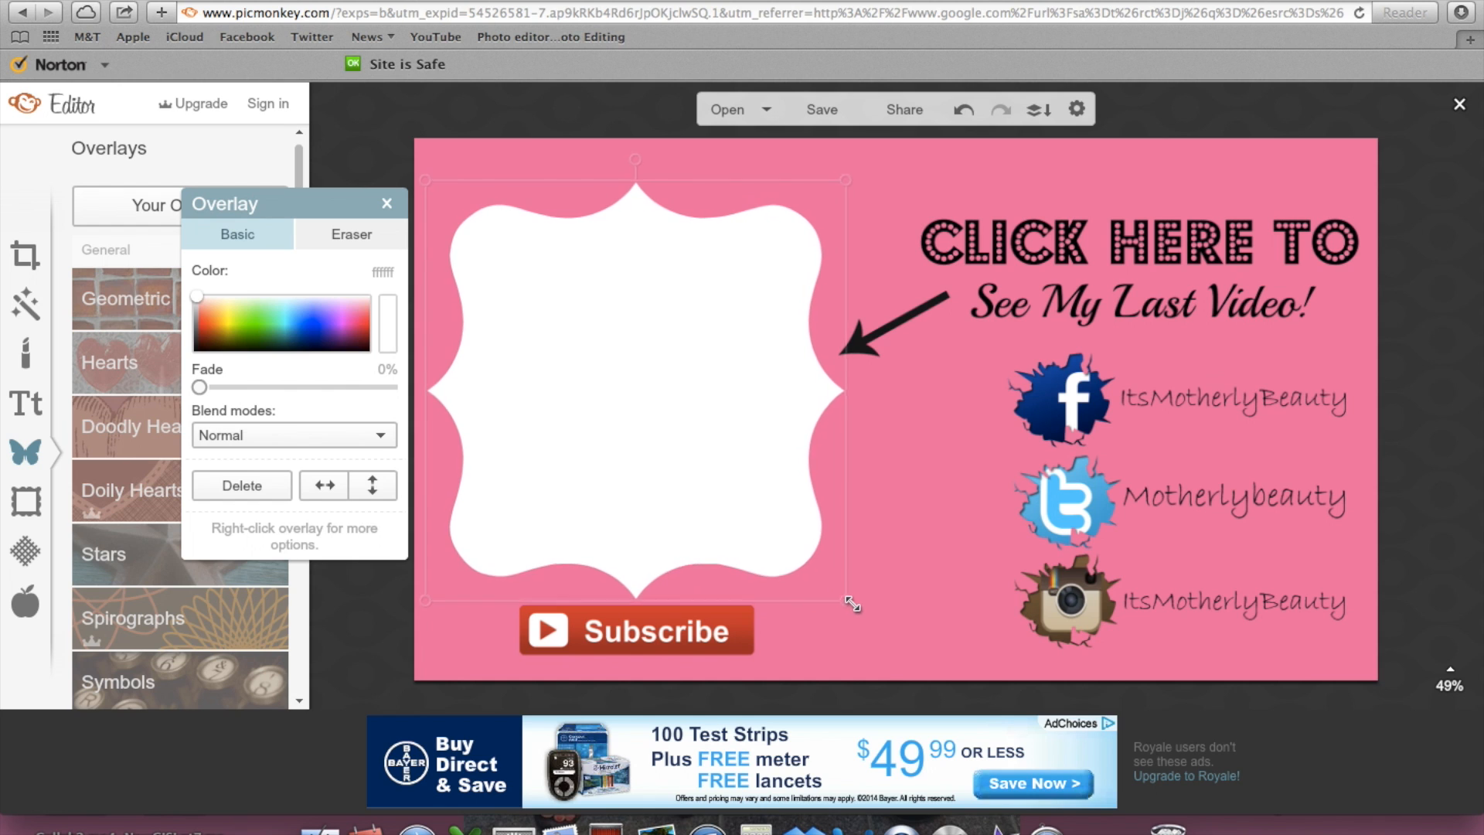
left_click(819, 110)
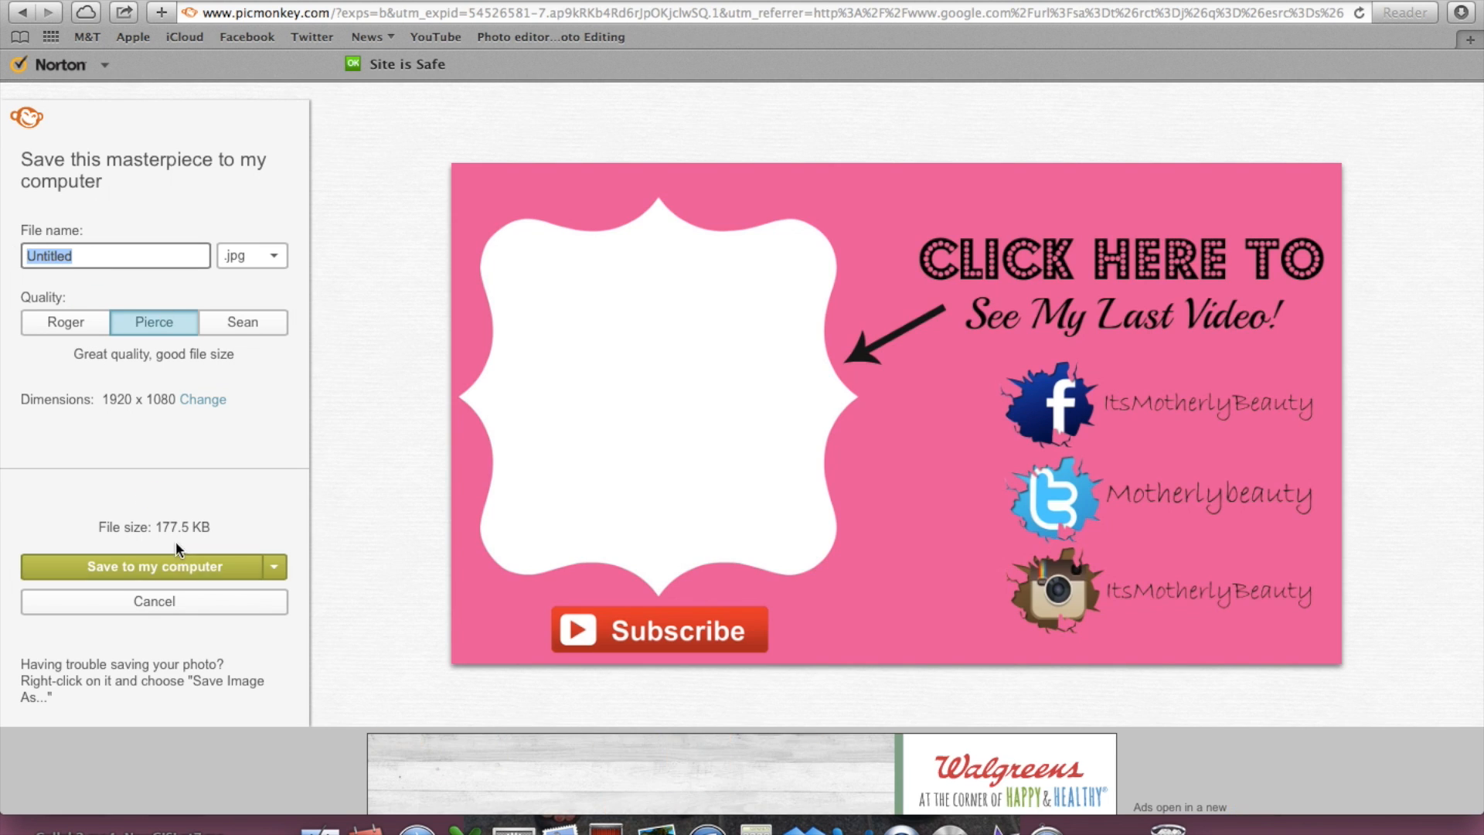
Step: Save the card to the Desktop as Outro.jpg, accepting the added .jpg extension
left_click(153, 565)
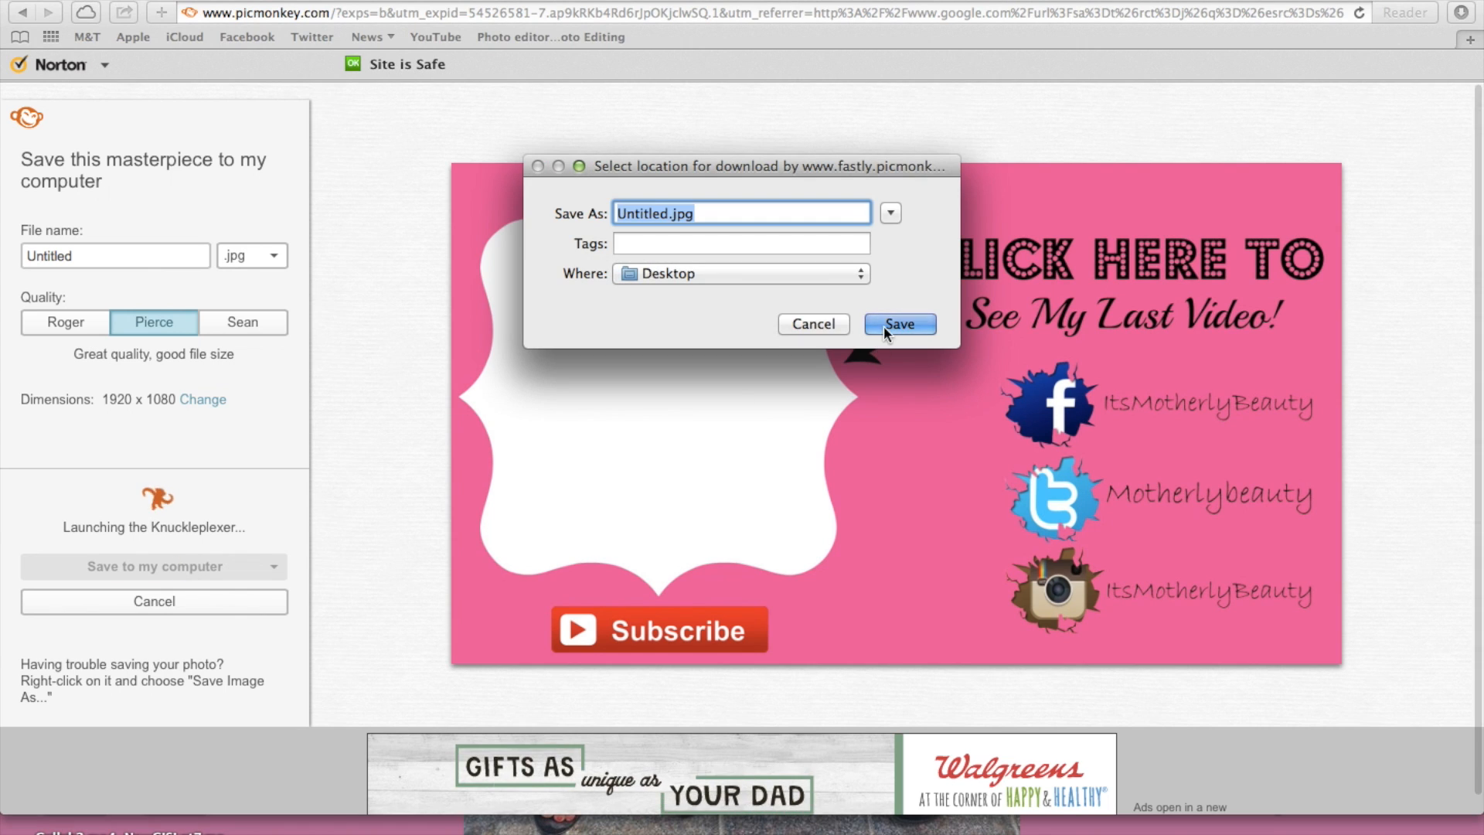
left_click(896, 323)
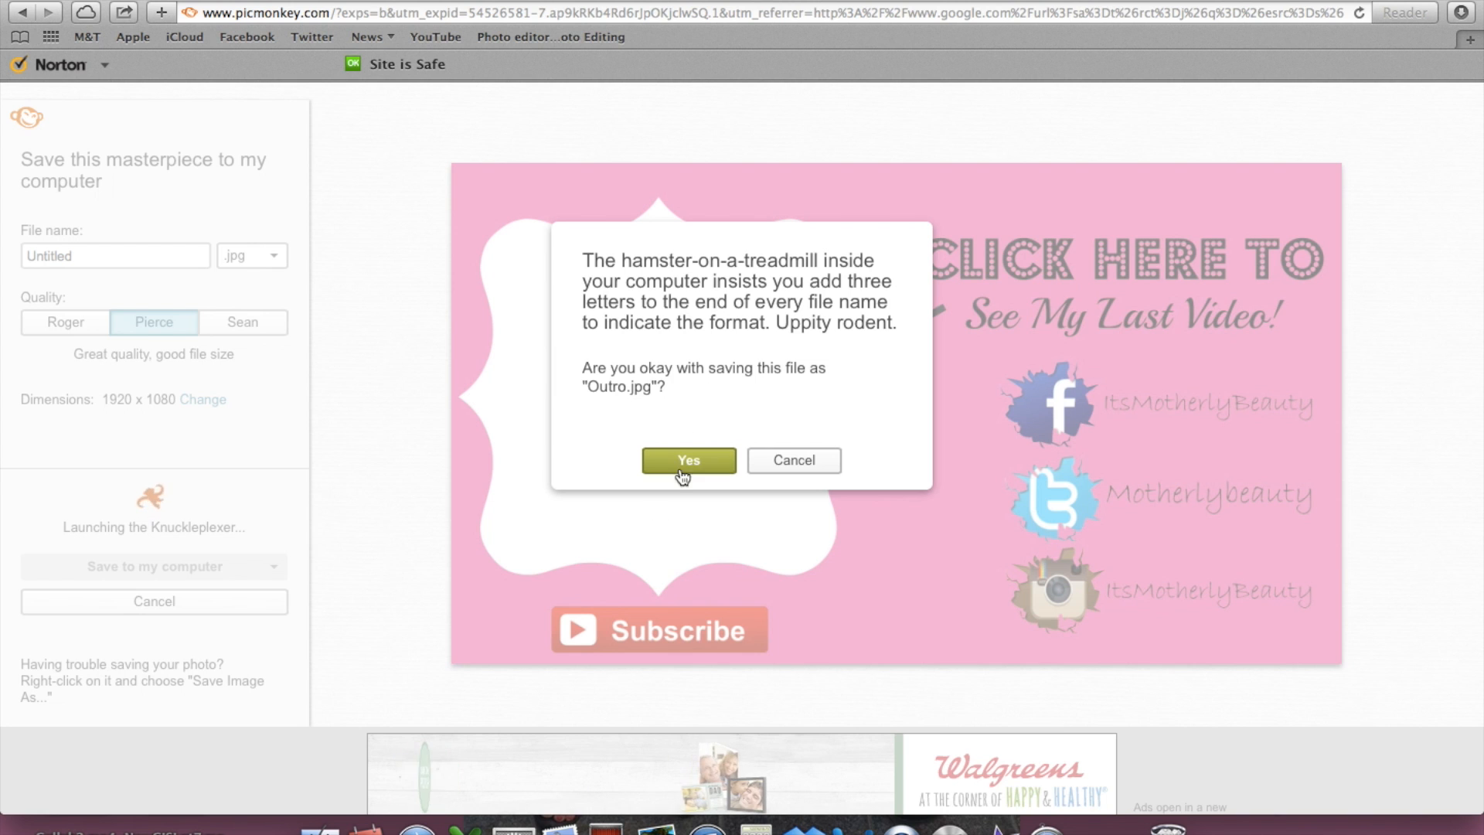
left_click(688, 460)
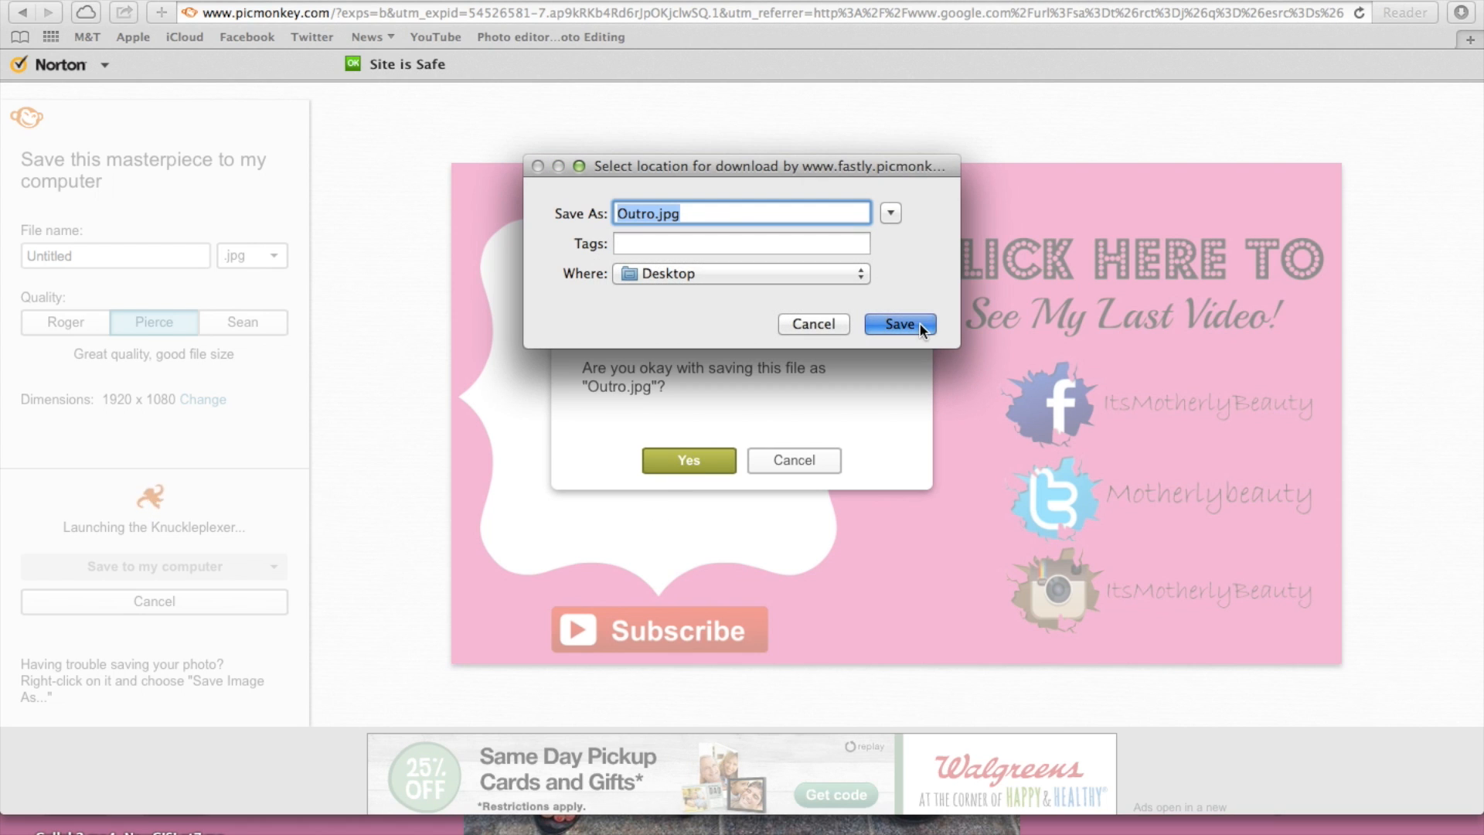
left_click(896, 323)
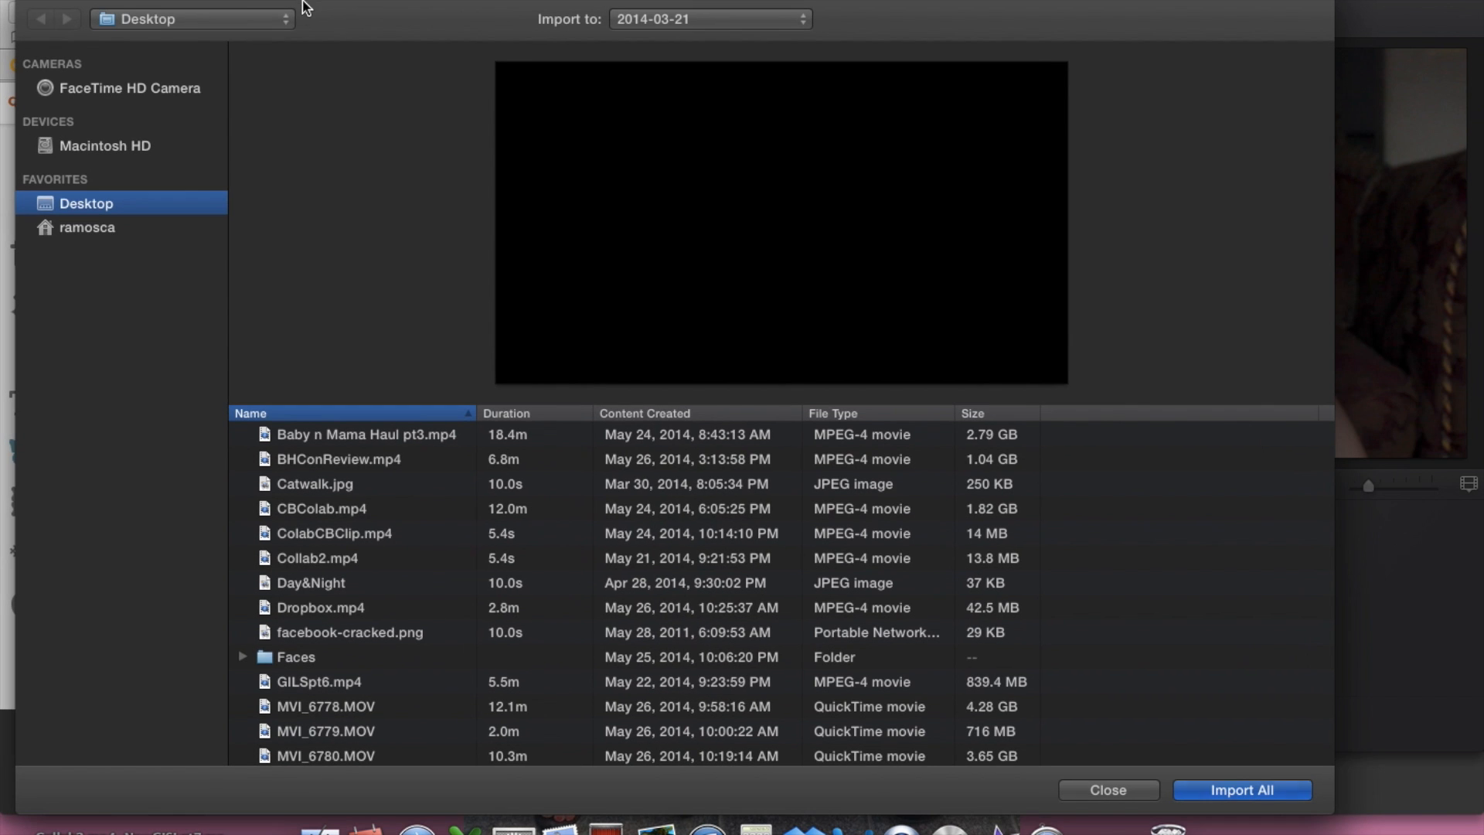
mouse_move(351, 727)
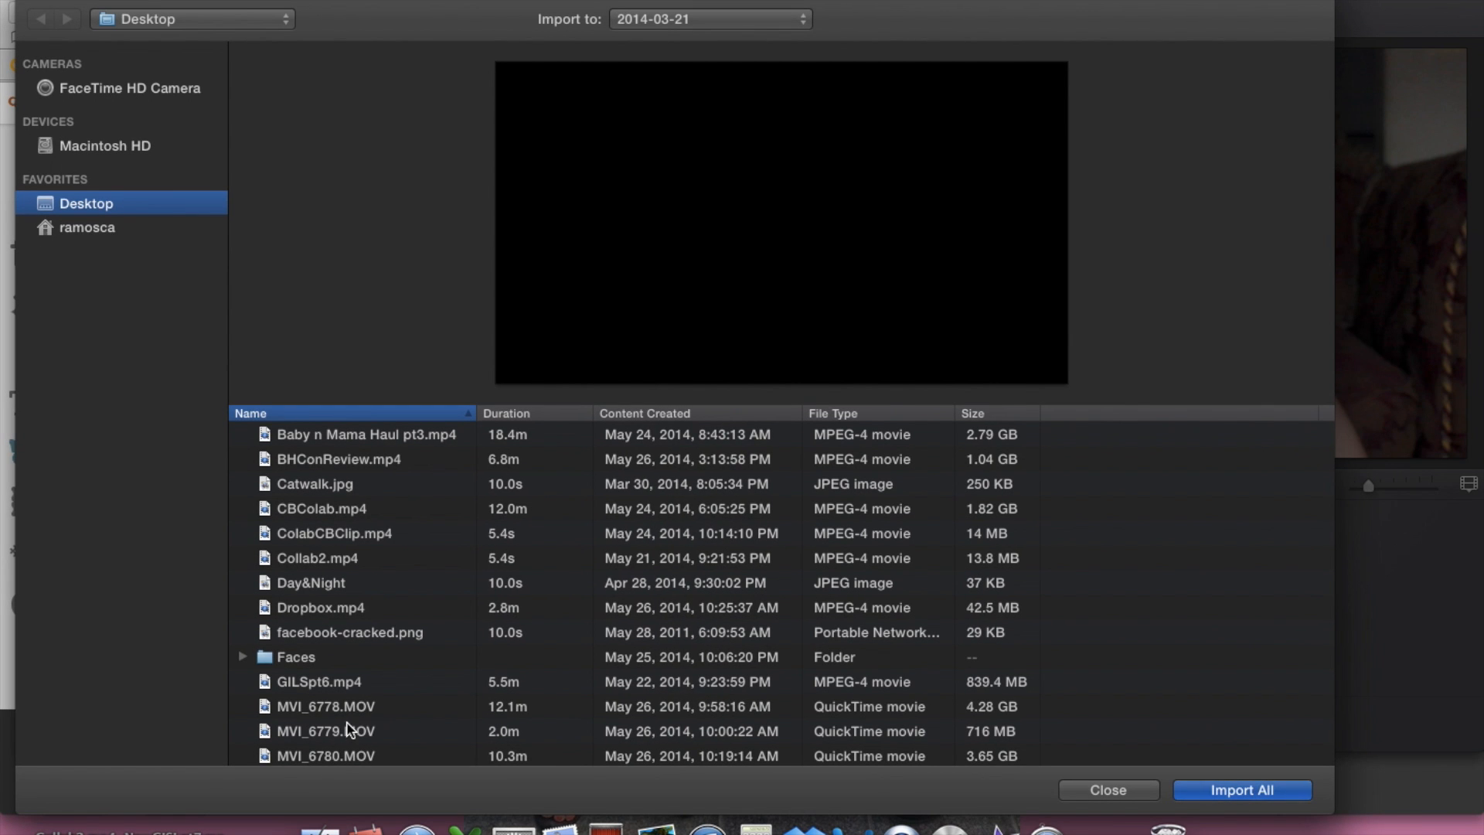
Step: Import Outro.jpg from the Desktop and place it as the final clip of the GILSpt6 timeline
left_click(309, 753)
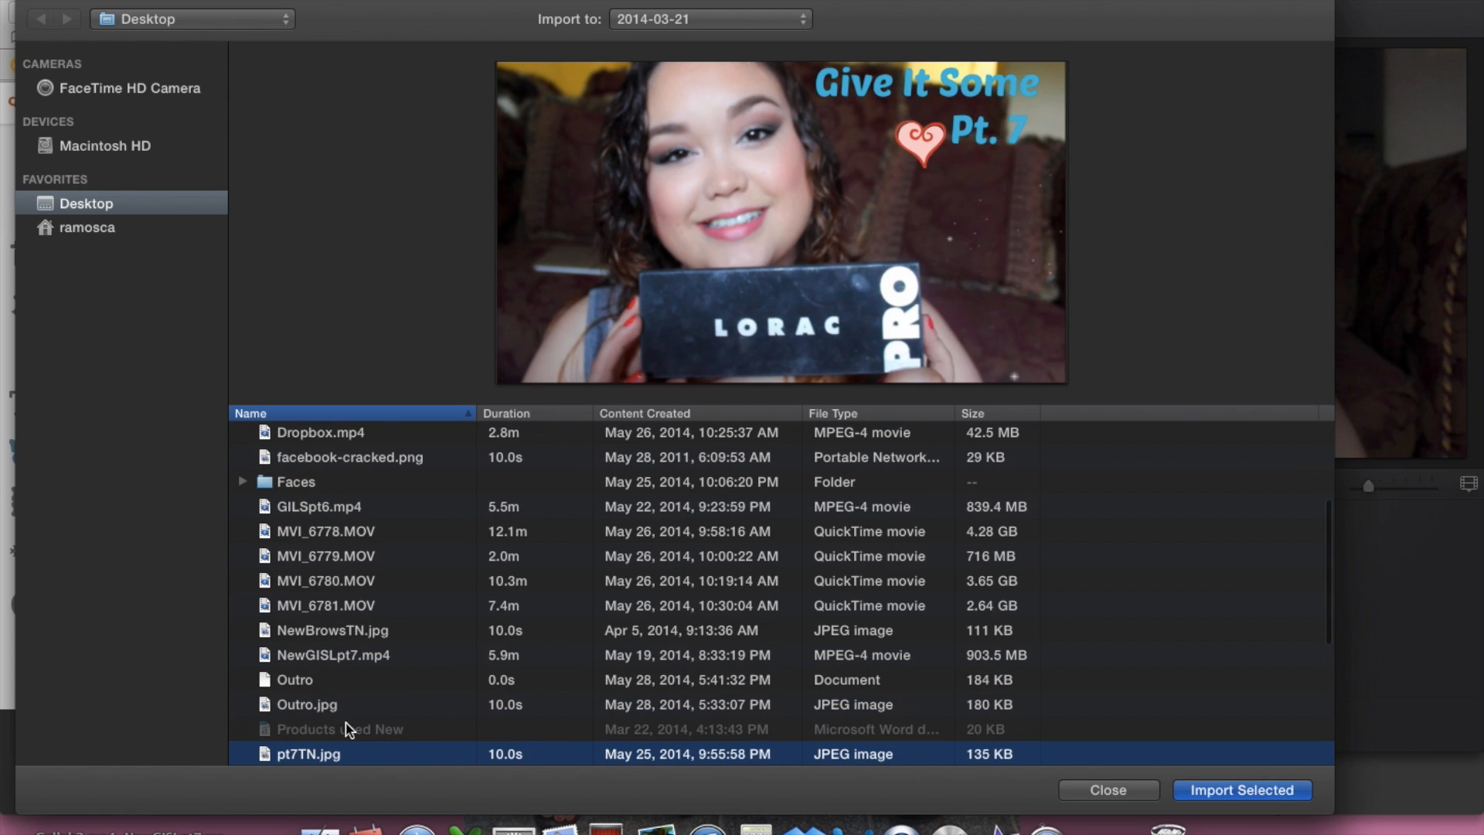
mouse_move(377, 711)
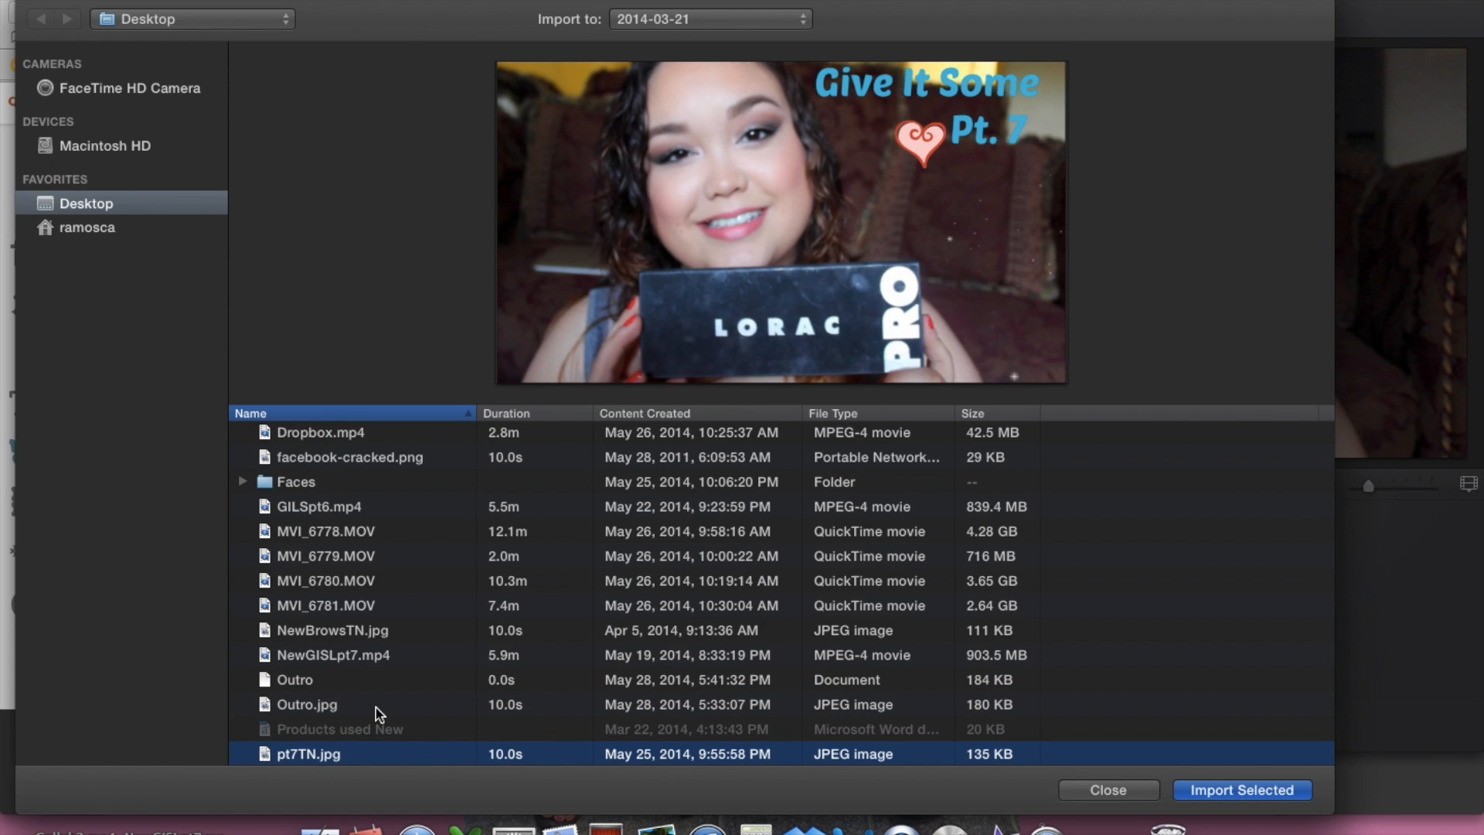
left_click(306, 704)
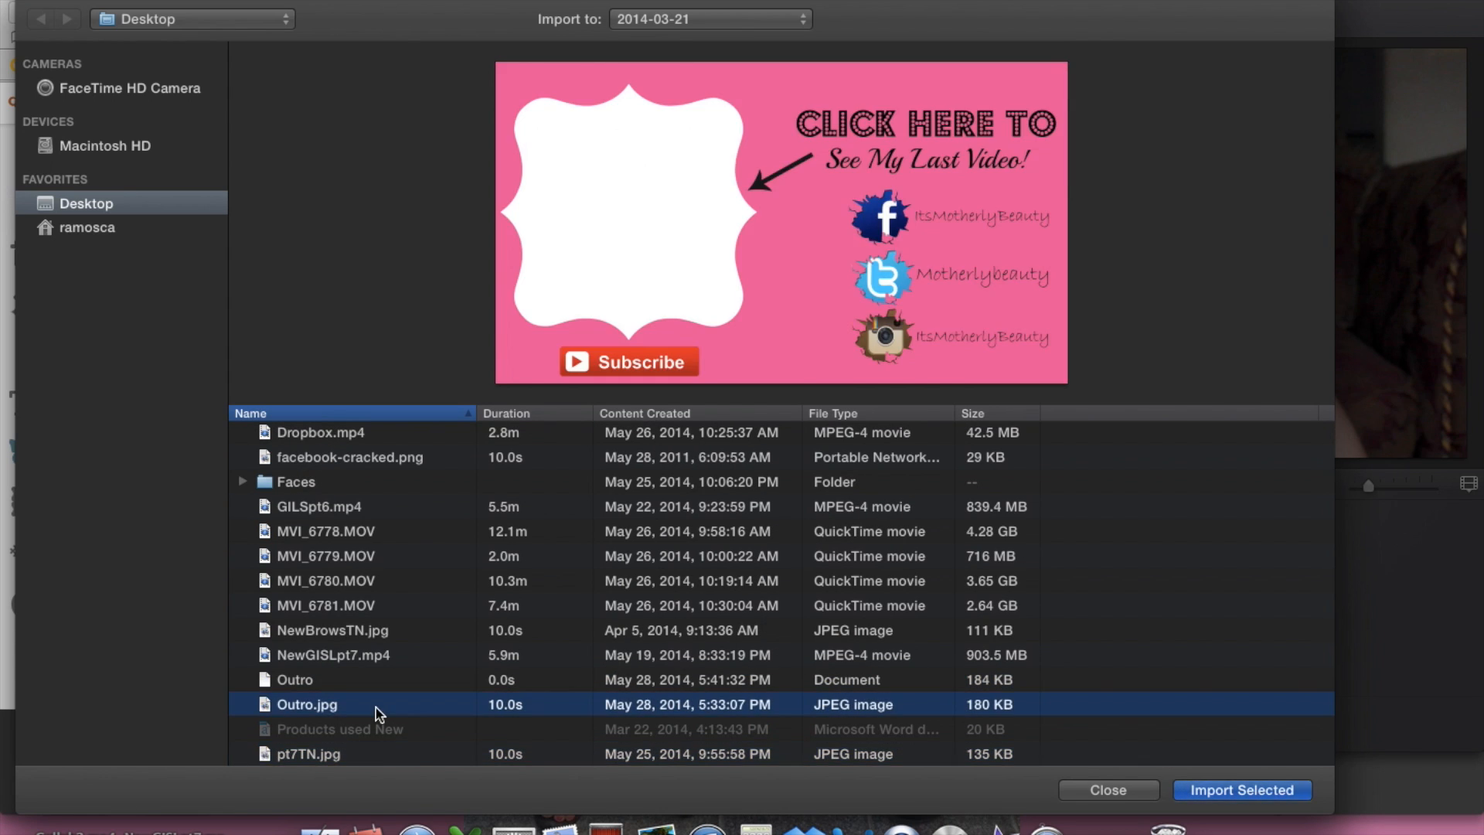
left_click(1241, 789)
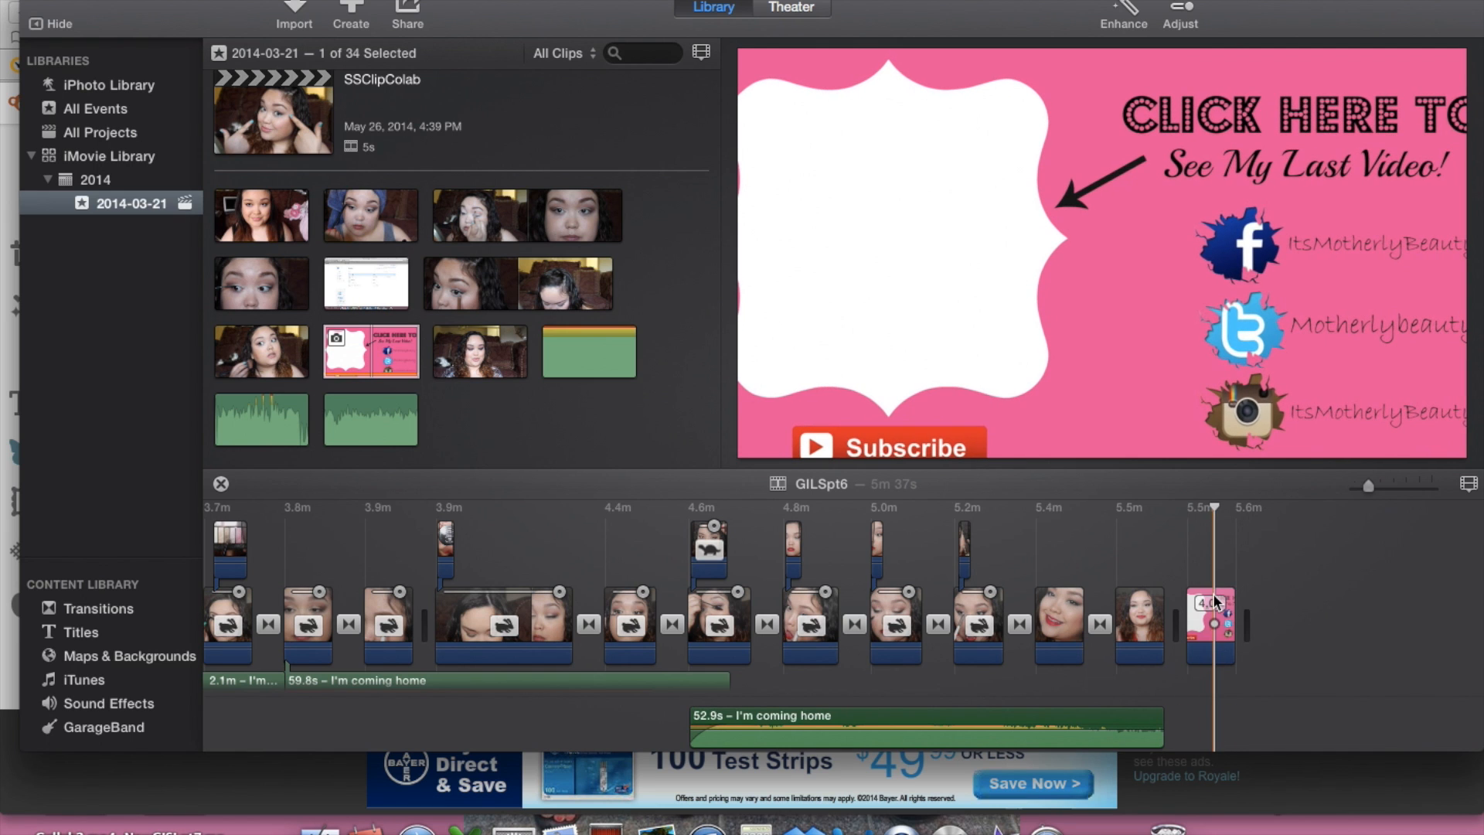
Step: Extend the outro card clip to about 12 seconds with a talking-head cutaway layered above it
left_click(1211, 625)
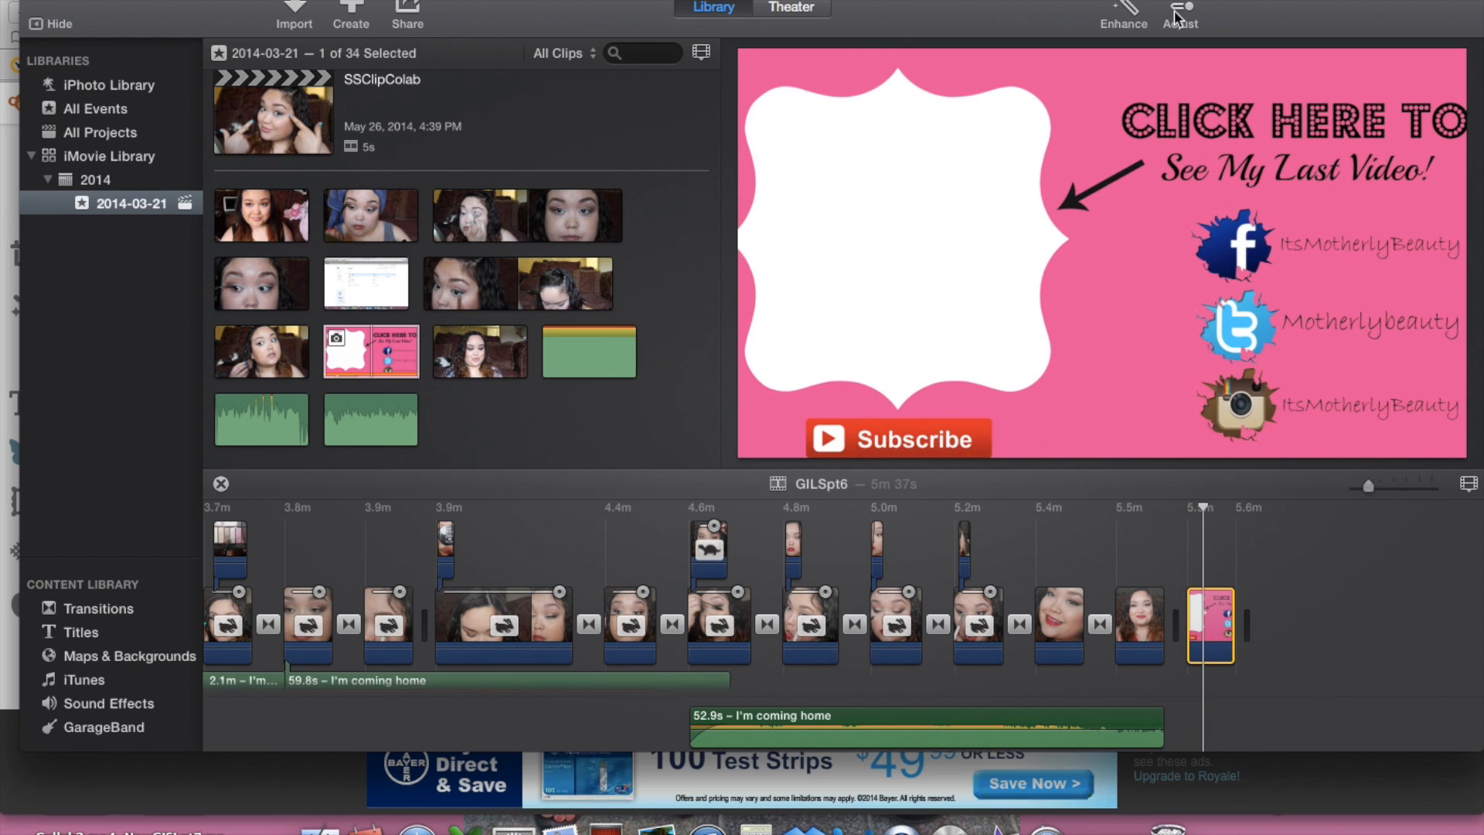
left_click(1179, 15)
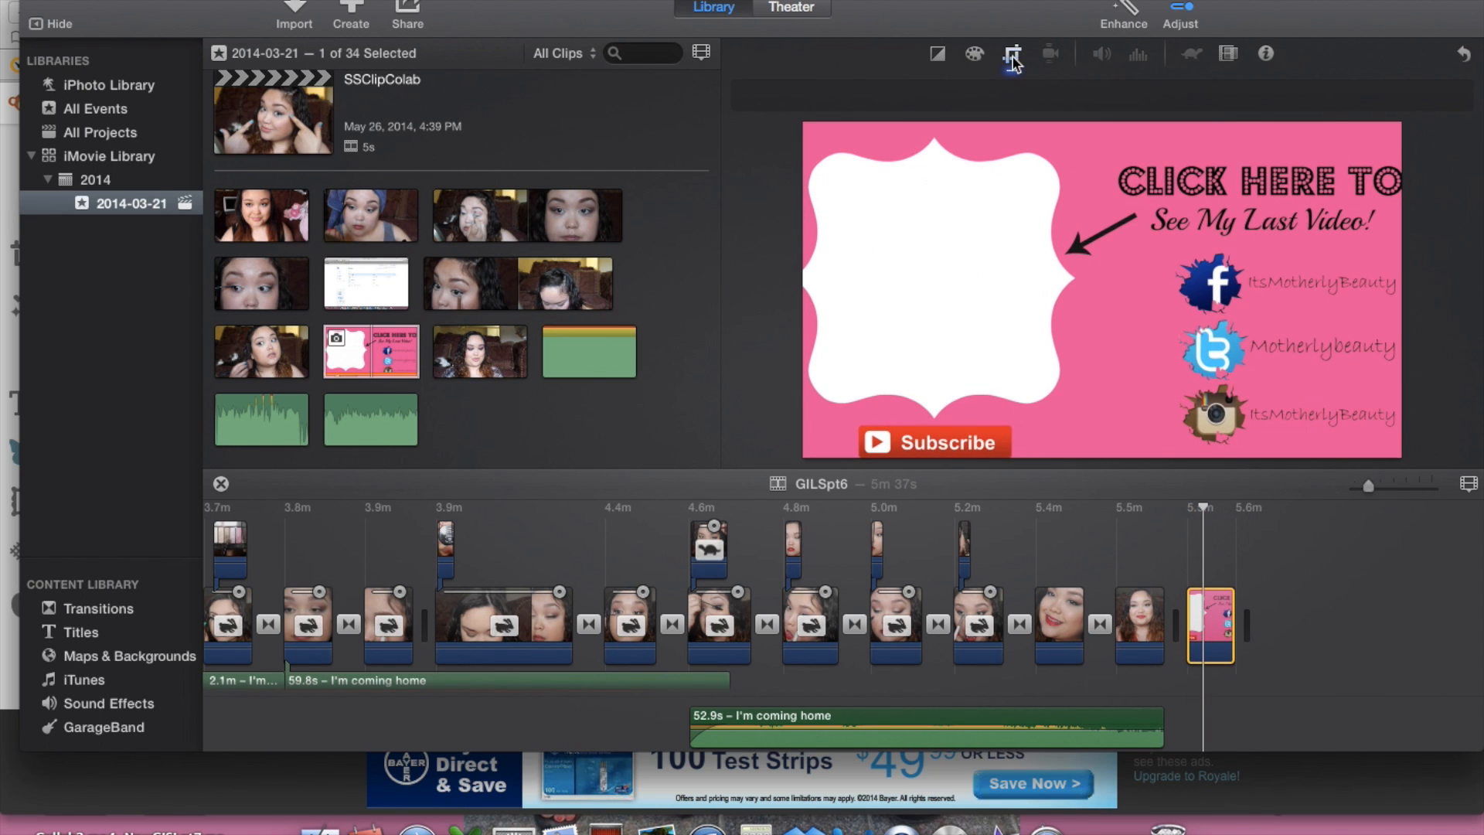
left_click(1011, 54)
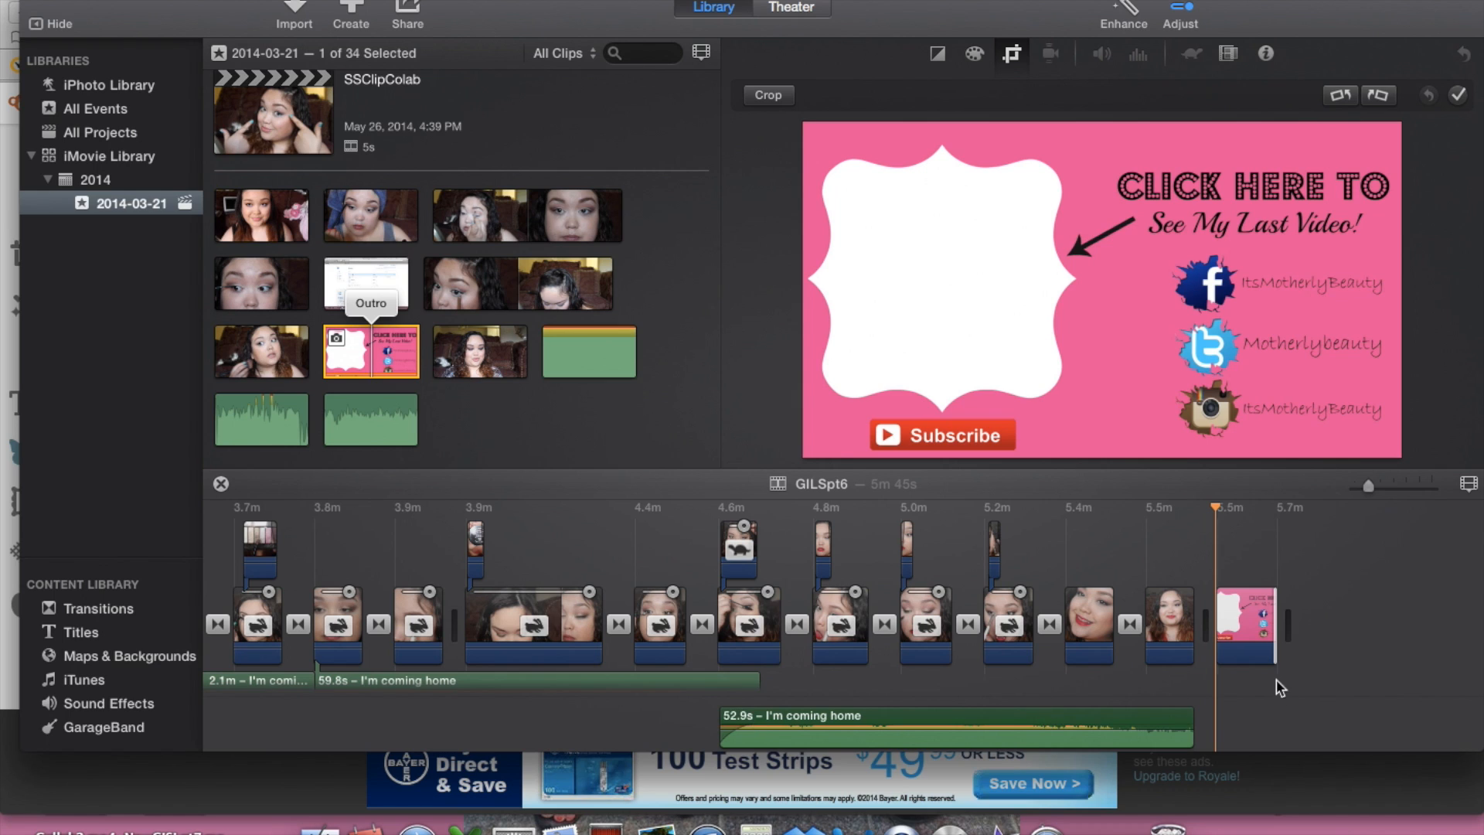
mouse_move(1270, 663)
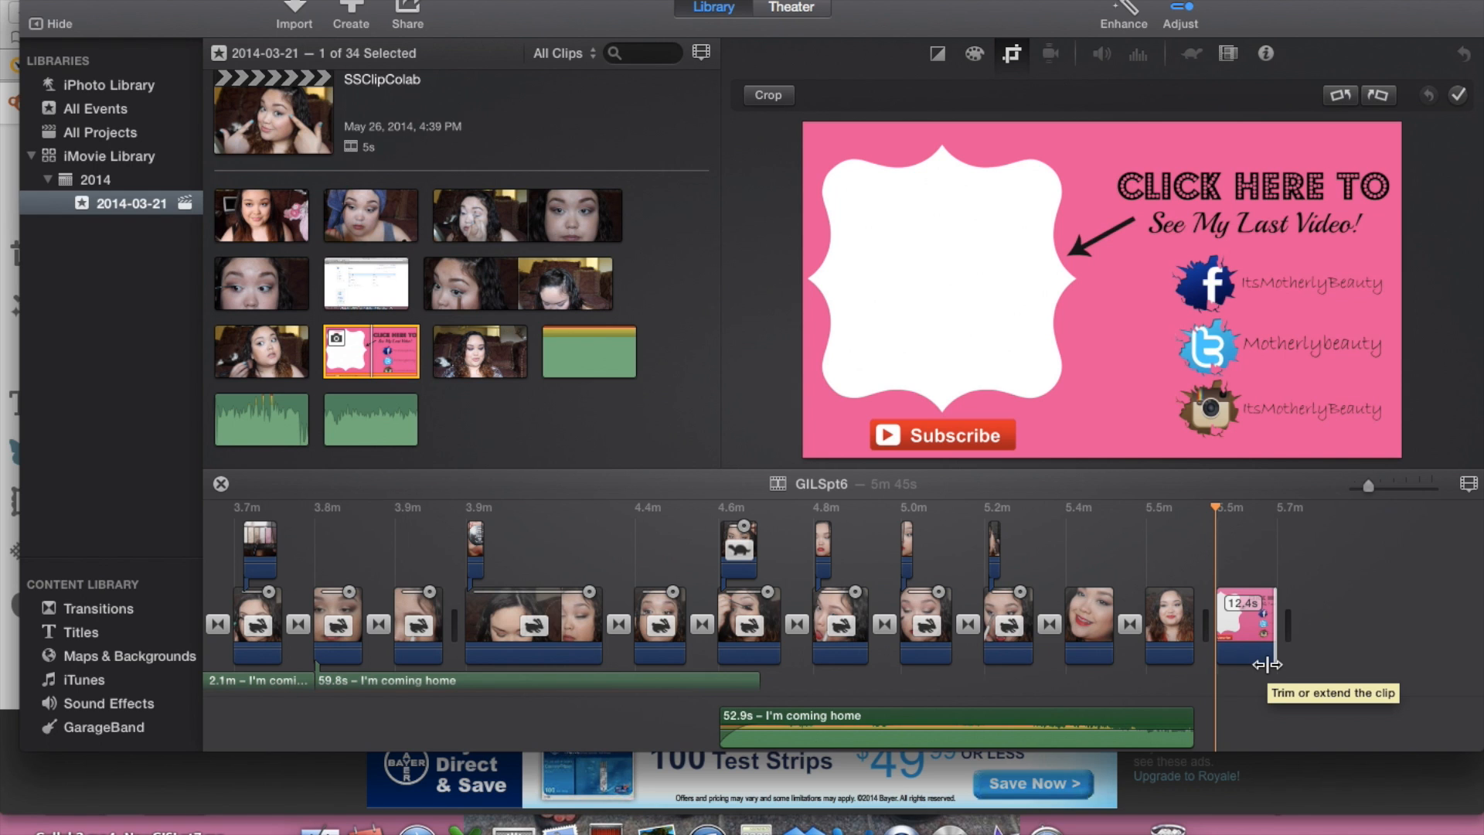
left_click(1263, 558)
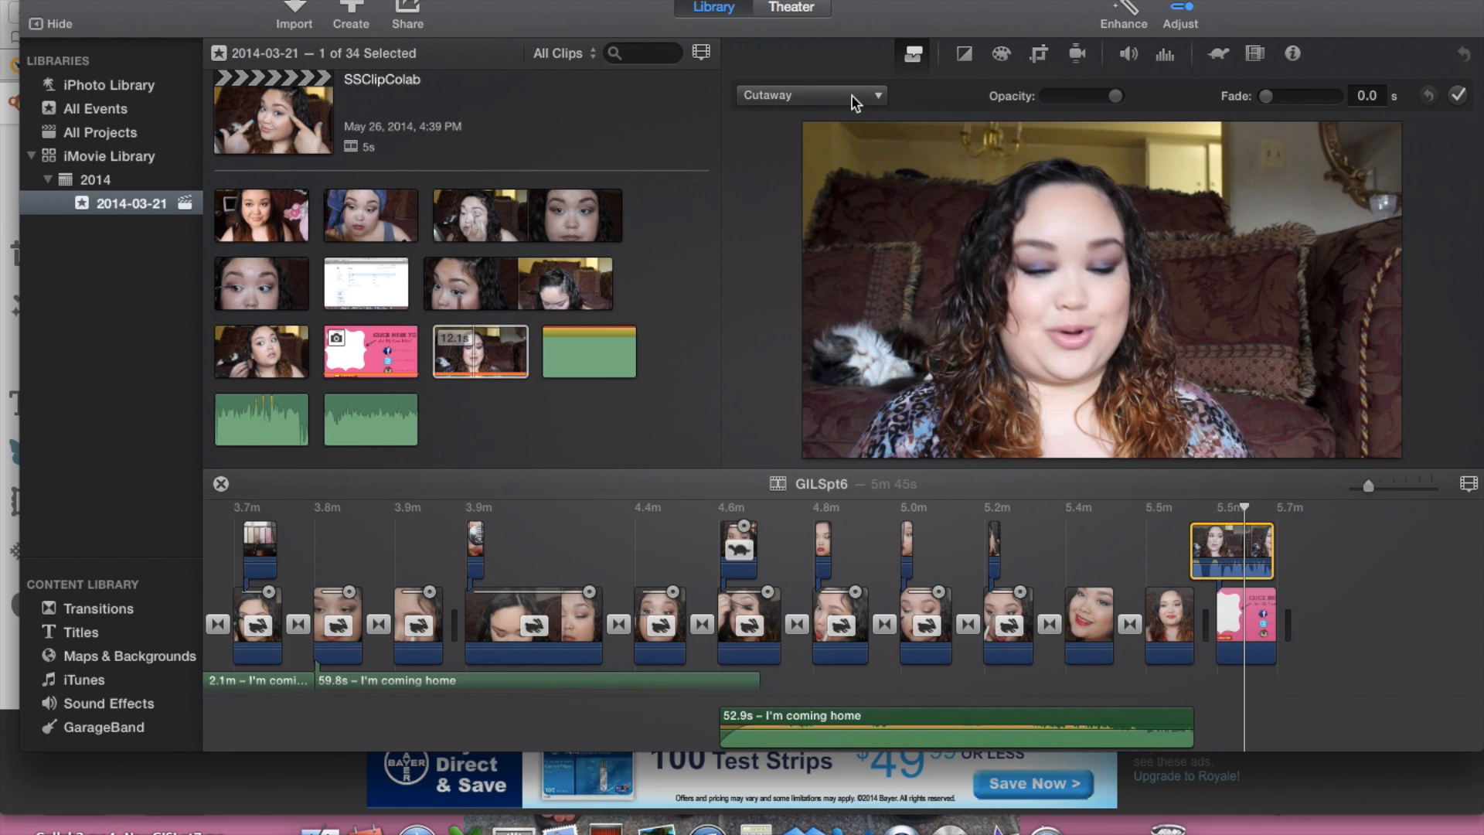
Step: Crop the talking-head cutaway to fill with a tighter frame around the speaker
left_click(808, 94)
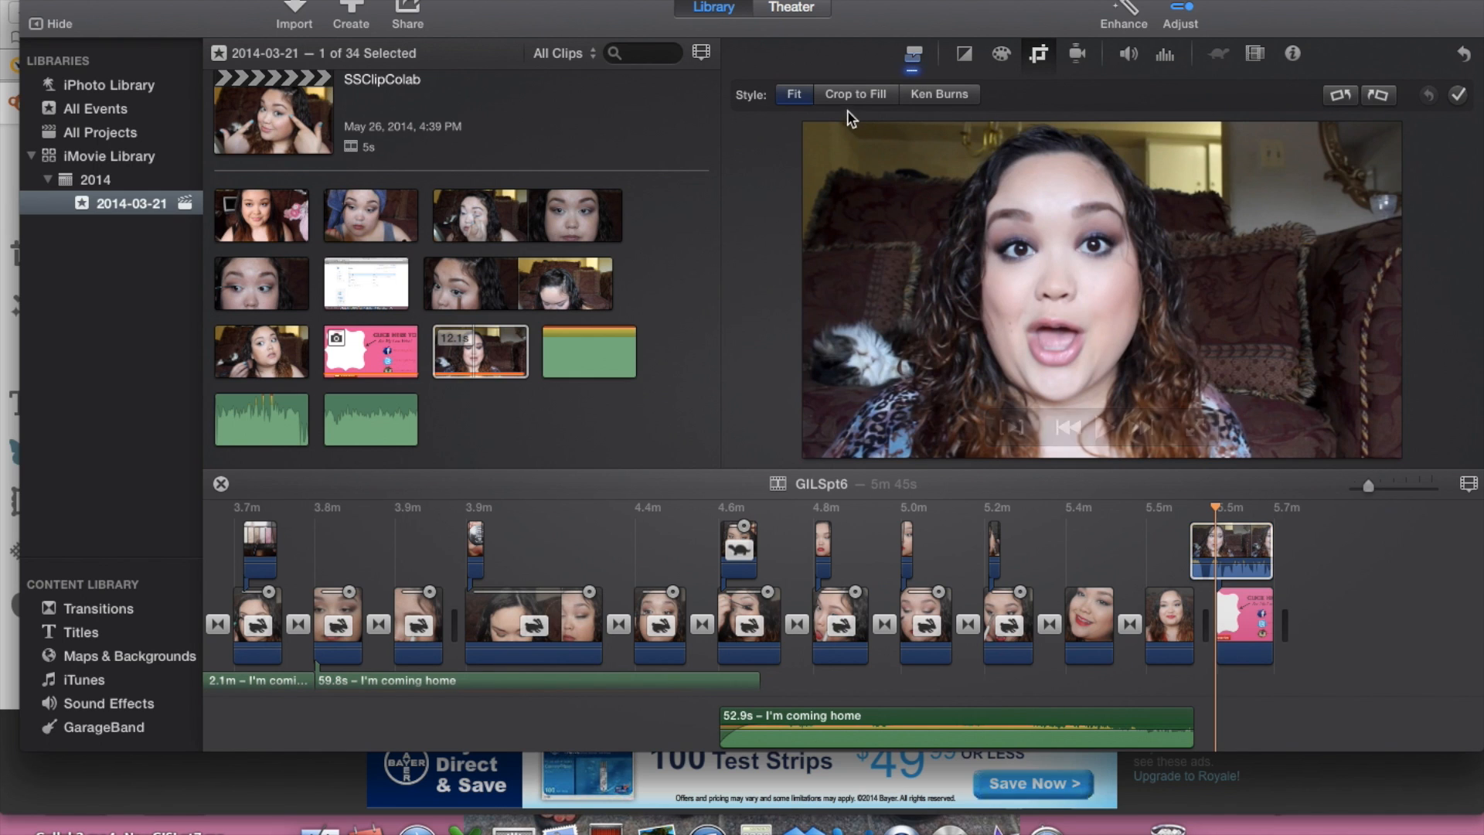
mouse_move(792, 128)
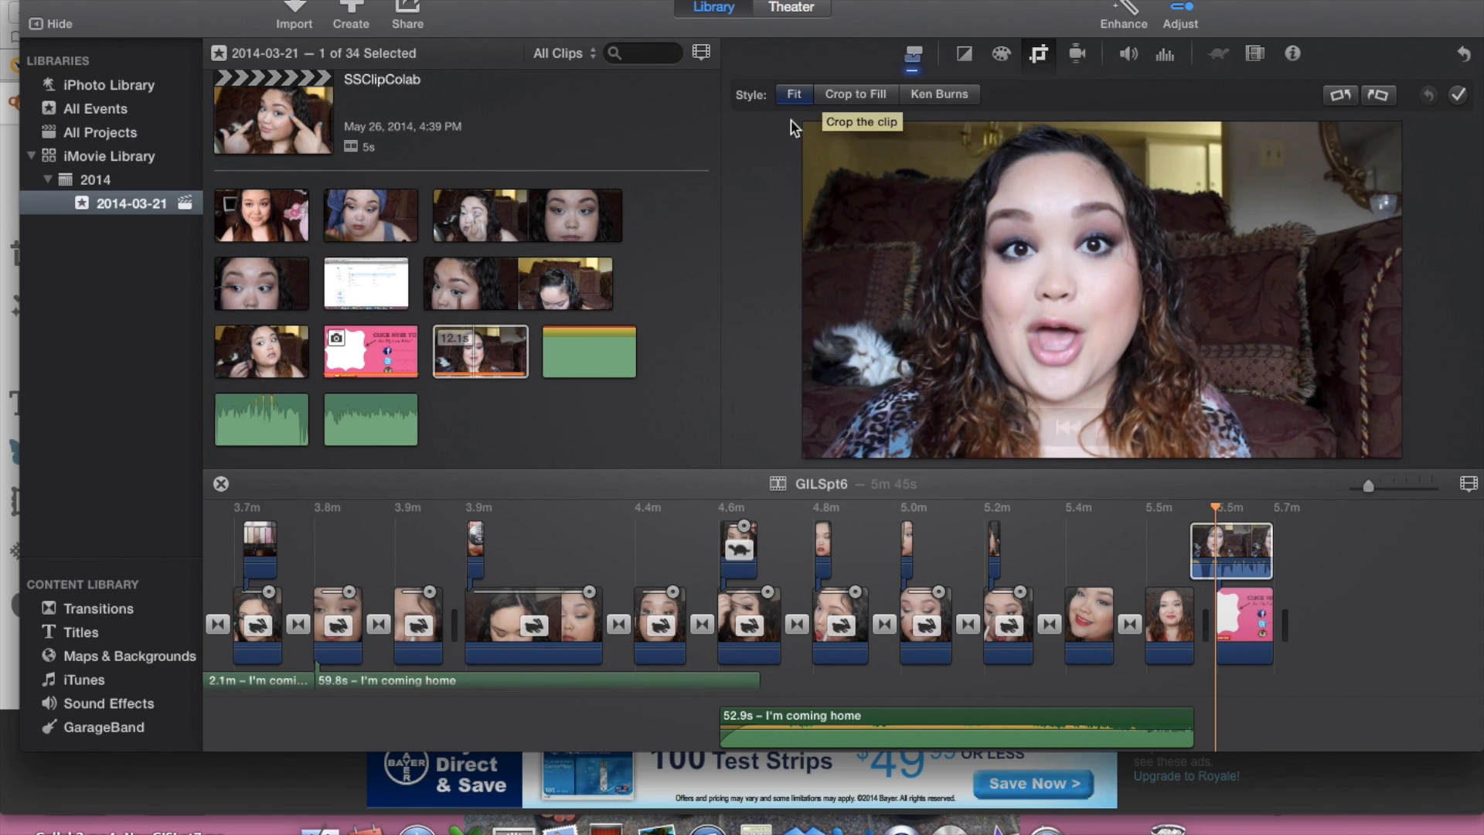
left_click(853, 94)
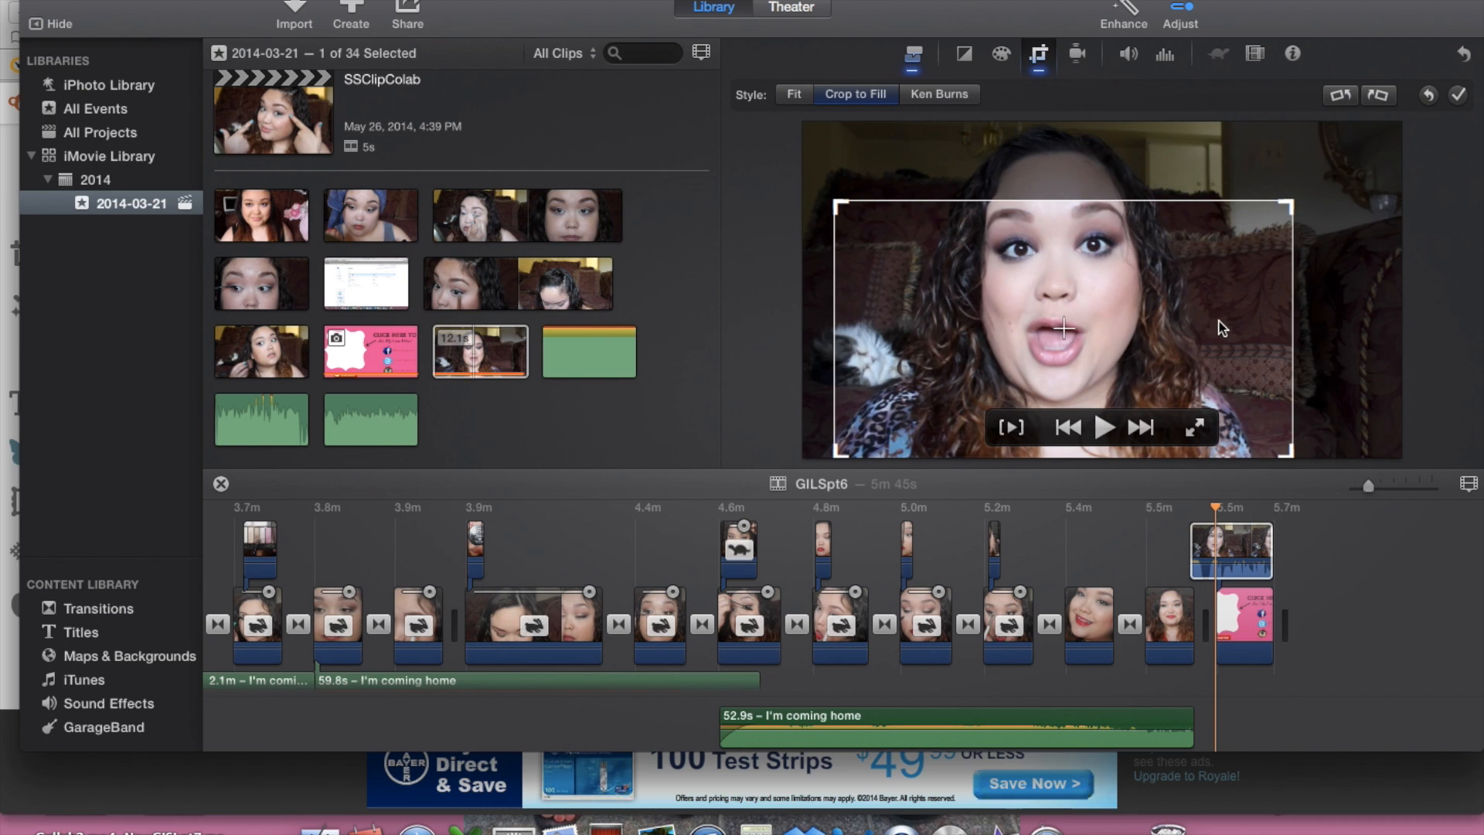
left_click(1244, 624)
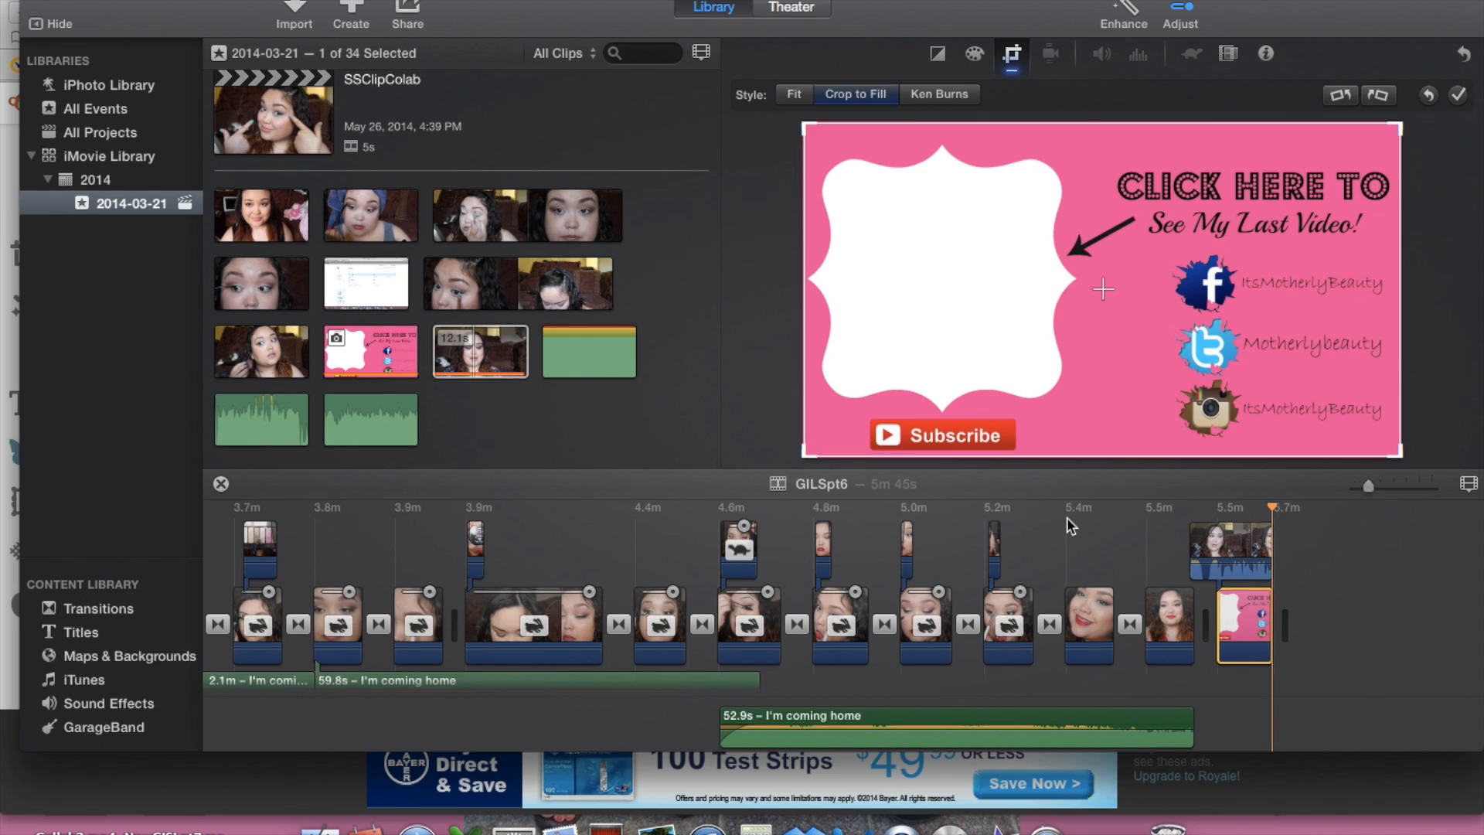
mouse_move(1254, 726)
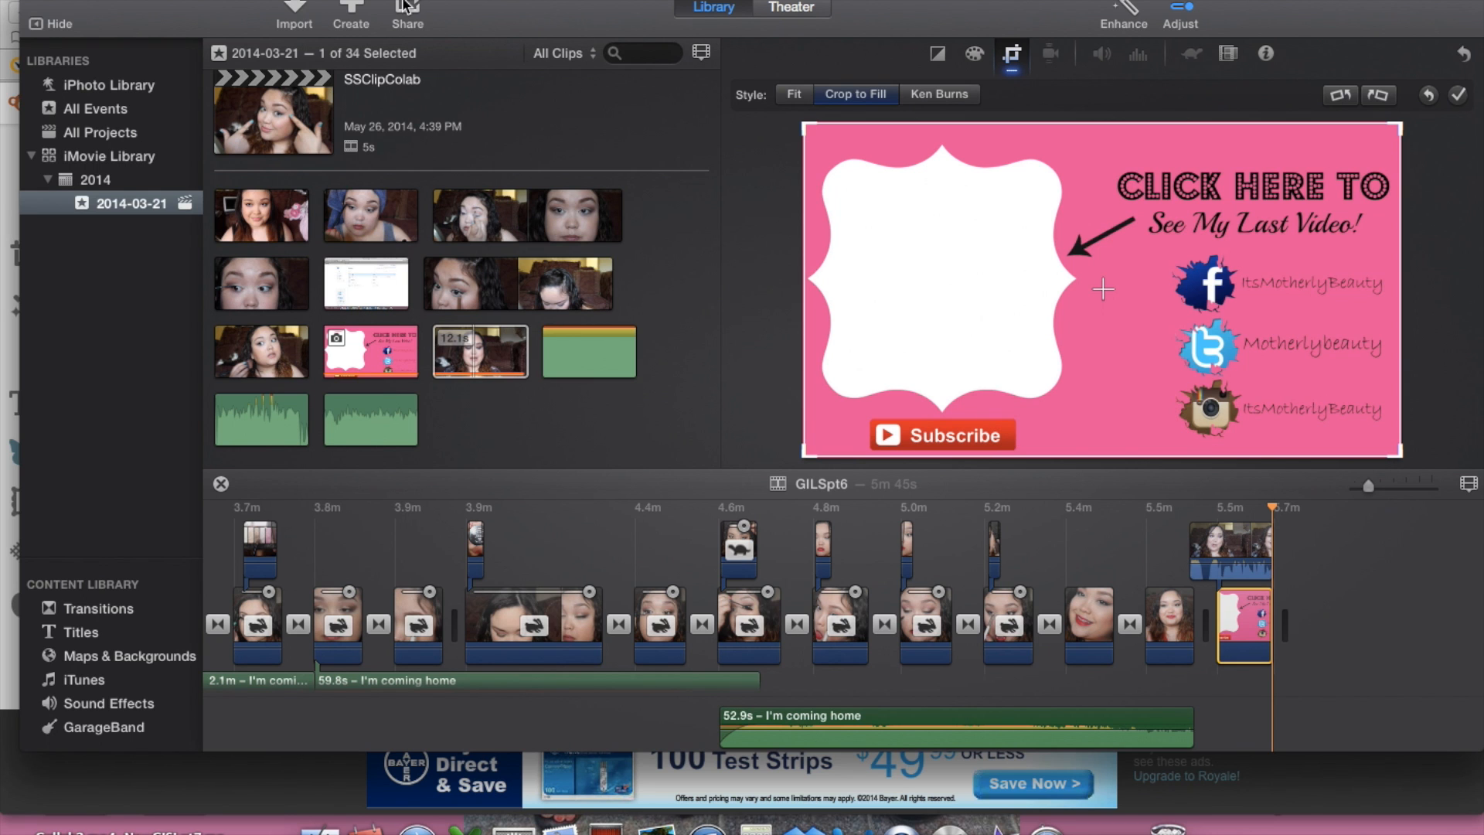
Step: Export GILSpt6 as a 1080p file to the Desktop, replacing the existing GILSpt6.mp4
left_click(406, 16)
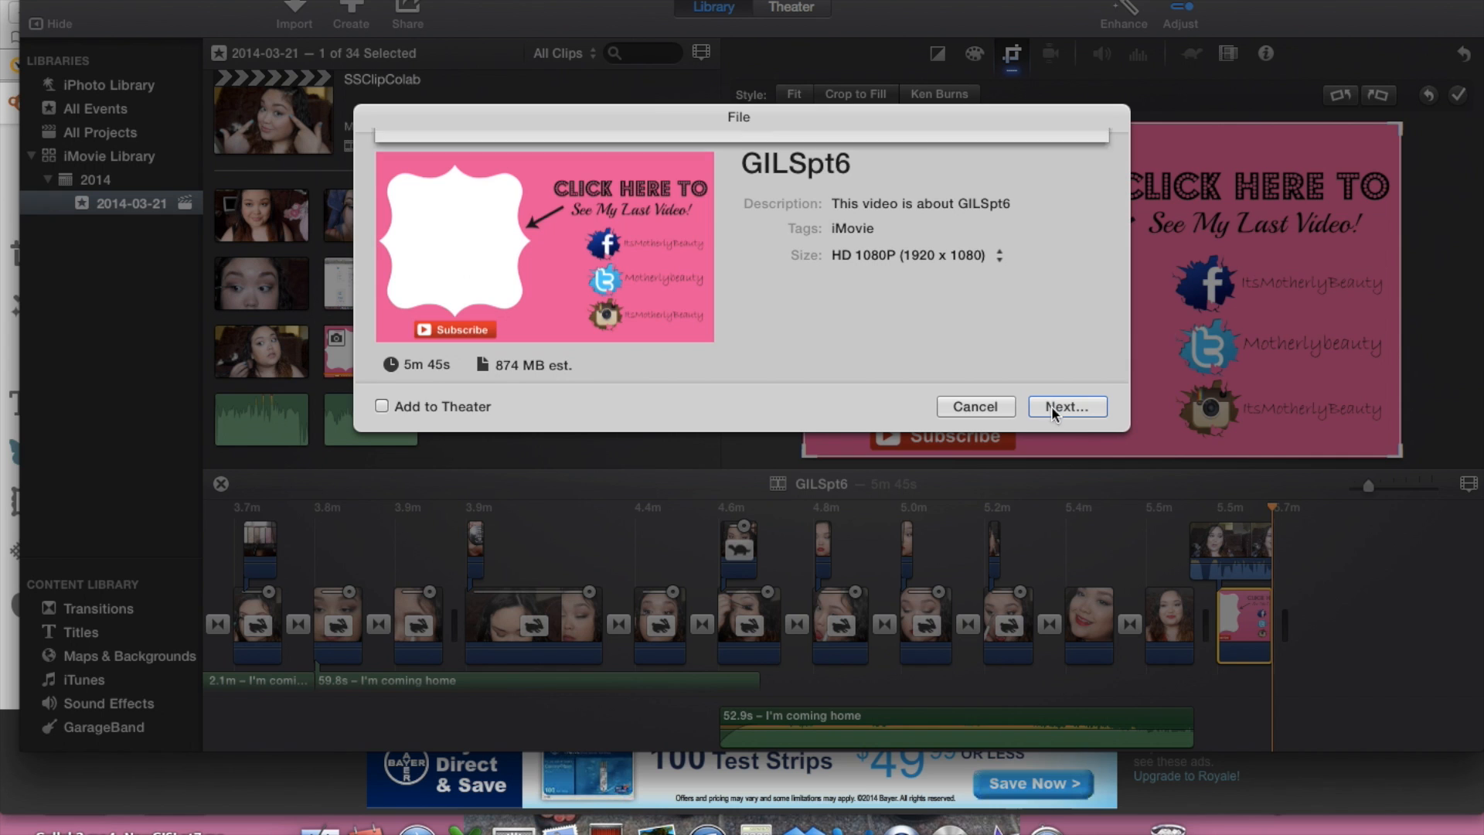
left_click(1065, 407)
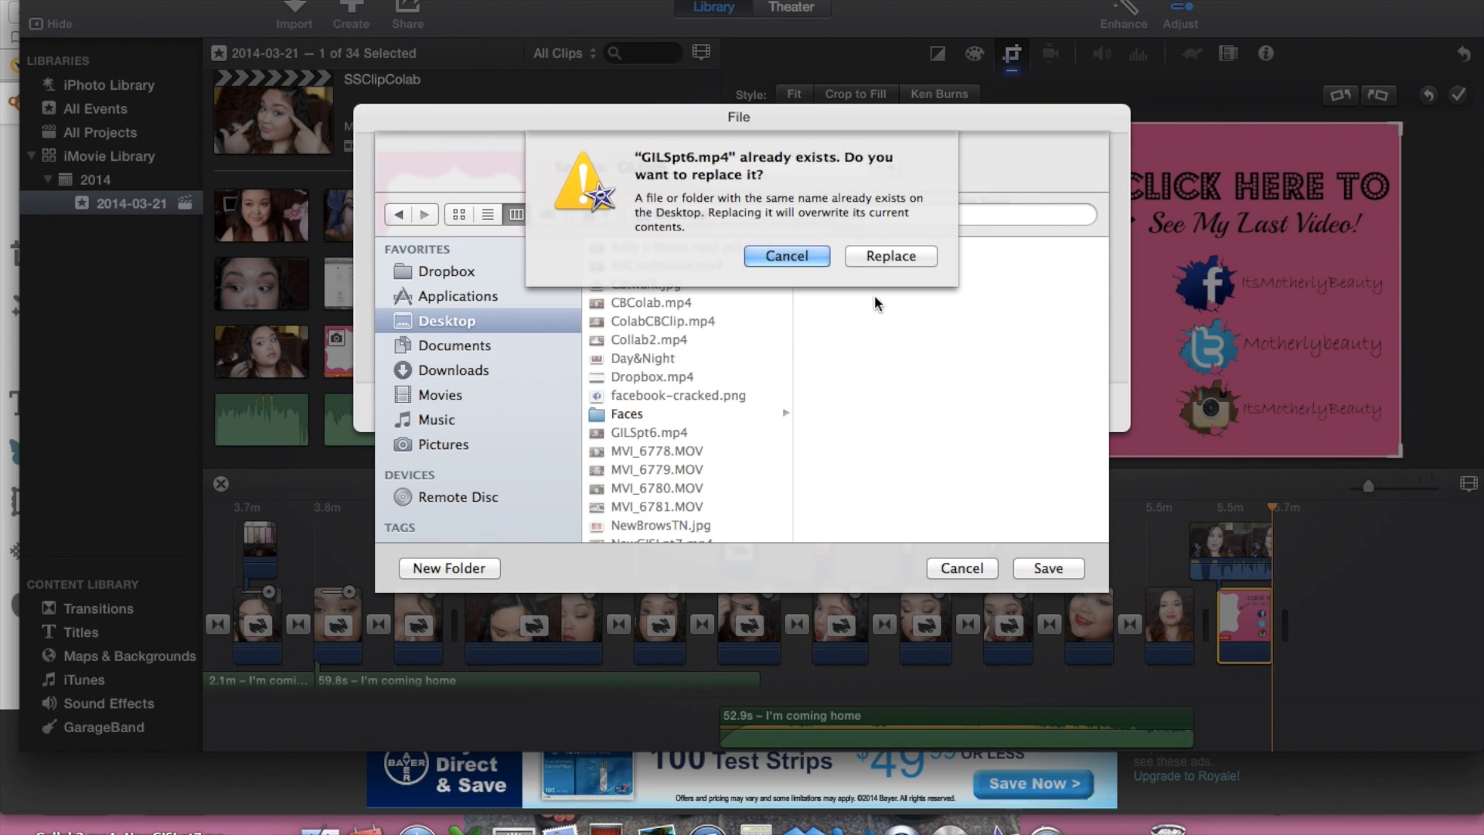
left_click(887, 255)
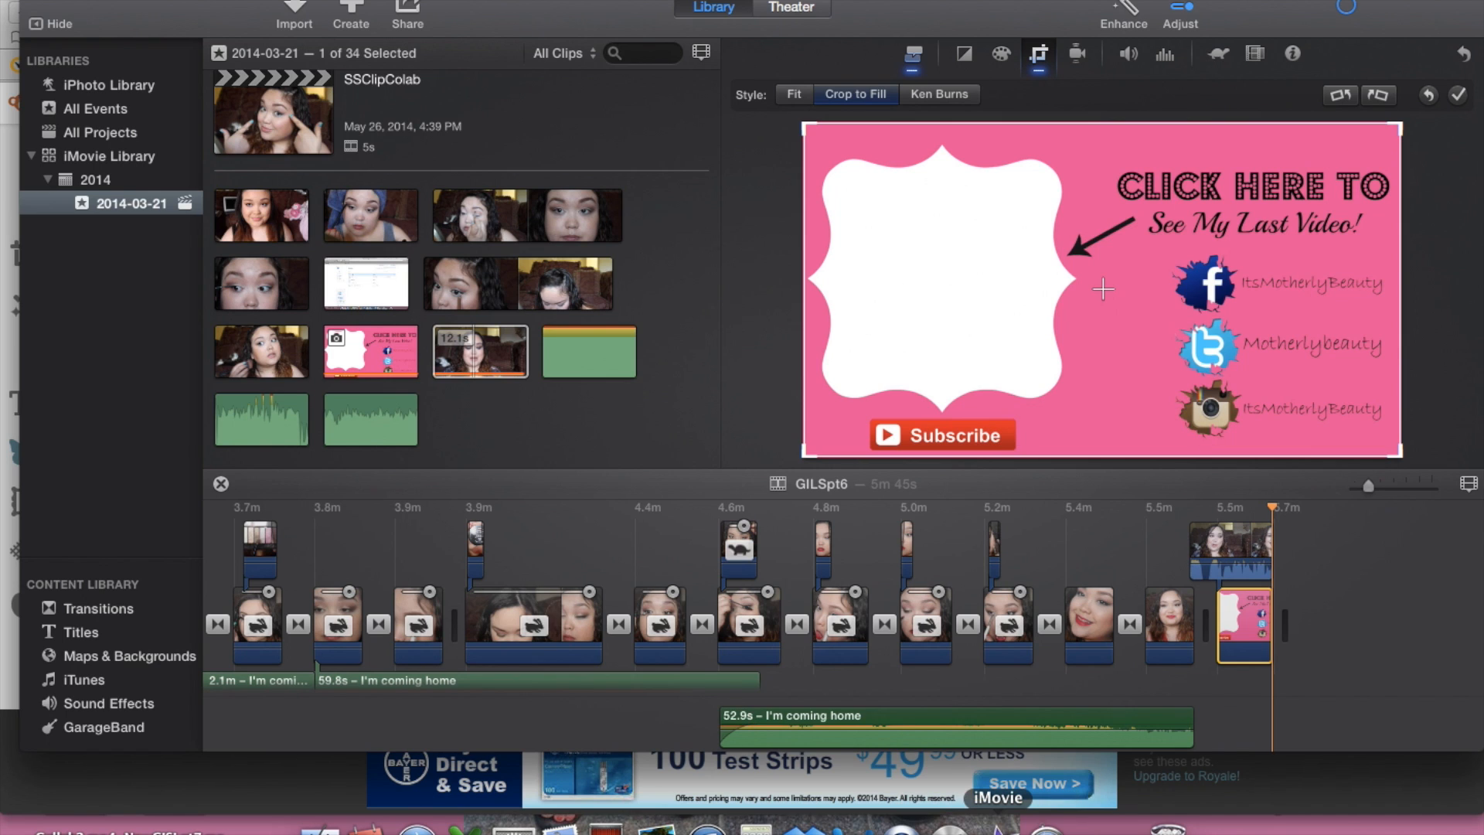
mouse_move(1306, 680)
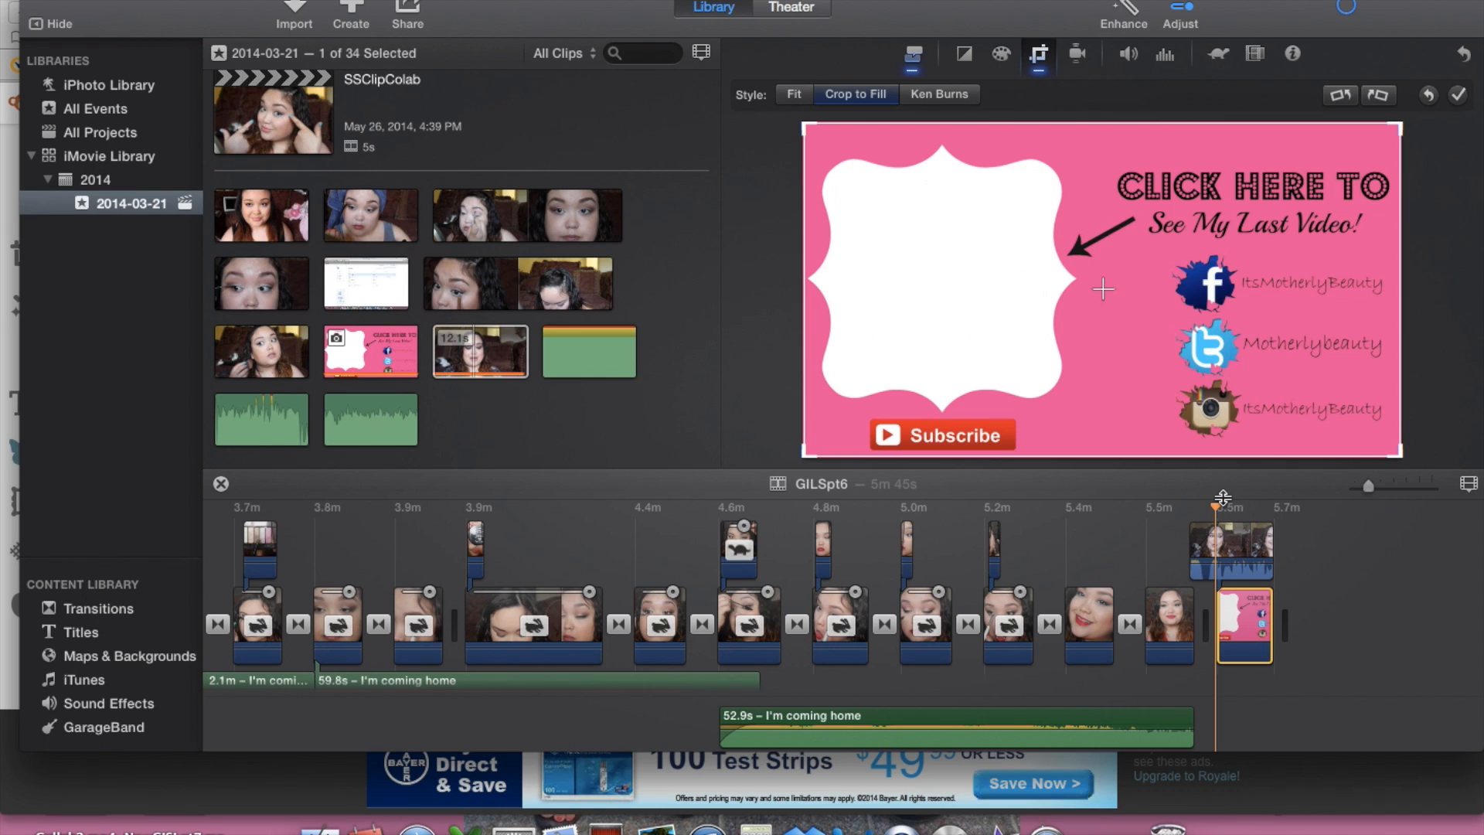
mouse_move(1199, 555)
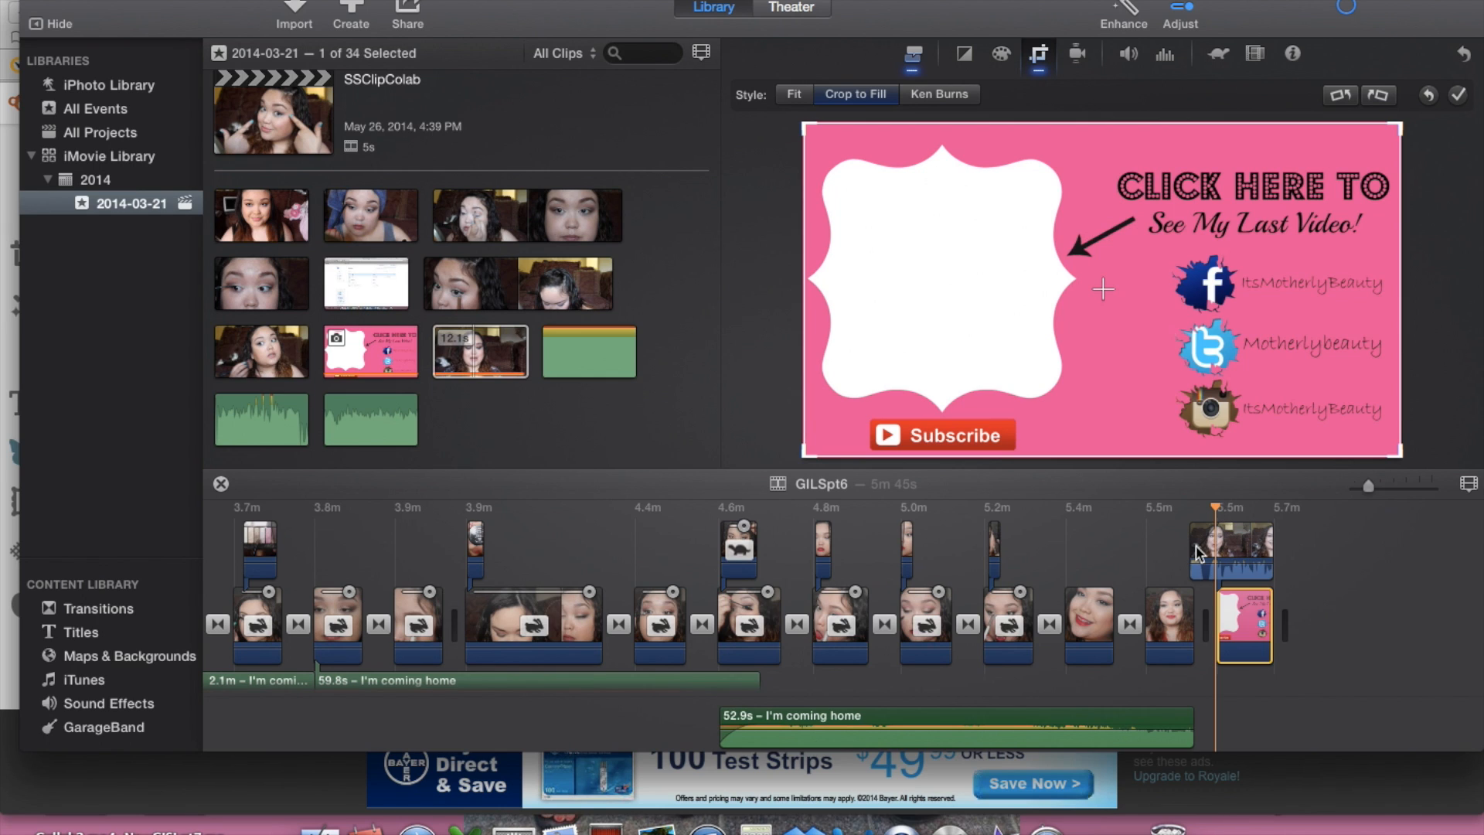